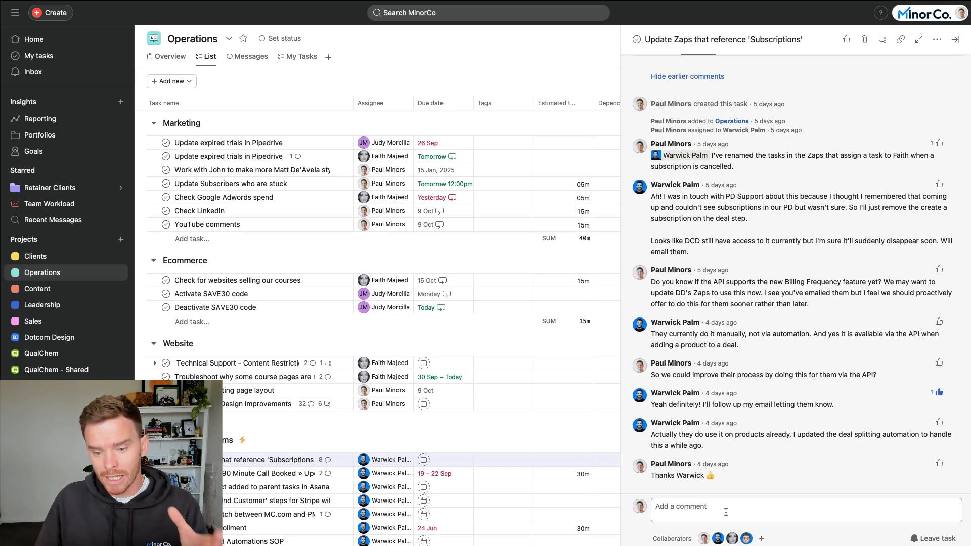
mouse_move(737, 481)
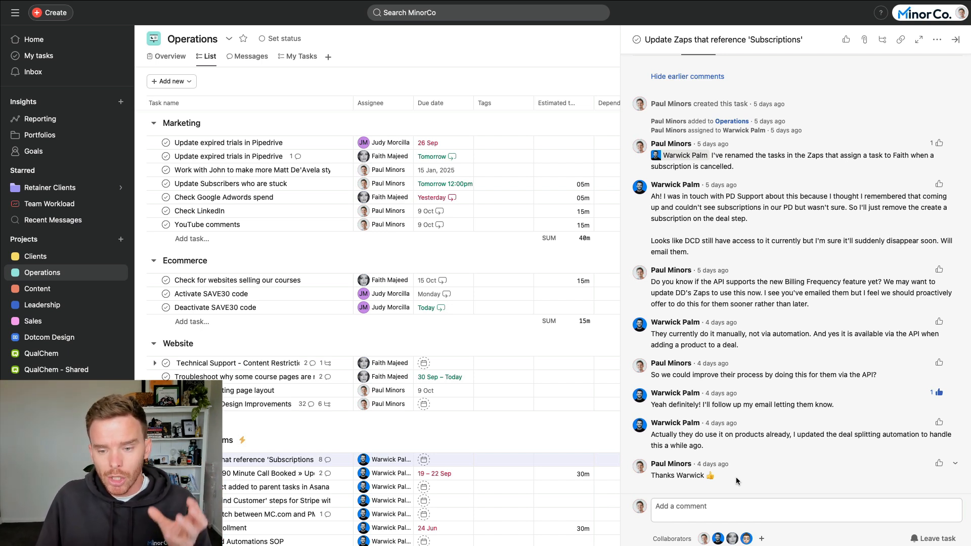
mouse_move(823, 490)
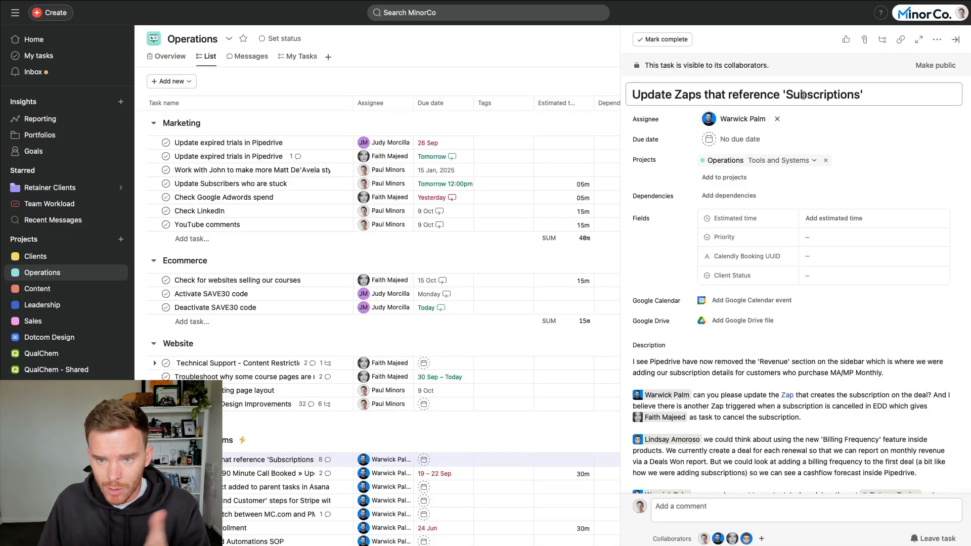
Scroll the Operations task list down to the Tools and Systems section.
scroll(down, 3)
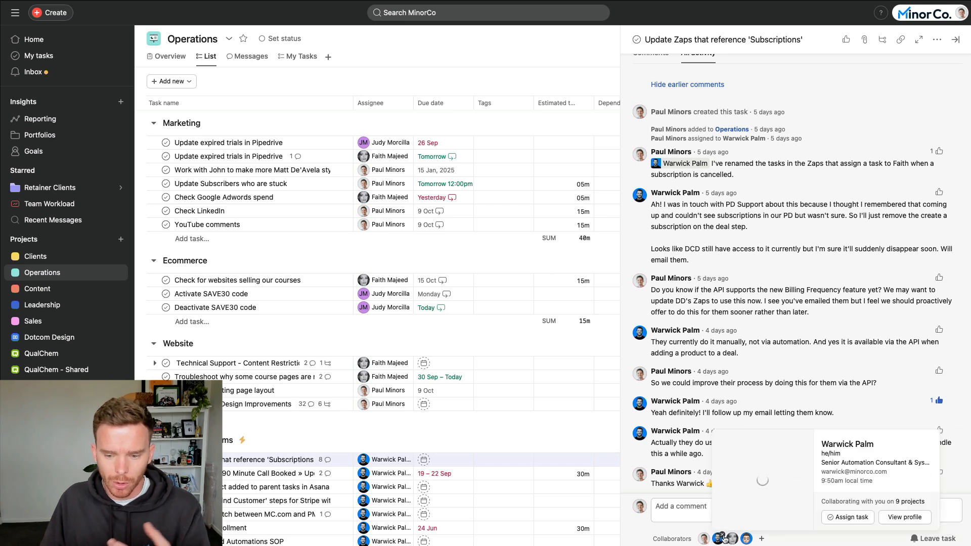
mouse_move(732, 538)
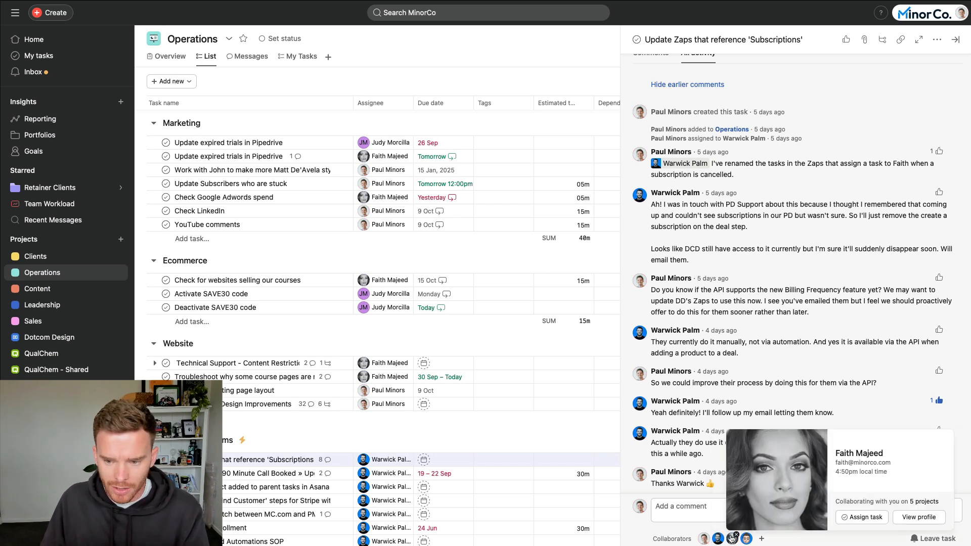
mouse_move(733, 538)
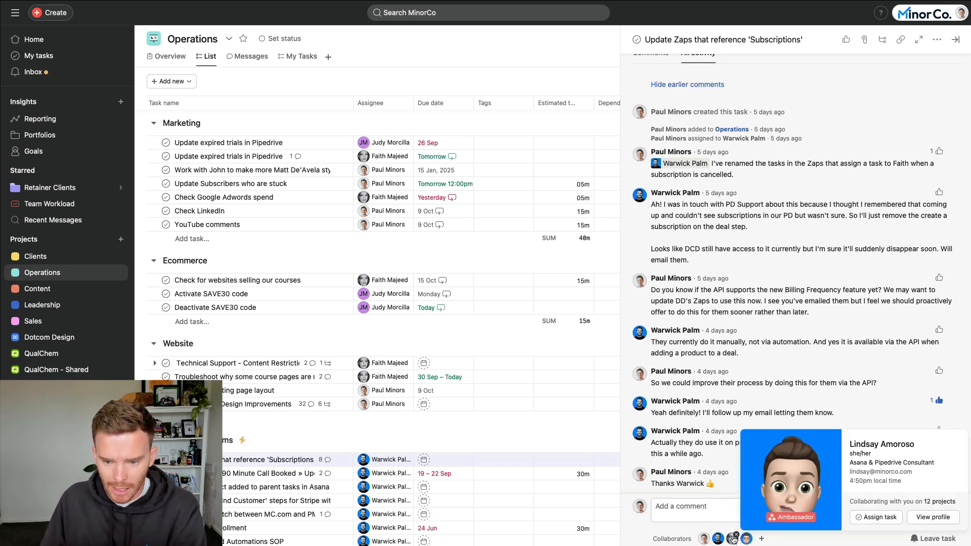
scroll(up, 3)
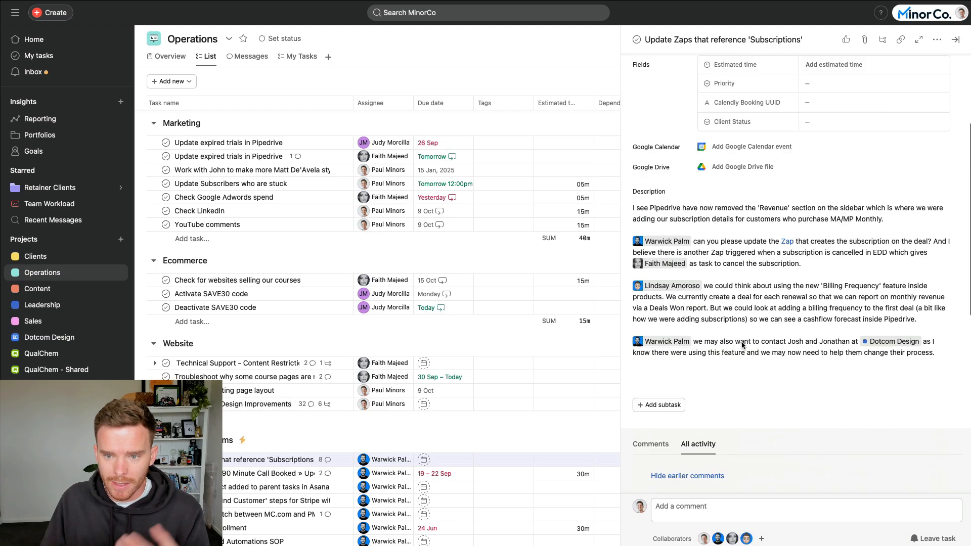
scroll(down, 3)
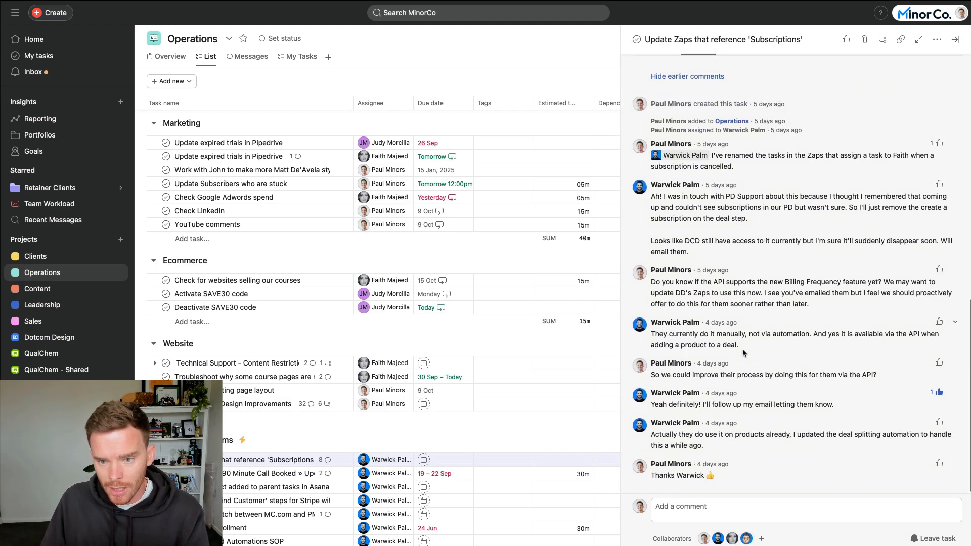
mouse_move(741, 227)
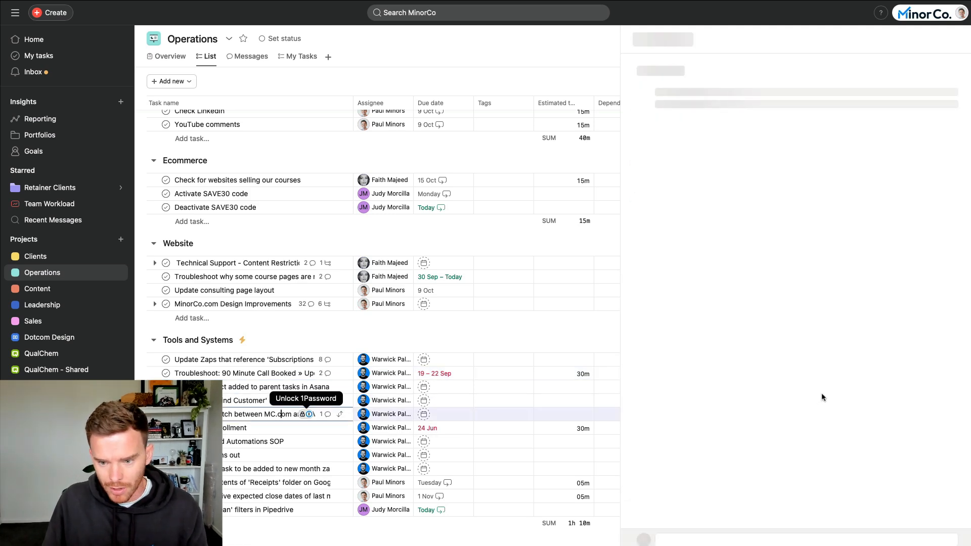
Review the User ID mismatch task, then return to 'Update Zaps that reference Subscriptions'.
click(267, 414)
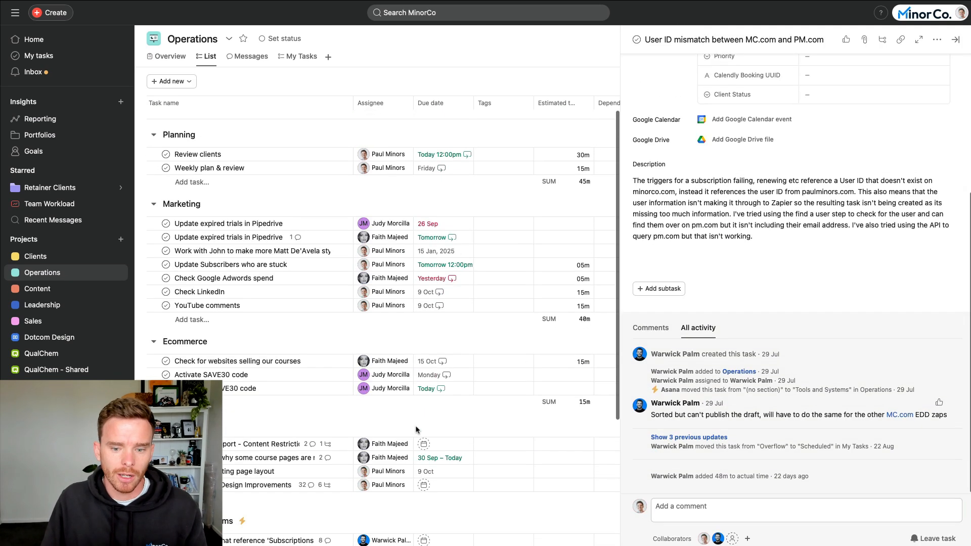
scroll(up, 3)
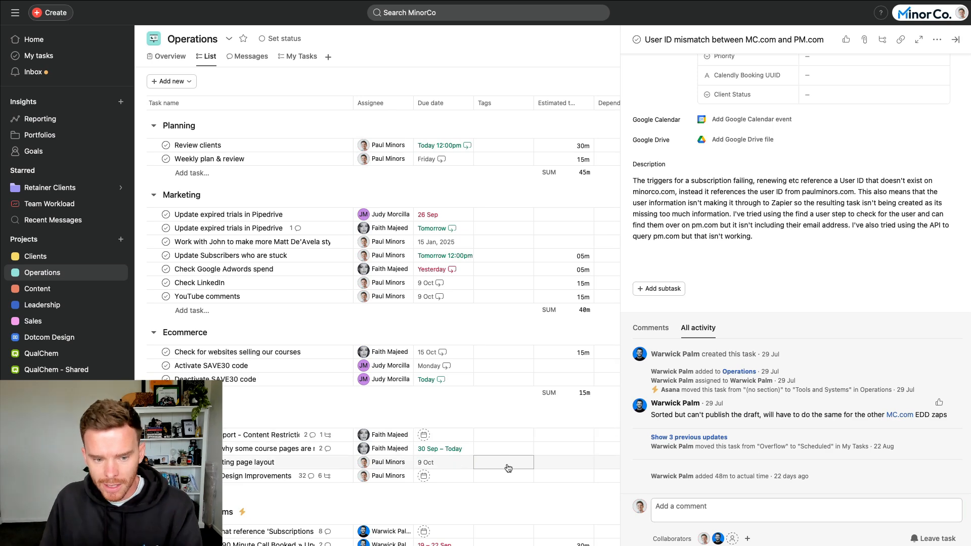
mouse_move(507, 457)
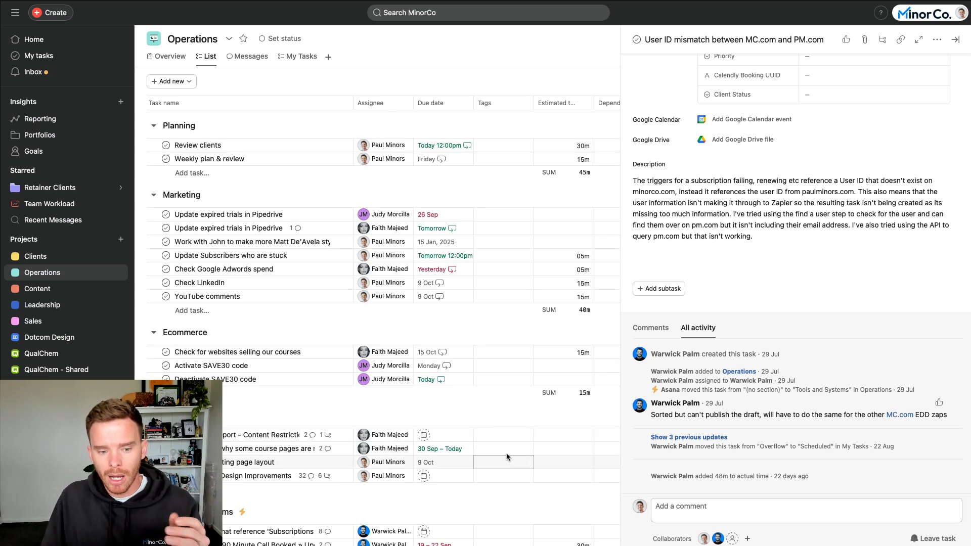
scroll(up, 3)
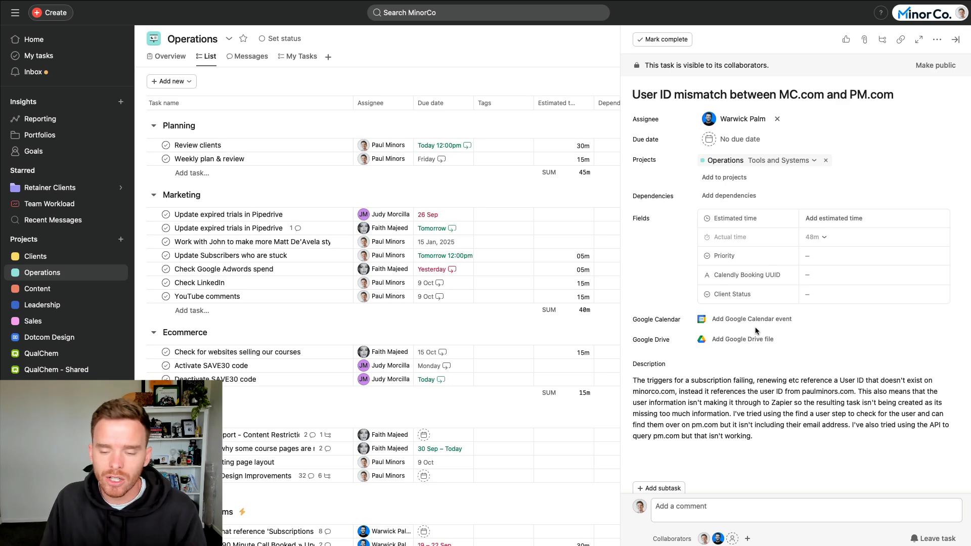
click(244, 360)
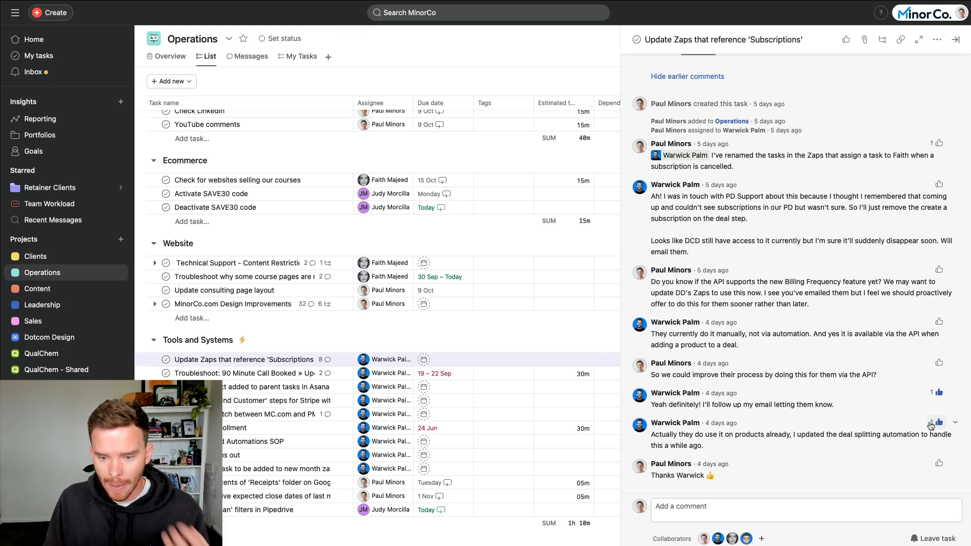
Open the Inbox showing the 'liked your comment' notification on the course pages task.
scroll(up, 3)
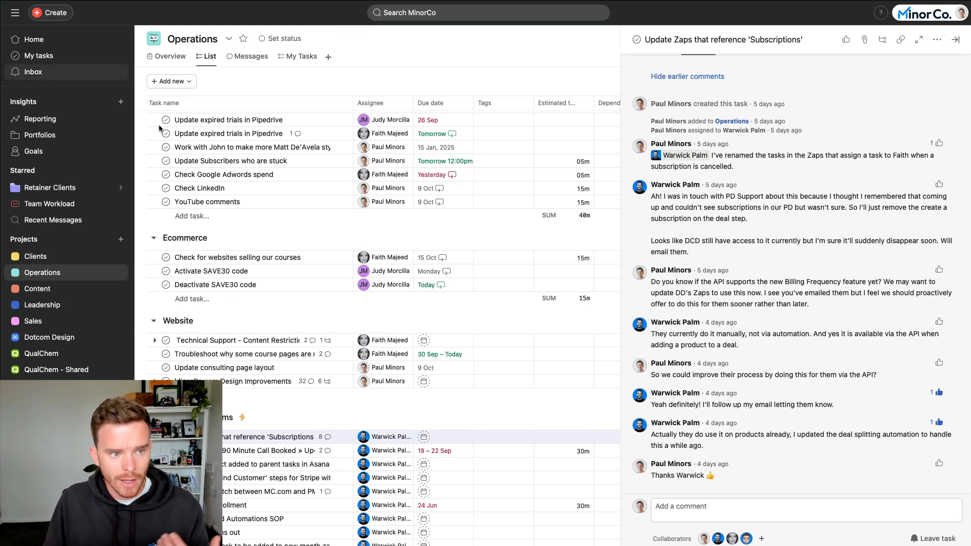
click(33, 71)
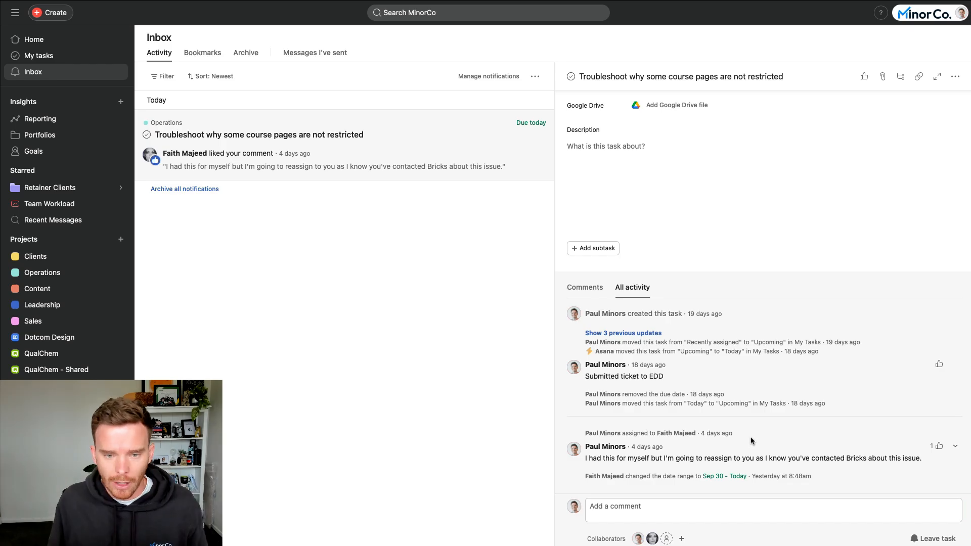
click(37, 288)
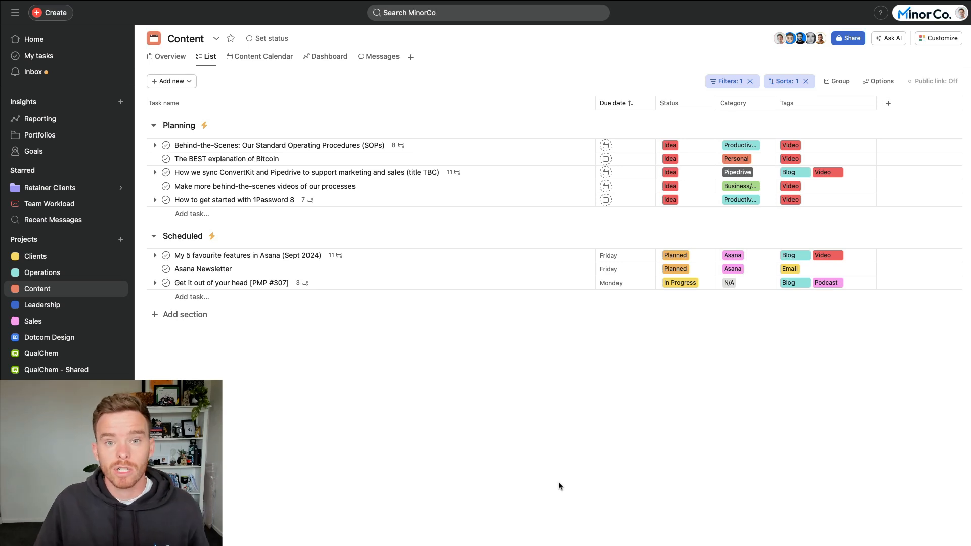
mouse_move(601, 483)
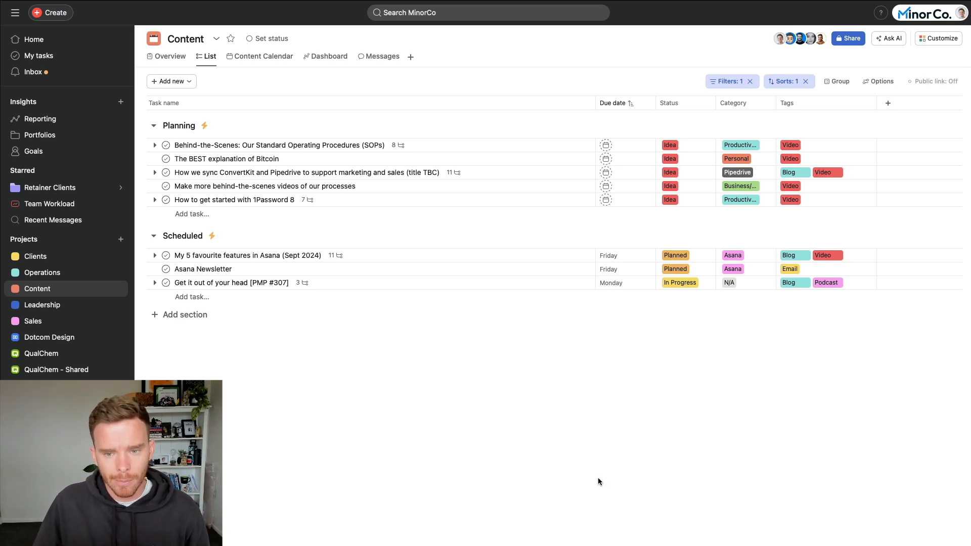
mouse_move(684, 434)
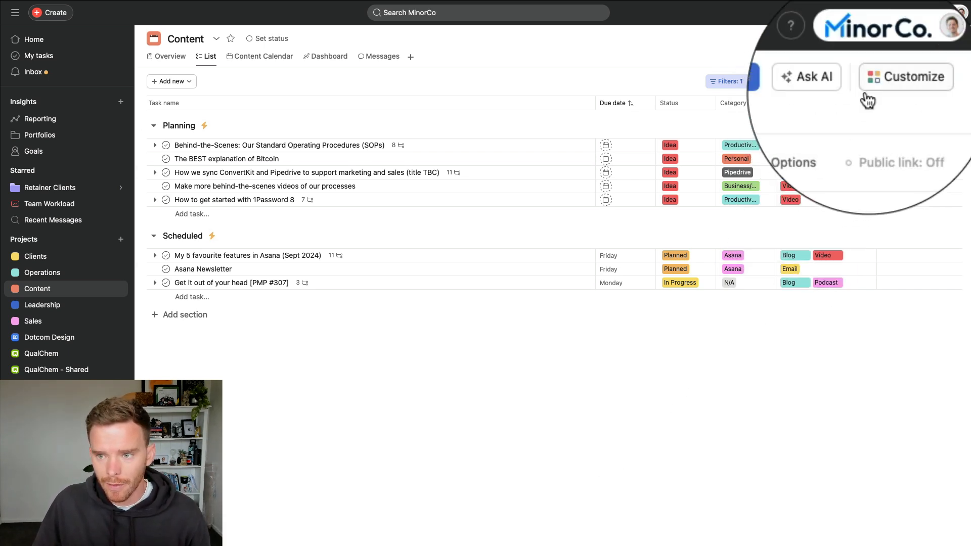
Show the Content project's ten task templates, including Asana Video and YouTube Short.
click(905, 77)
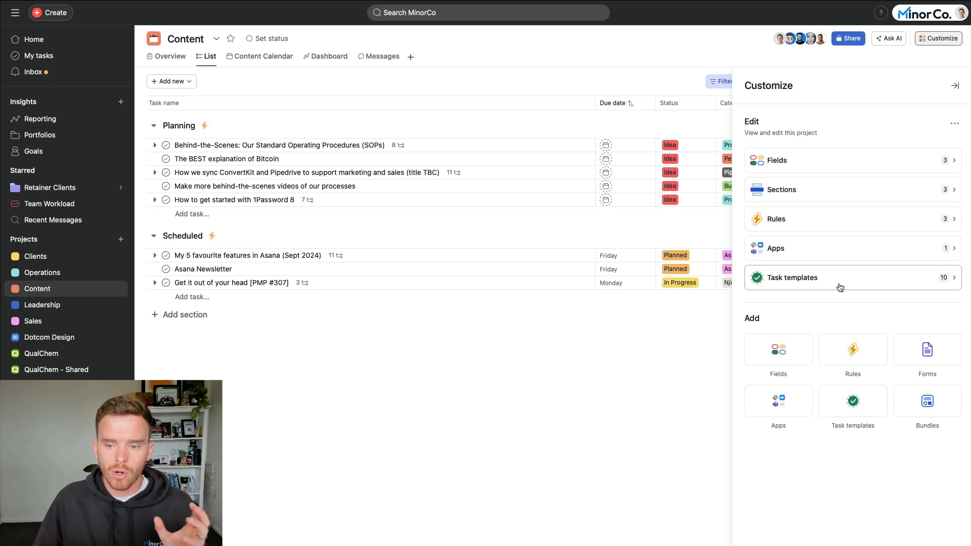
click(791, 278)
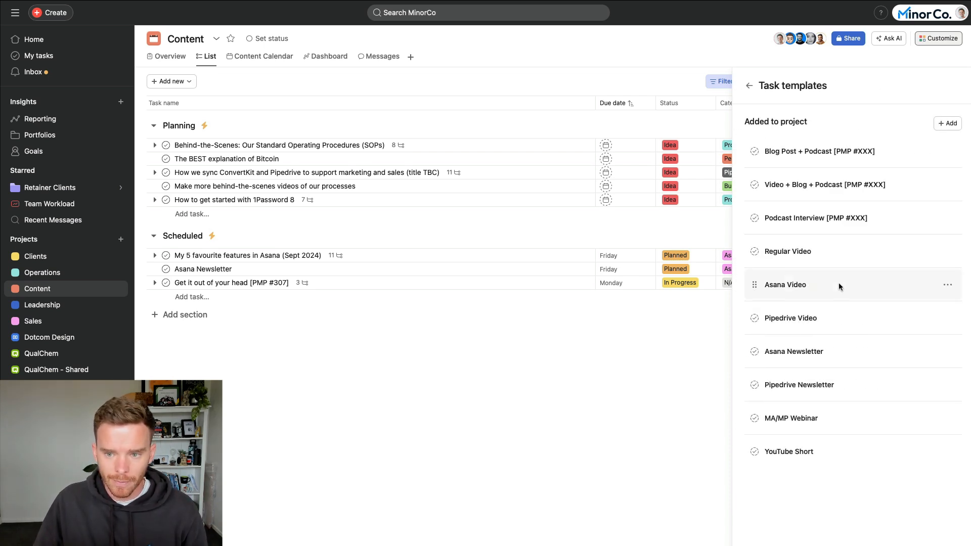
mouse_move(828, 403)
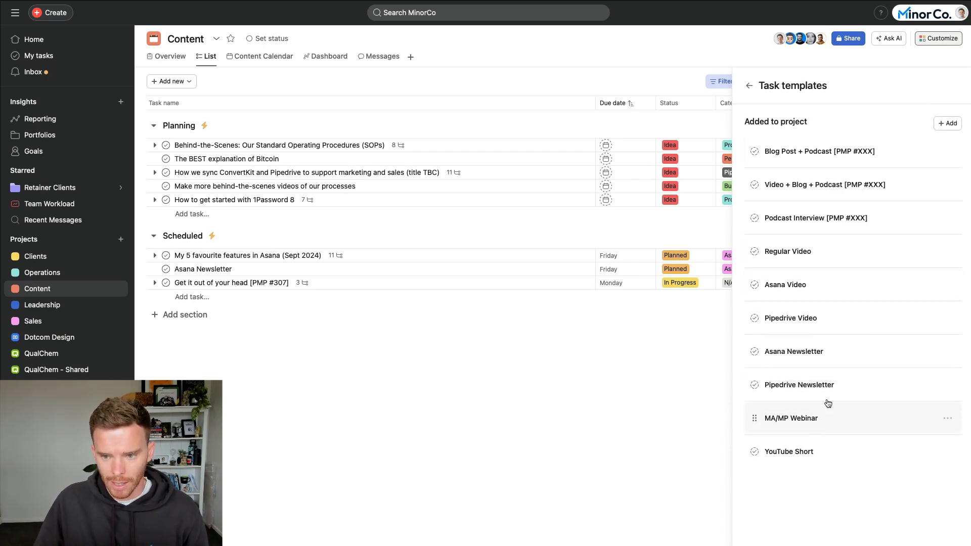
mouse_move(857, 303)
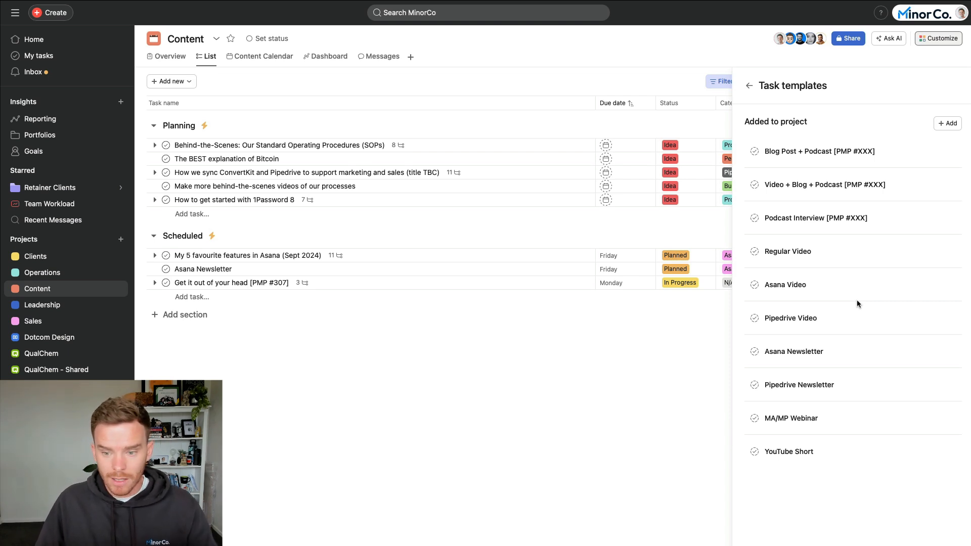
mouse_move(858, 322)
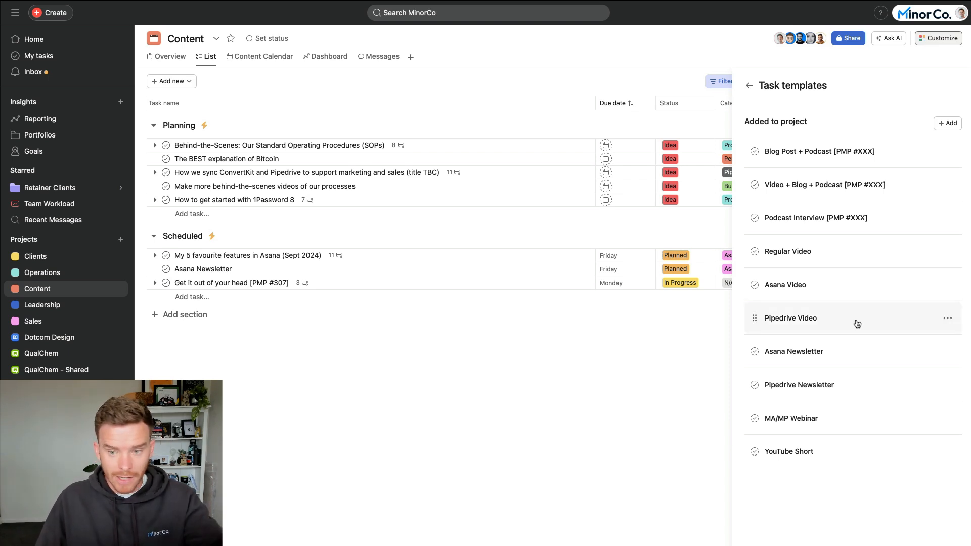
Open the Asana Video template and review its Create Wordpress post subtask.
click(791, 317)
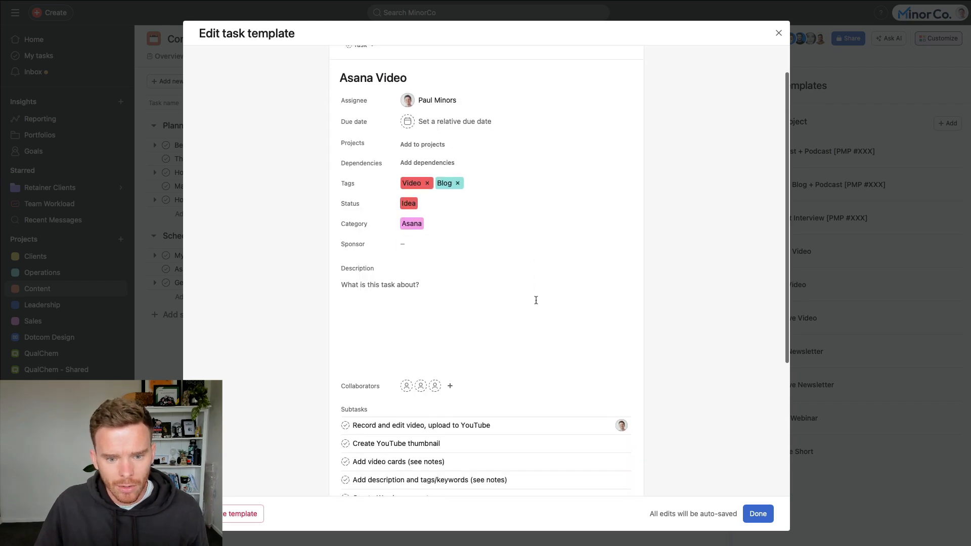
scroll(down, 3)
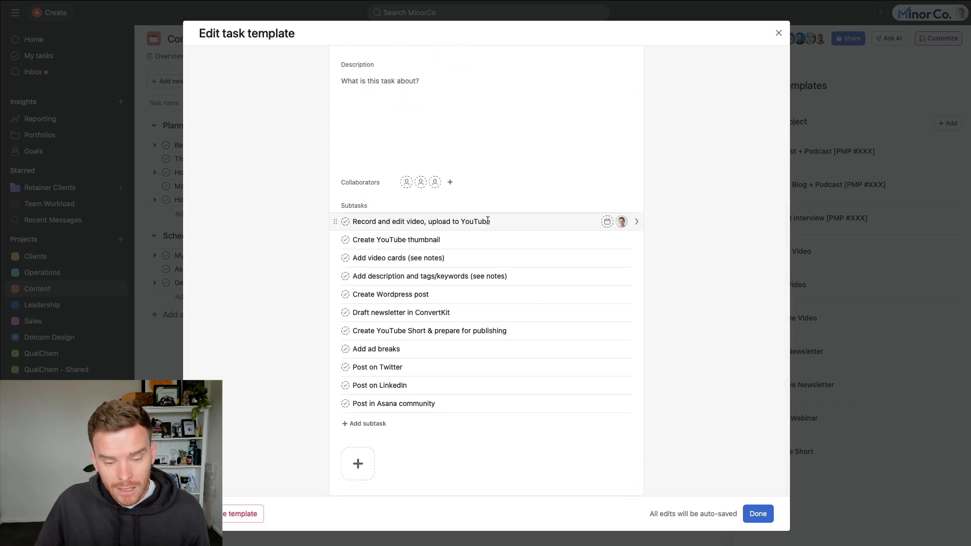
mouse_move(502, 240)
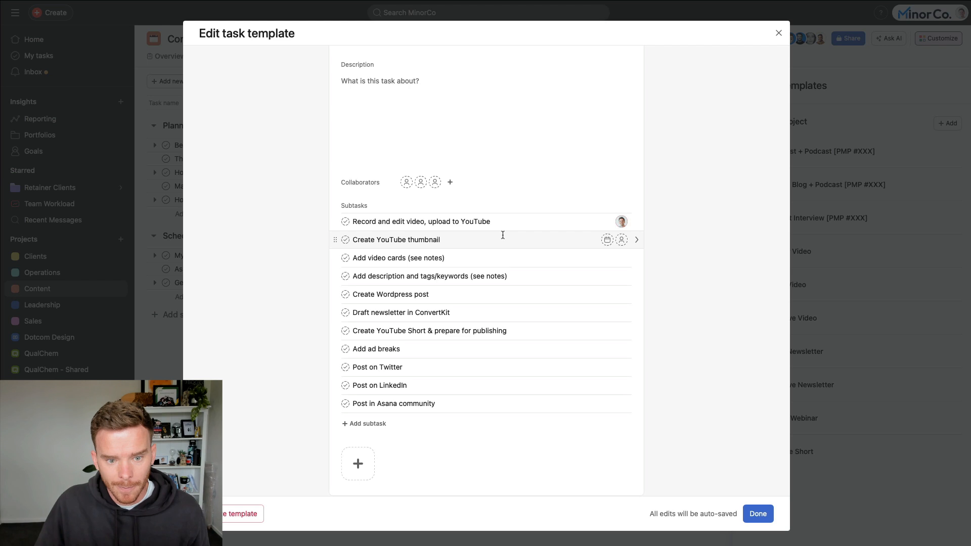
click(390, 294)
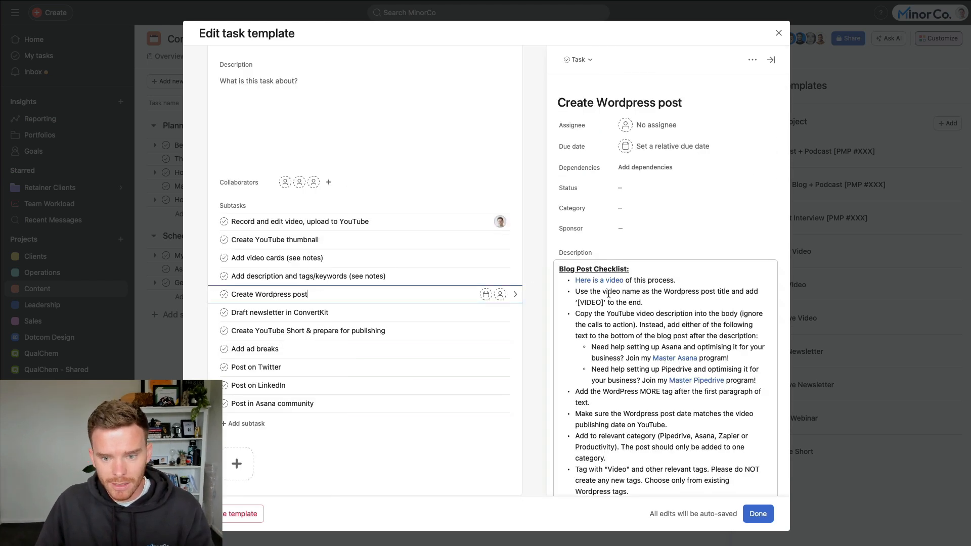
scroll(down, 3)
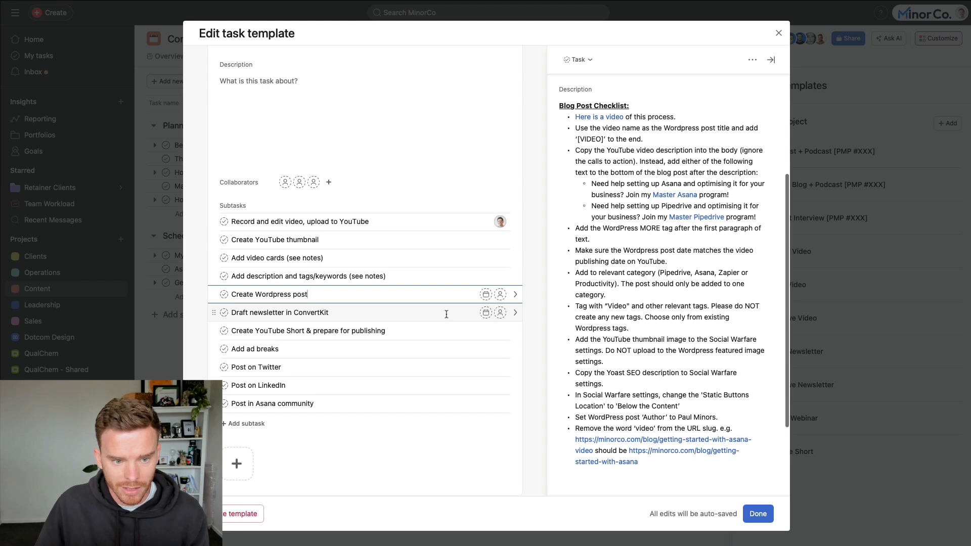
Read through the Draft newsletter in ConvertKit subtask's description.
click(270, 295)
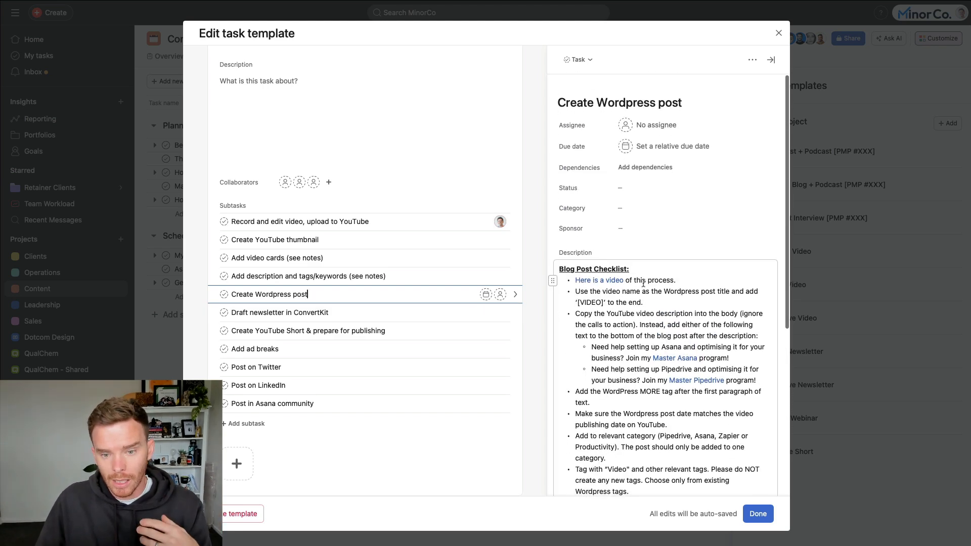
scroll(down, 3)
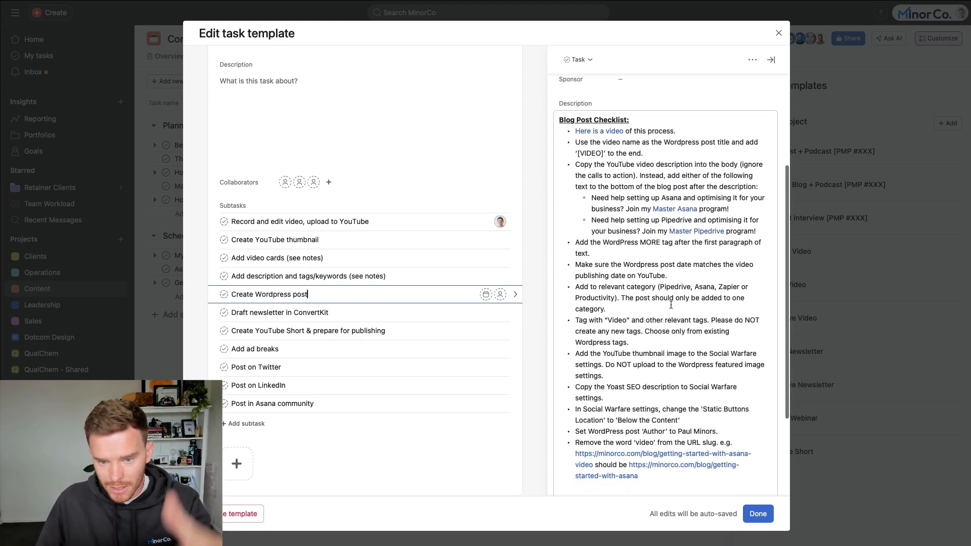
click(279, 313)
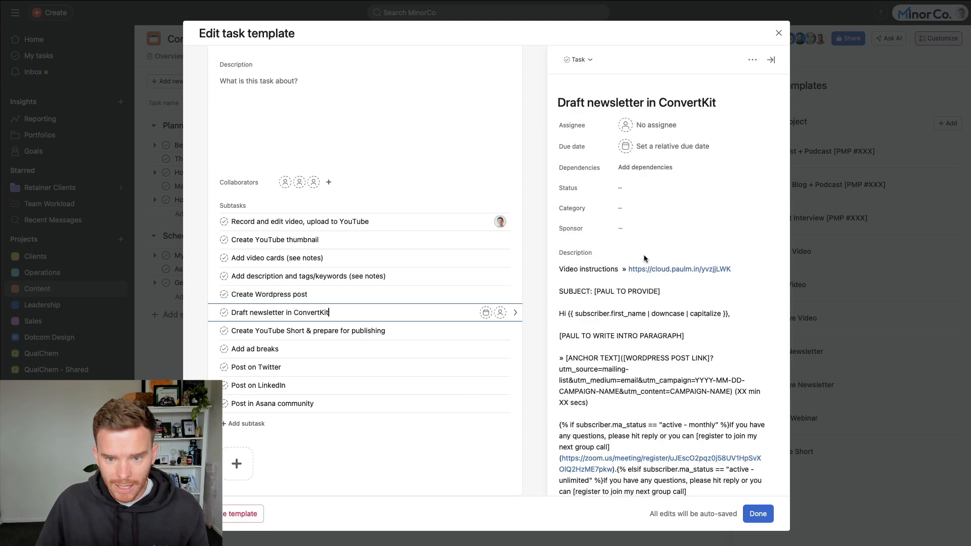
scroll(down, 3)
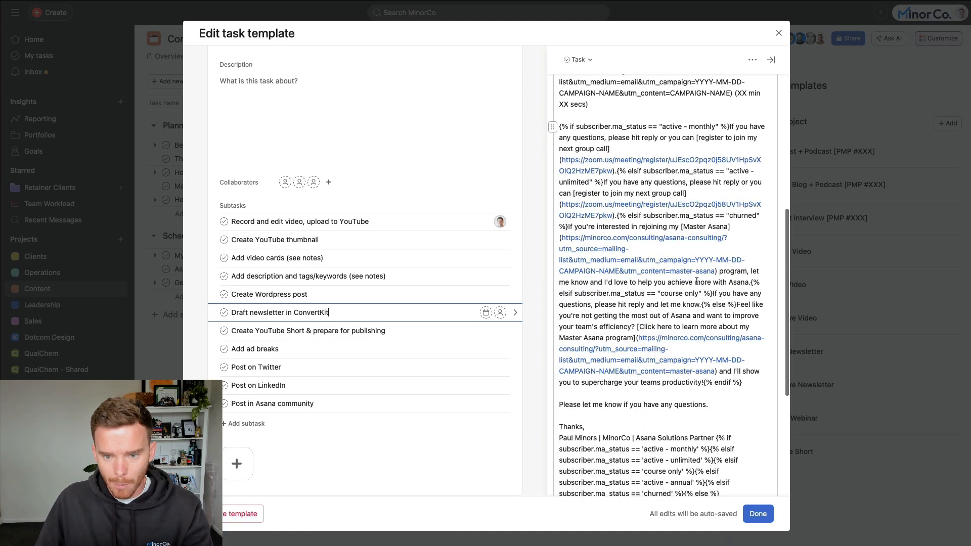
scroll(up, 3)
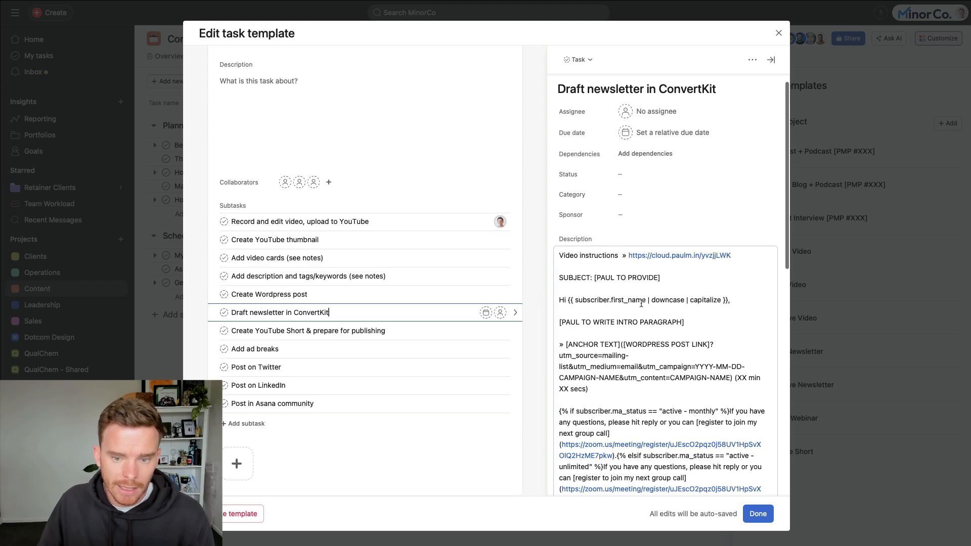
mouse_move(739, 493)
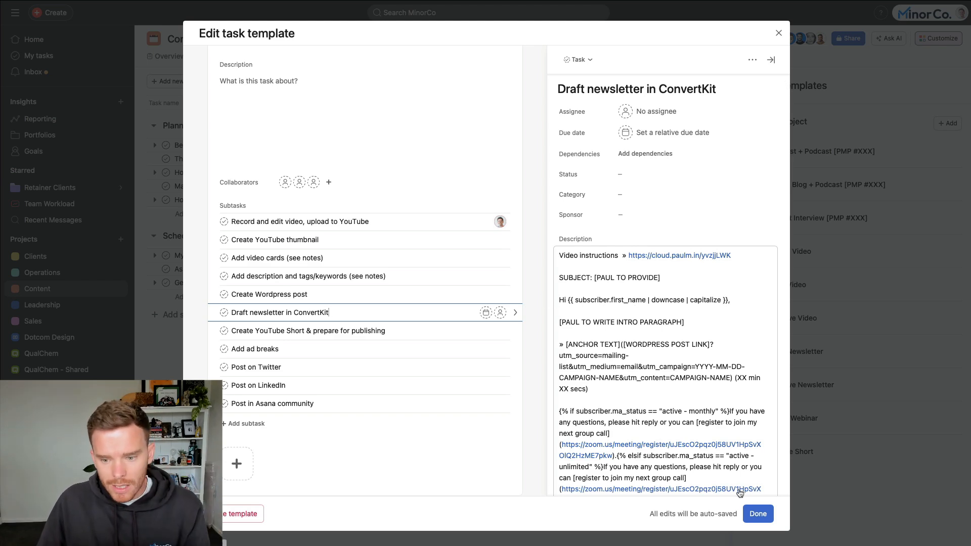
Create a task from the Asana Video template named 'How to use Asana 101 guide'.
click(757, 514)
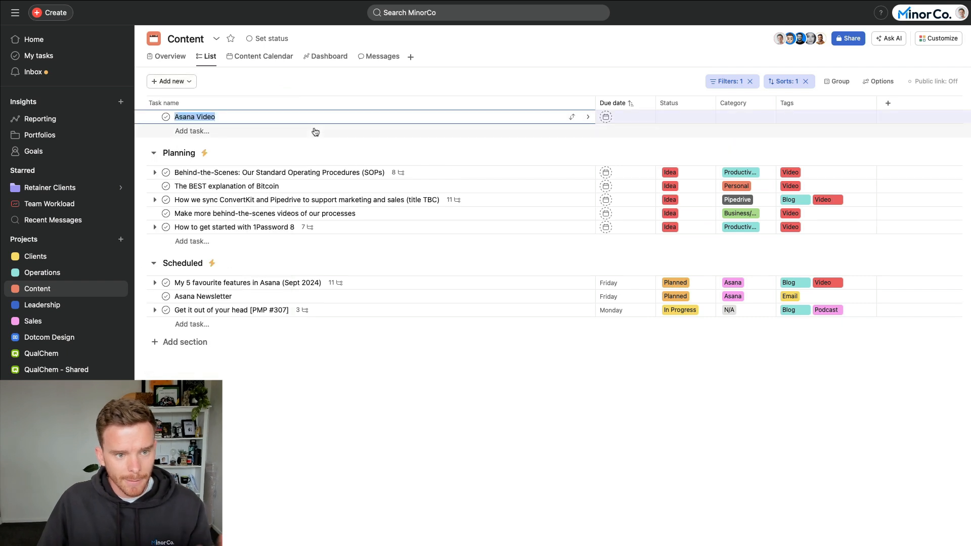
click(195, 116)
text(How)
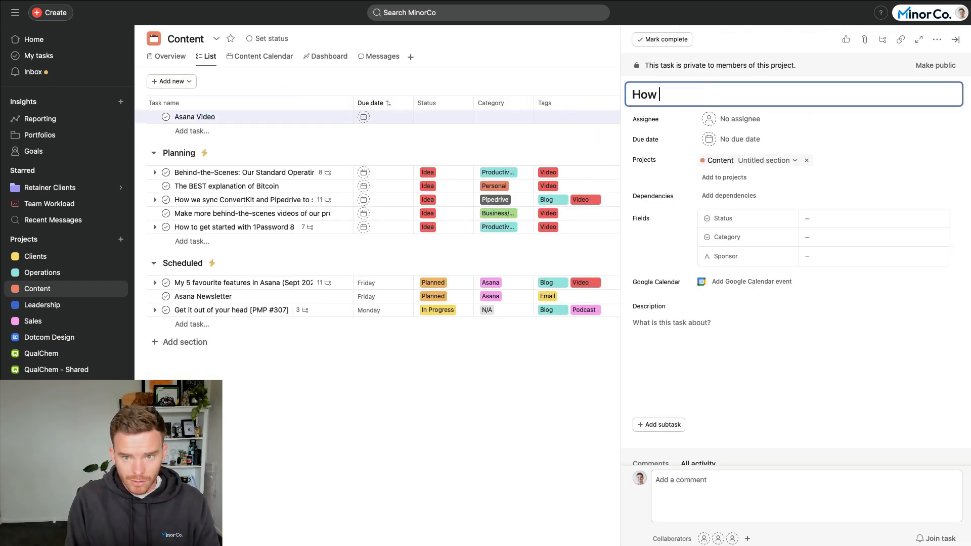
text(to use Asana)
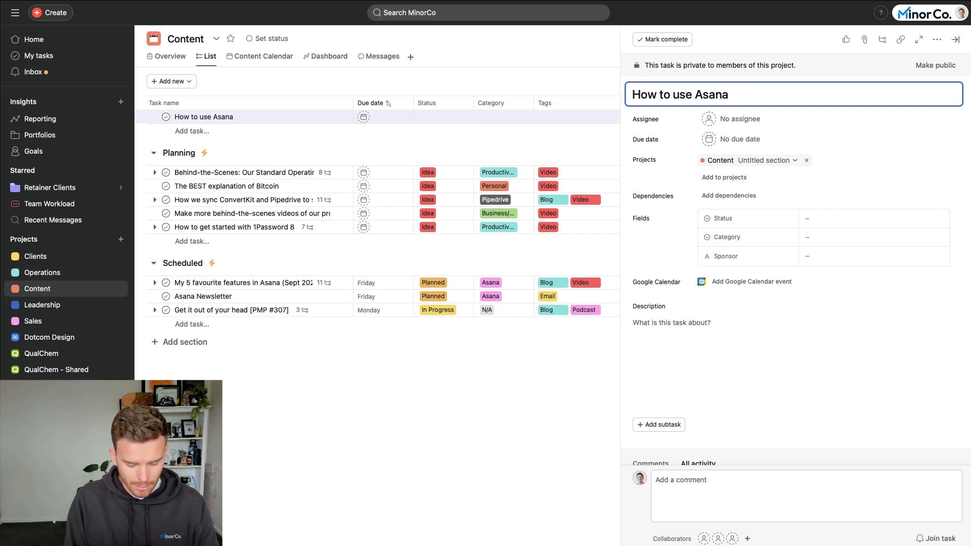
text(101 guide)
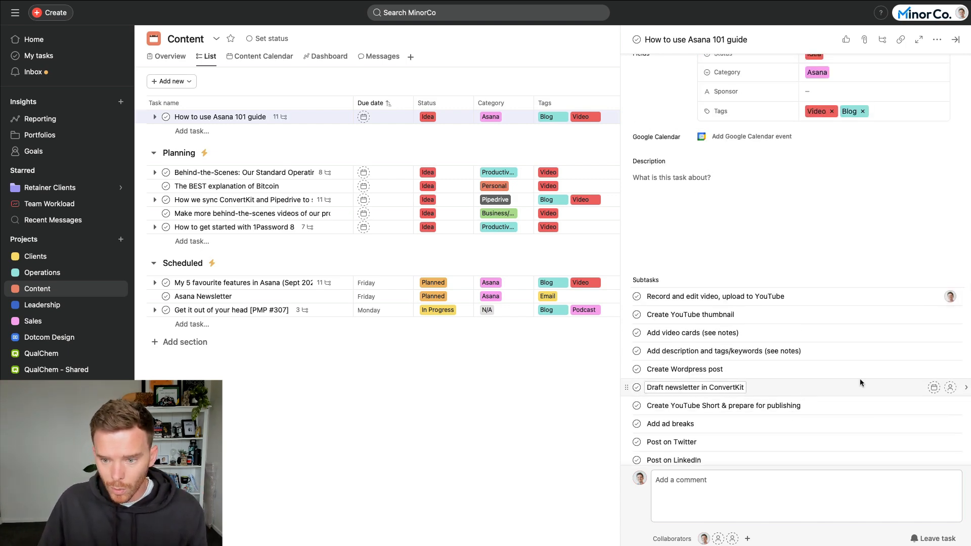
Inspect the new task's Draft newsletter in ConvertKit subtask and return to the parent.
click(695, 387)
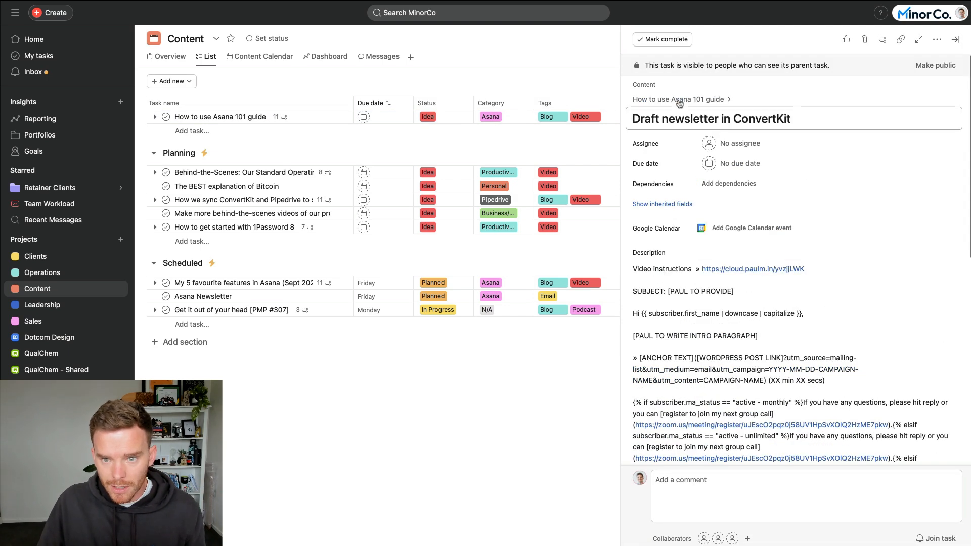
click(678, 99)
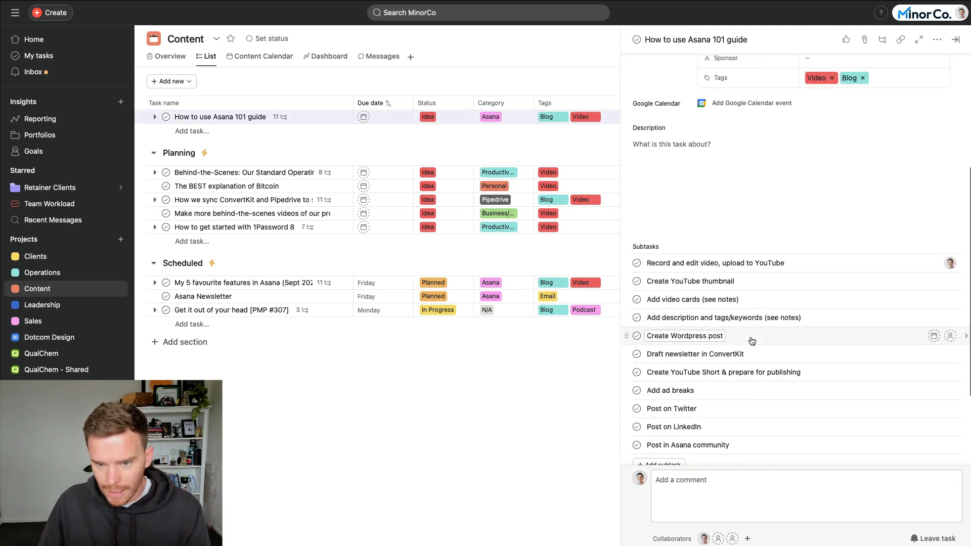
scroll(down, 3)
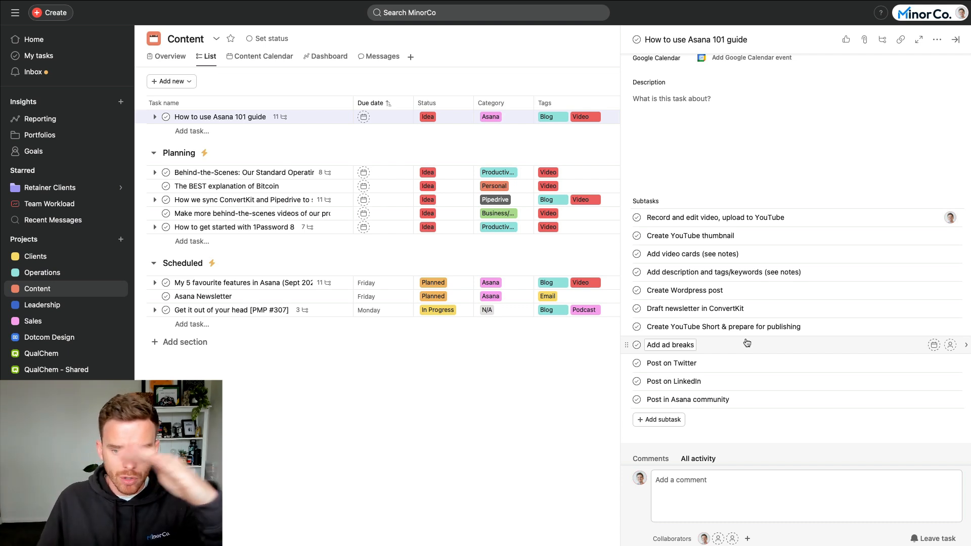
mouse_move(733, 342)
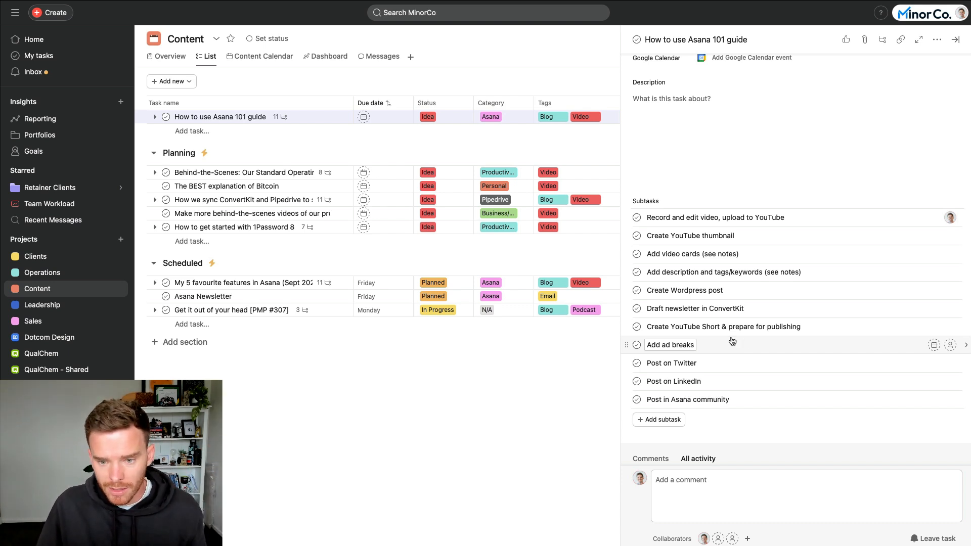
click(694, 309)
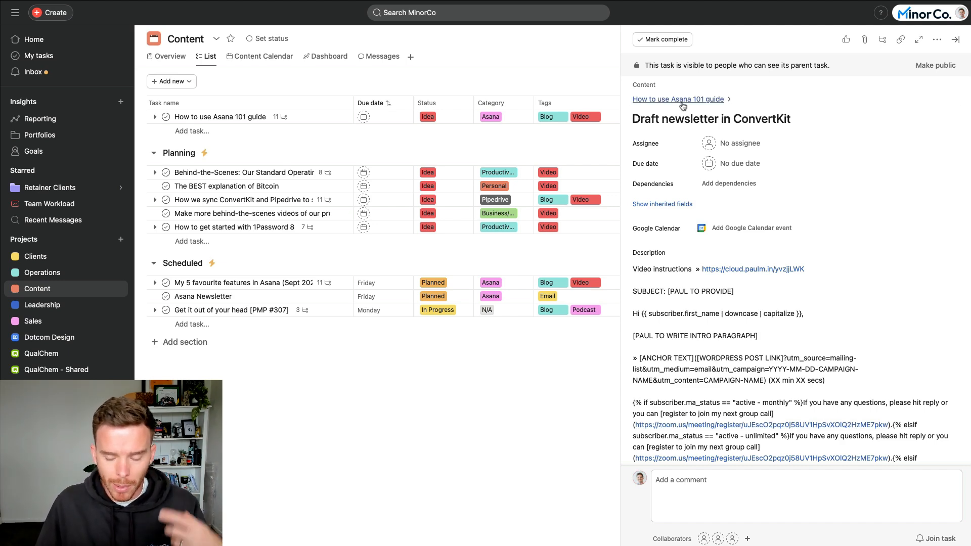
click(677, 99)
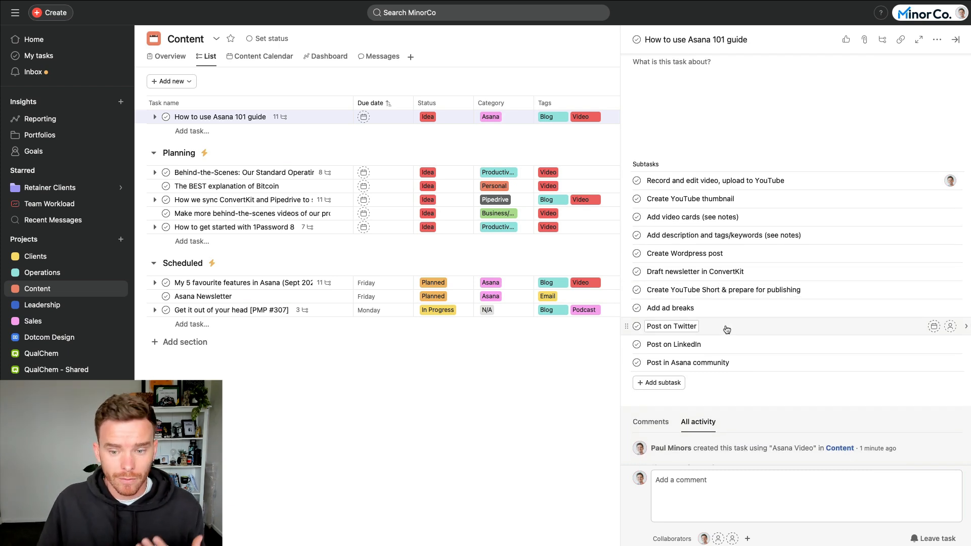
mouse_move(736, 325)
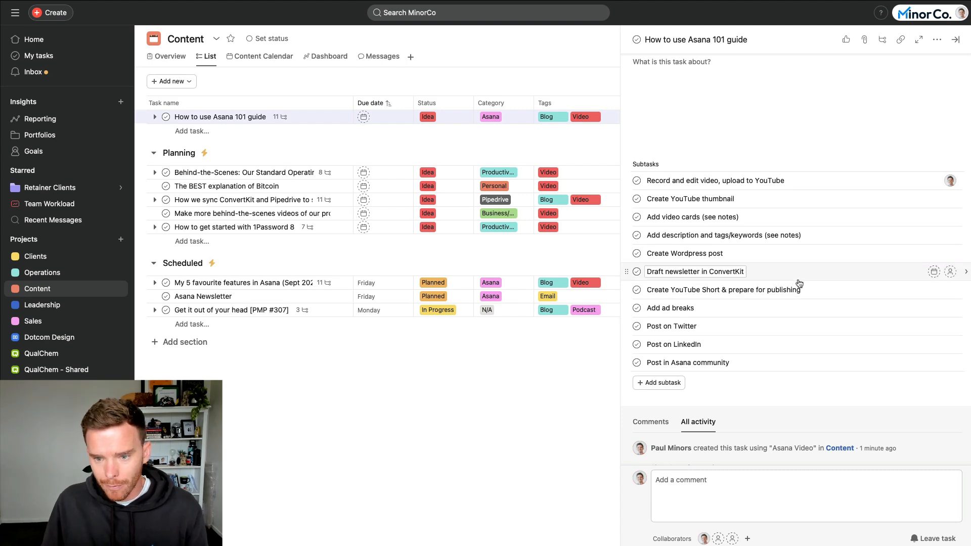
scroll(down, 3)
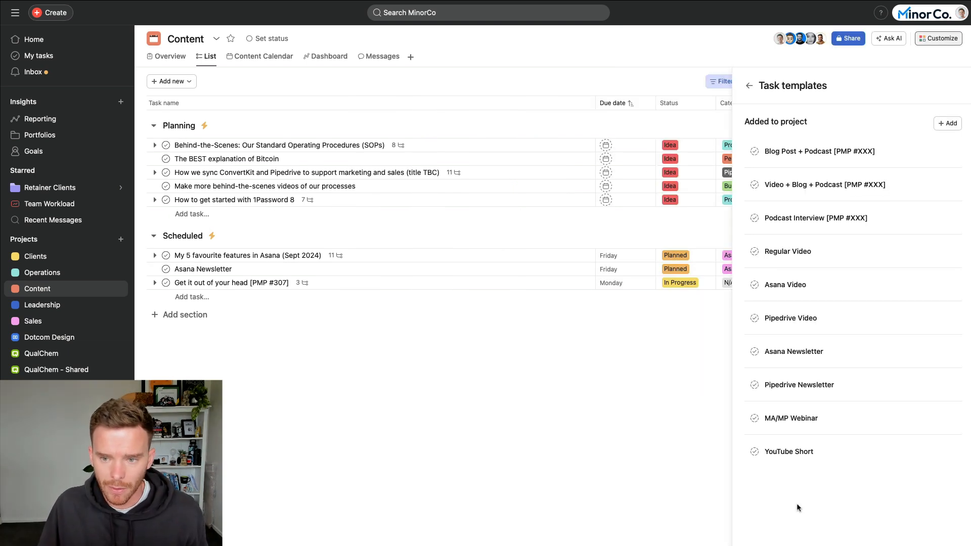
mouse_move(842, 284)
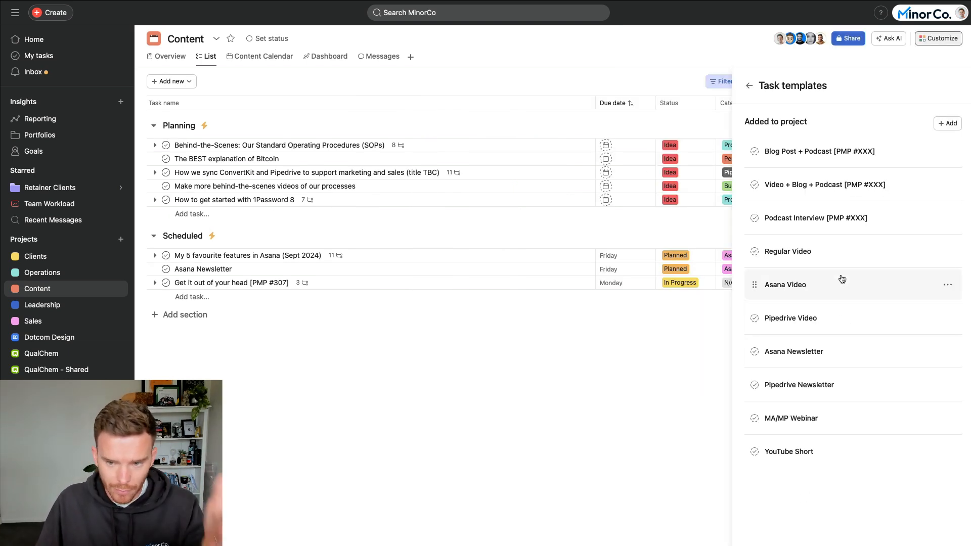
mouse_move(834, 318)
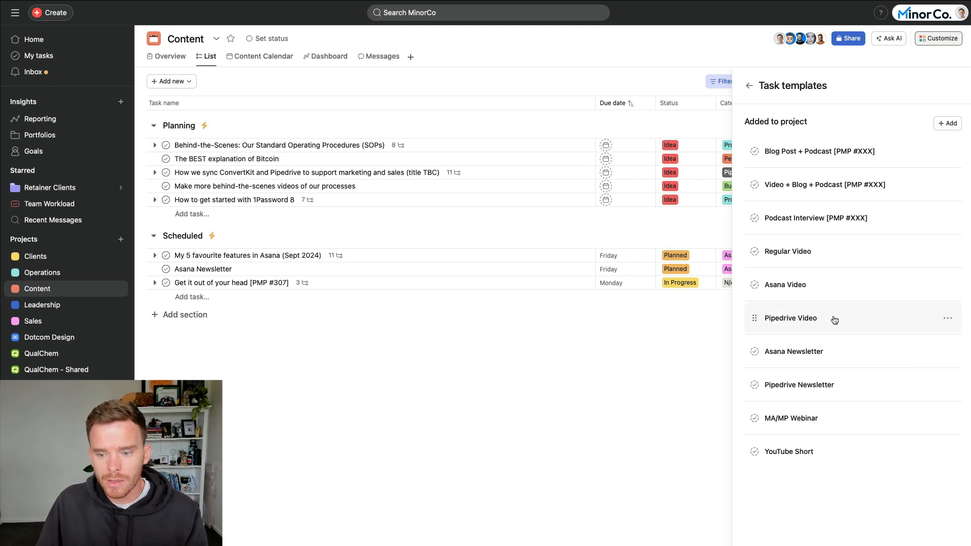
mouse_move(835, 441)
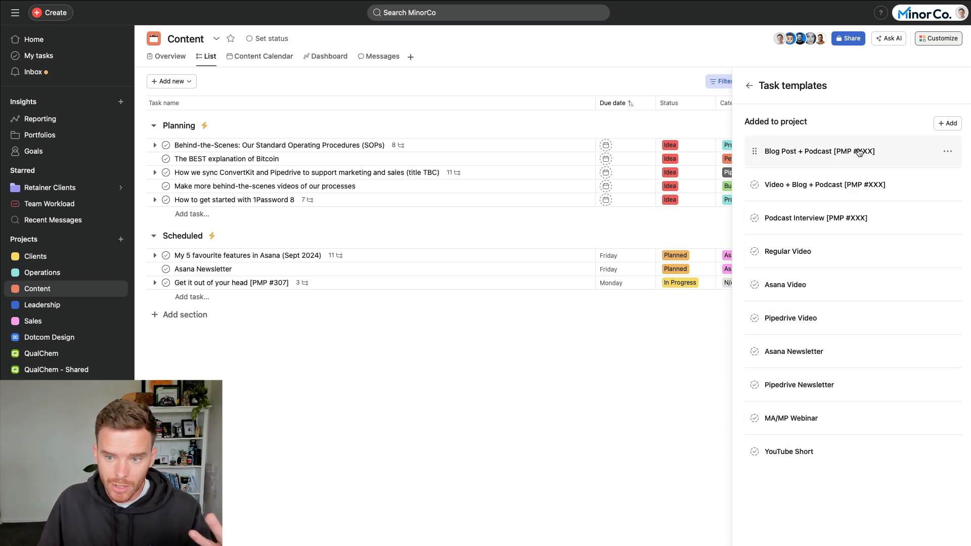
mouse_move(93, 272)
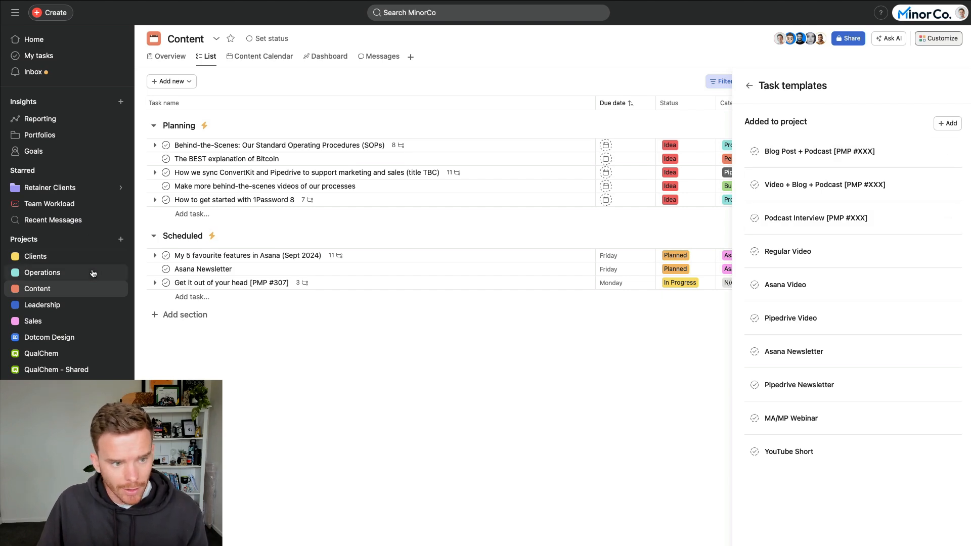
Browse the Operations and Sales project task templates, then go back to My tasks.
click(42, 273)
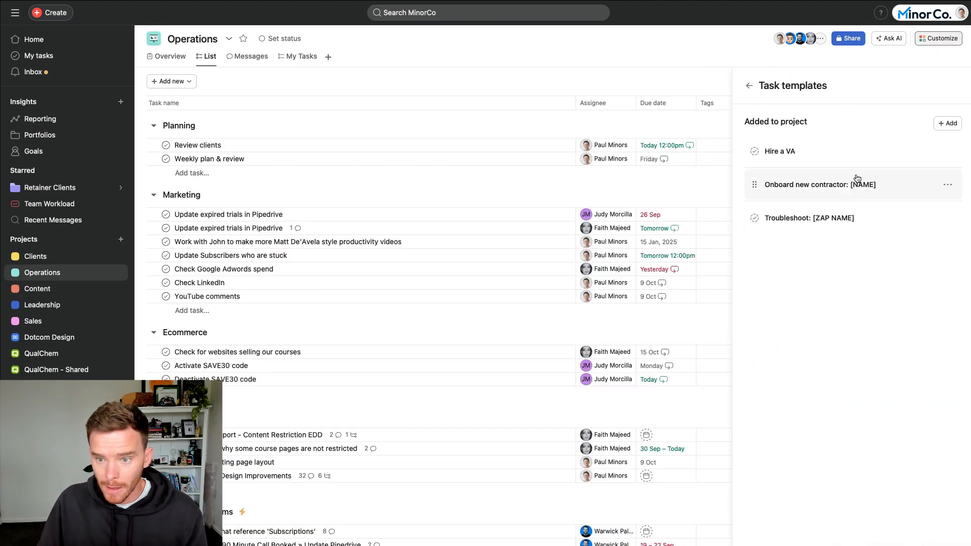
mouse_move(885, 179)
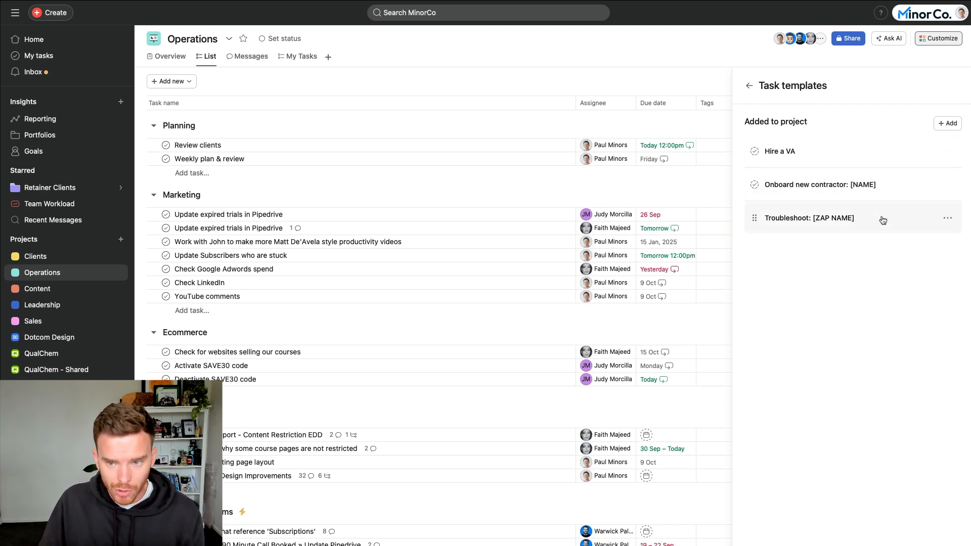
click(32, 320)
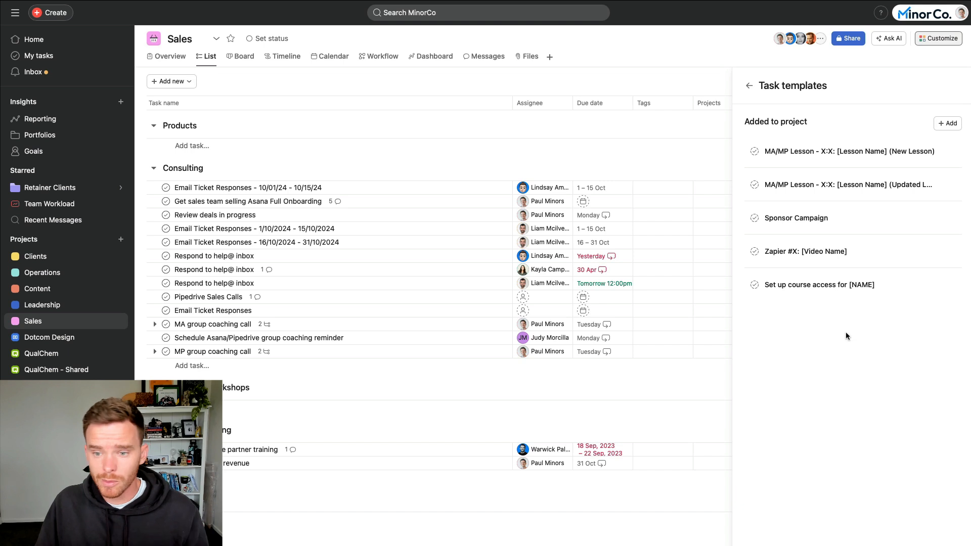
mouse_move(849, 184)
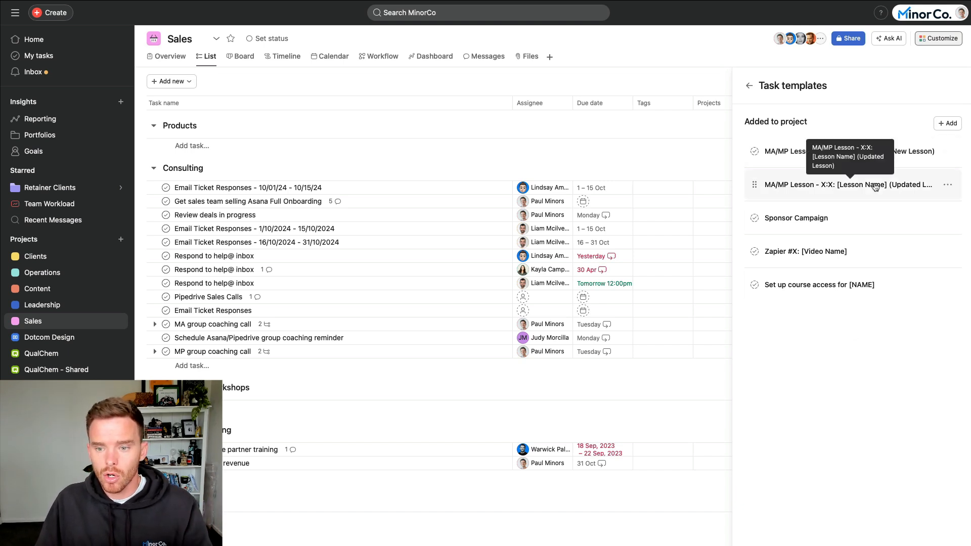
mouse_move(895, 284)
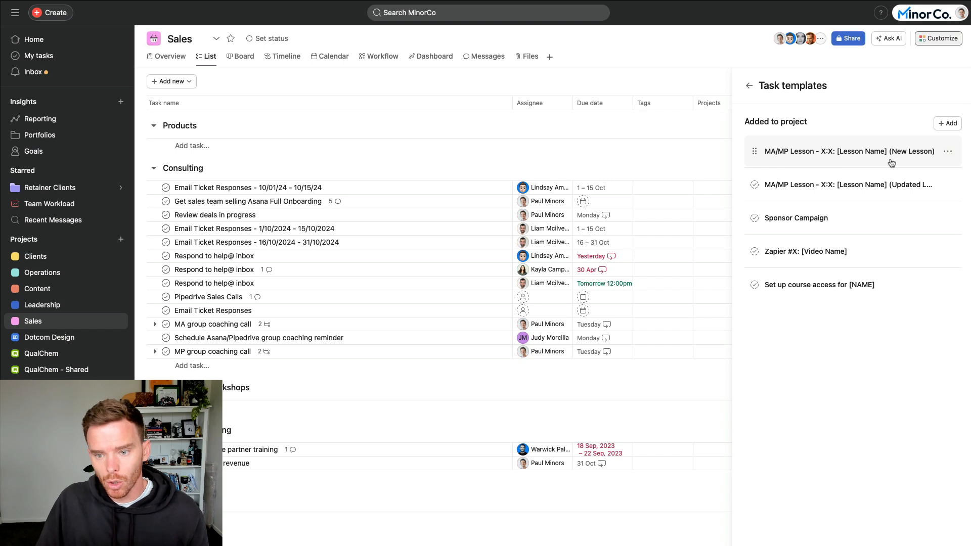
mouse_move(870, 245)
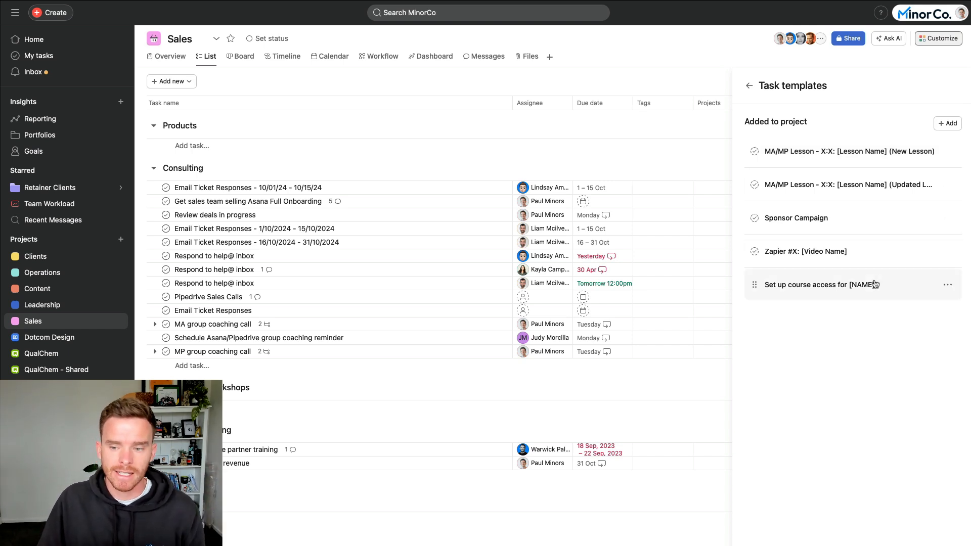
click(39, 55)
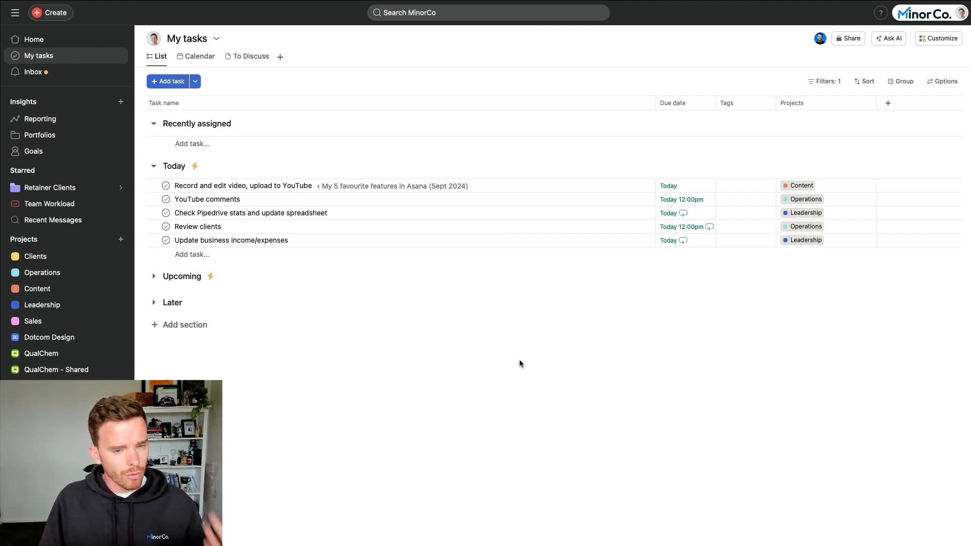
mouse_move(517, 353)
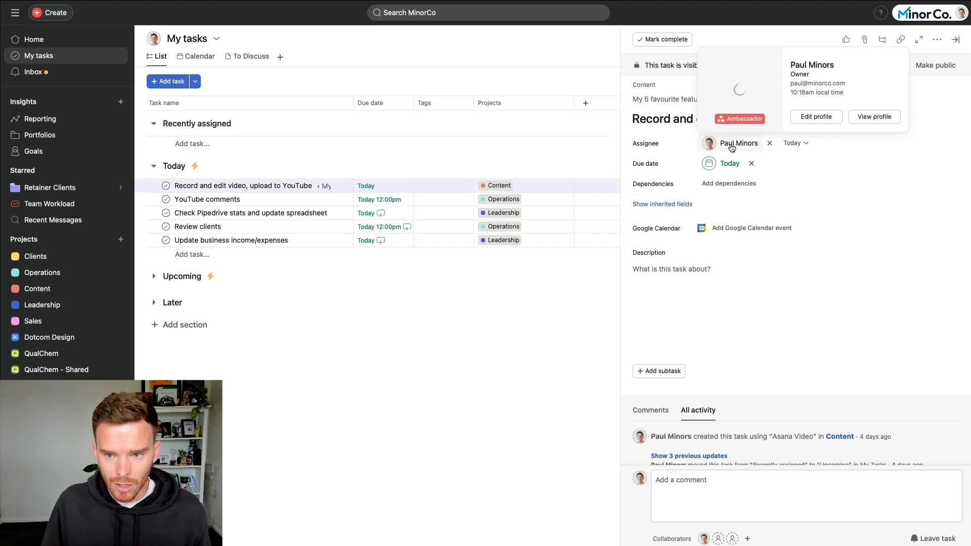
Review the 'My 5 favourite features in Asana (Sept 2024)' task, then close its details.
click(743, 143)
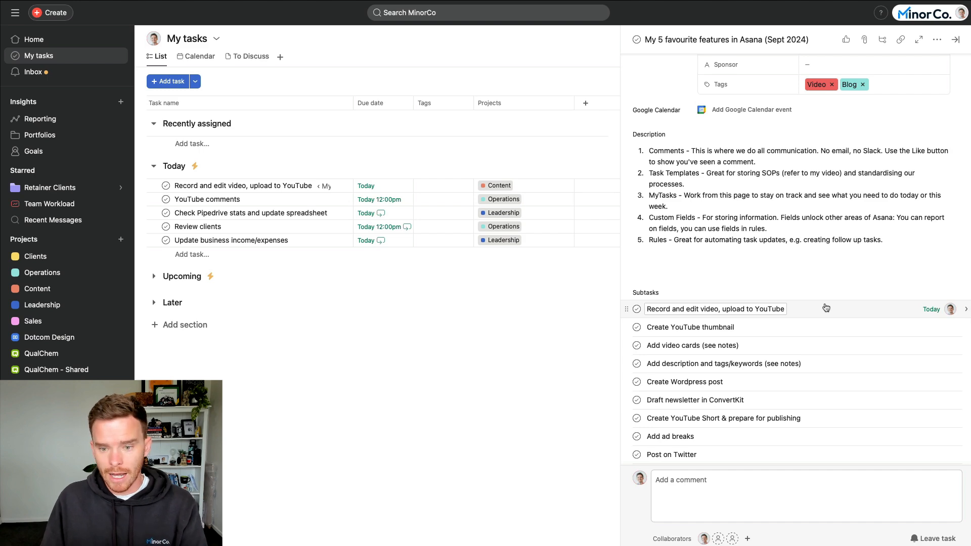
scroll(up, 3)
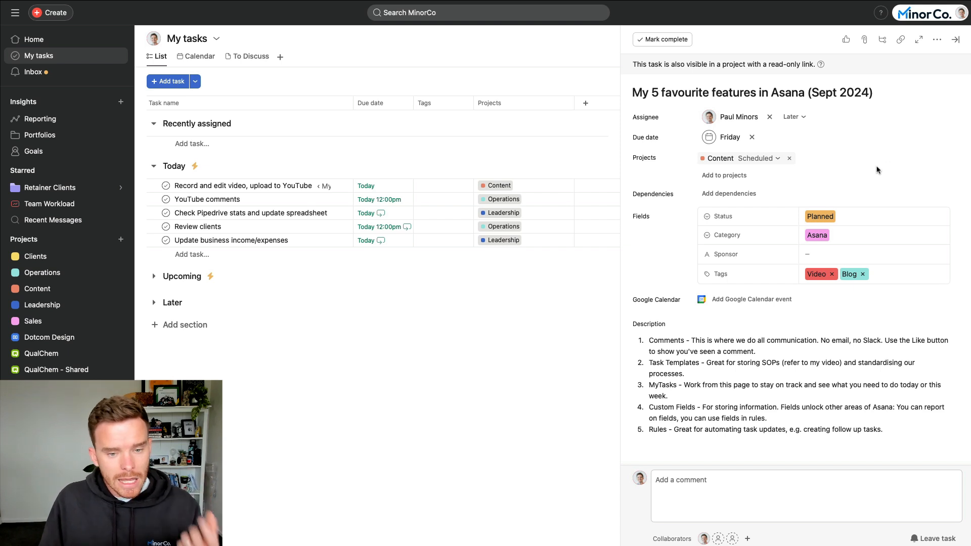
mouse_move(303, 257)
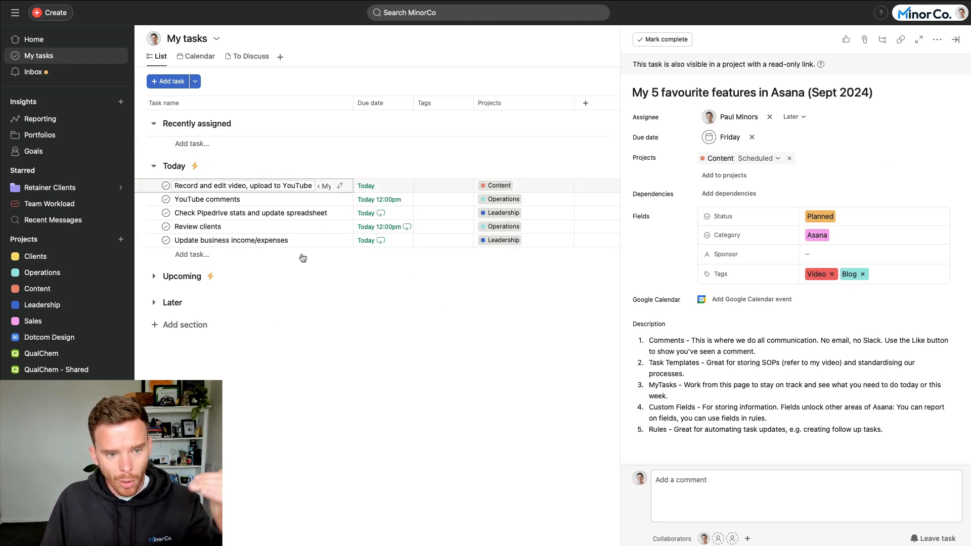
mouse_move(354, 309)
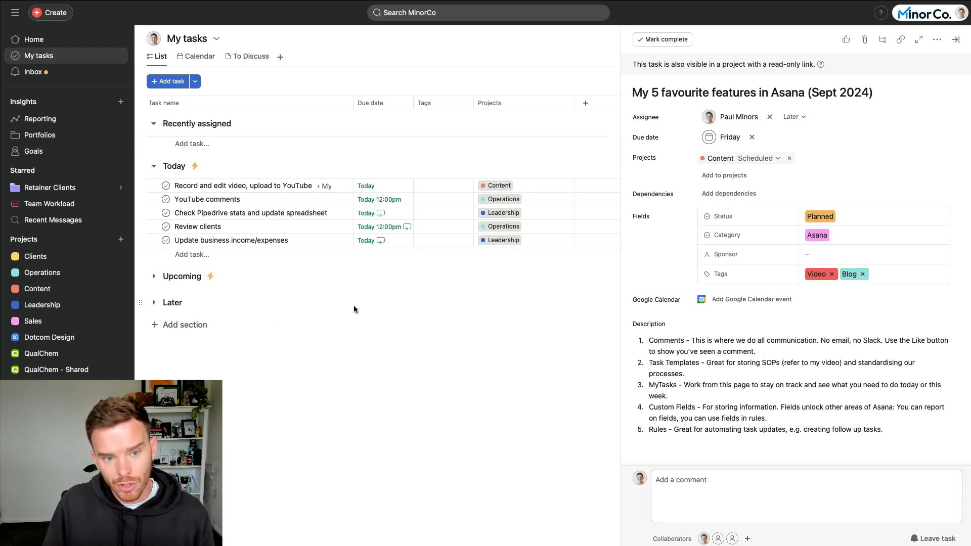
click(957, 39)
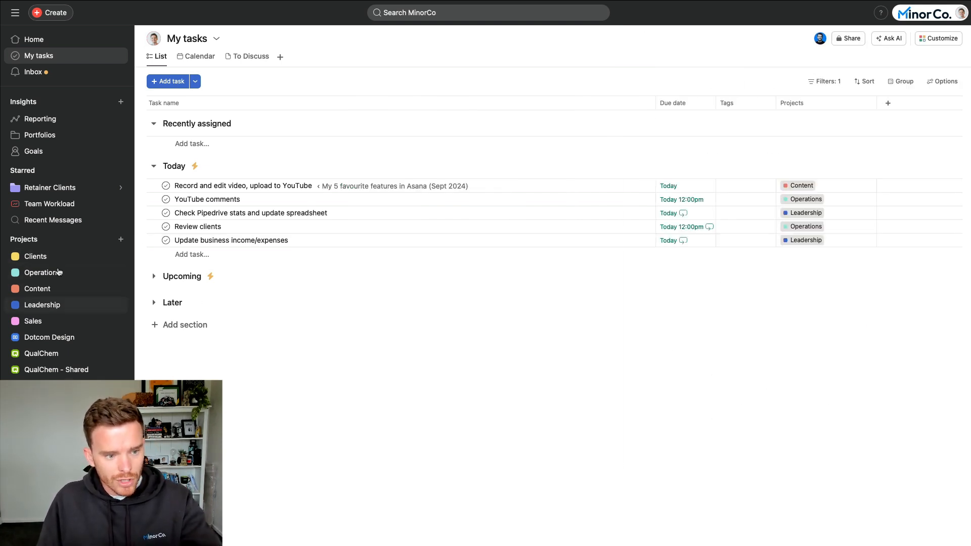
mouse_move(56, 264)
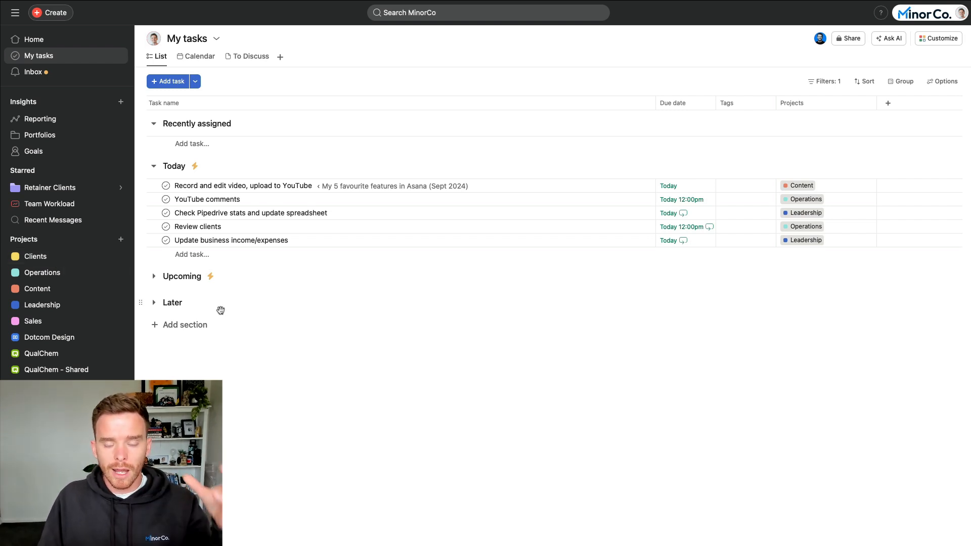
mouse_move(264, 294)
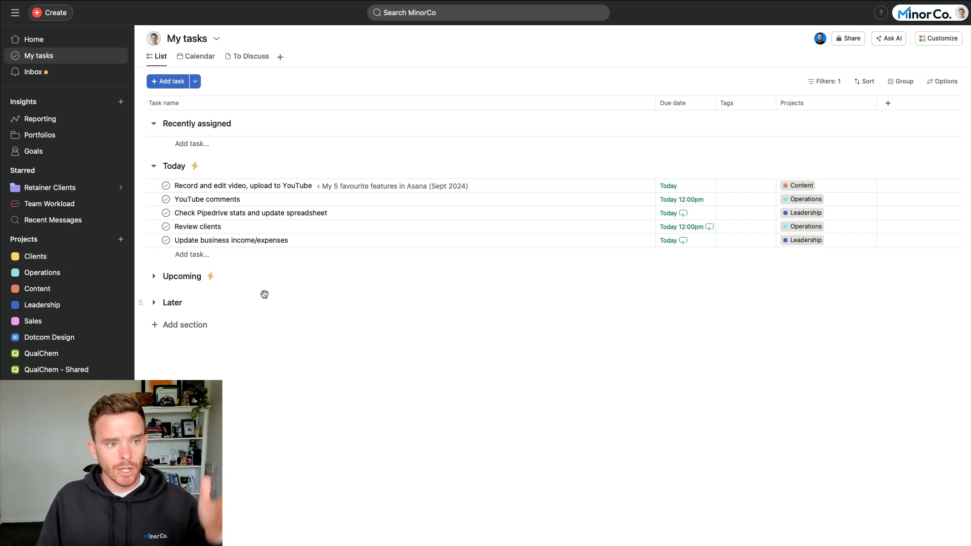
click(251, 213)
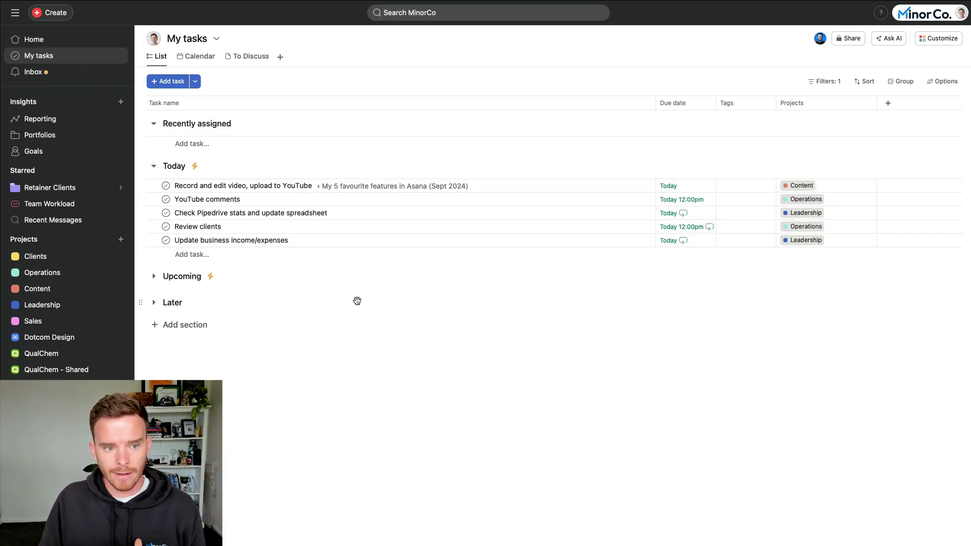
click(194, 166)
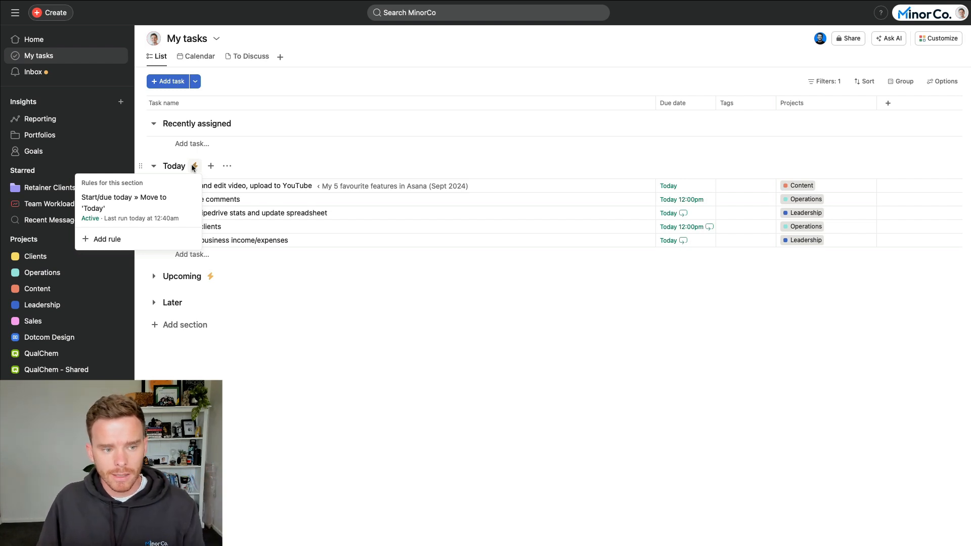
click(123, 208)
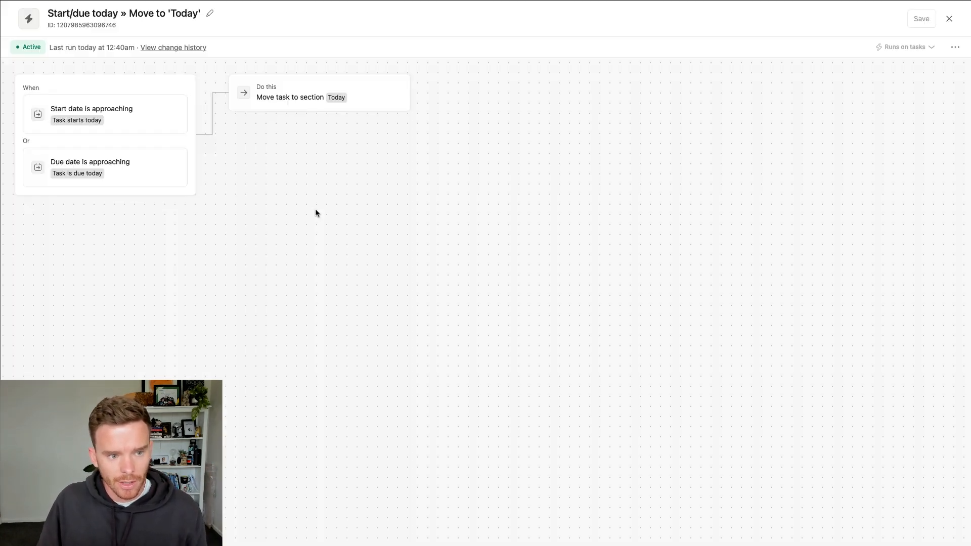
mouse_move(131, 124)
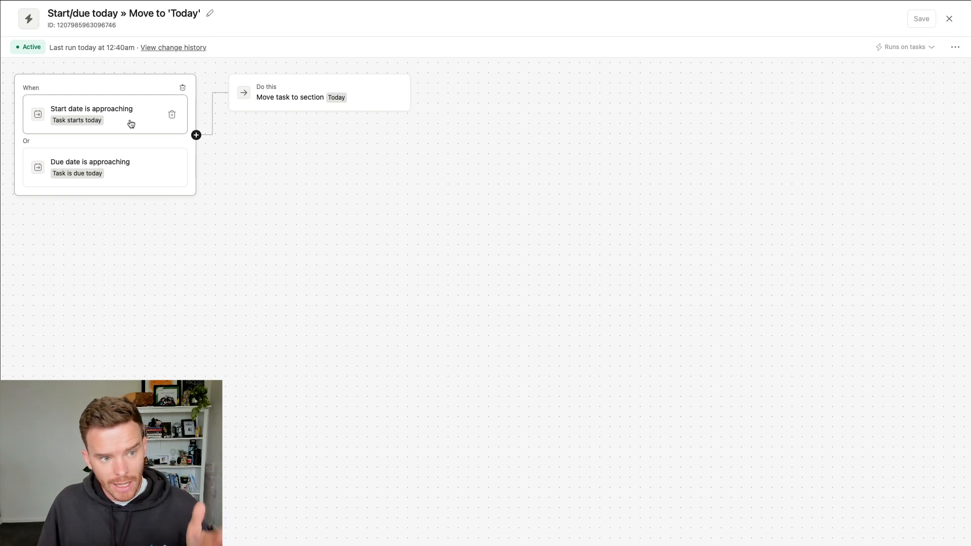
mouse_move(141, 172)
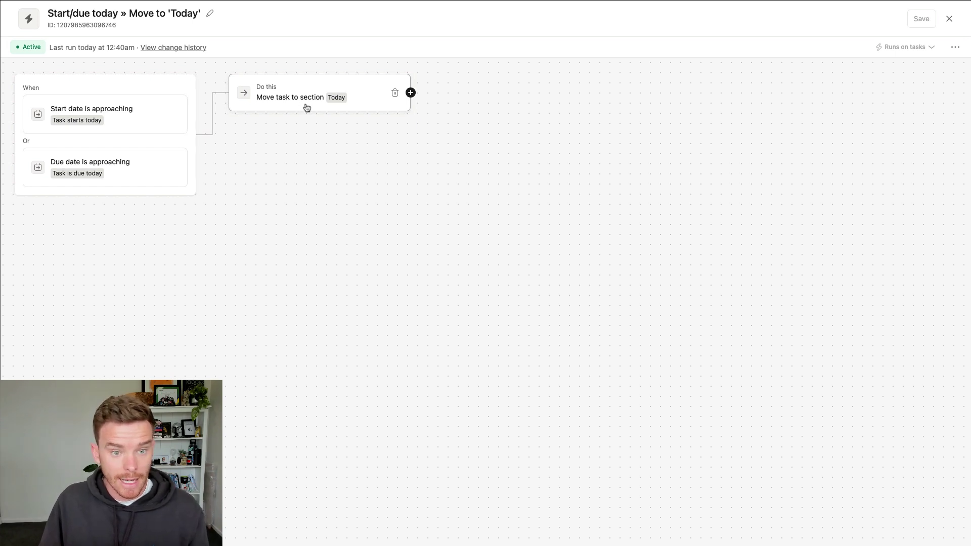
click(950, 19)
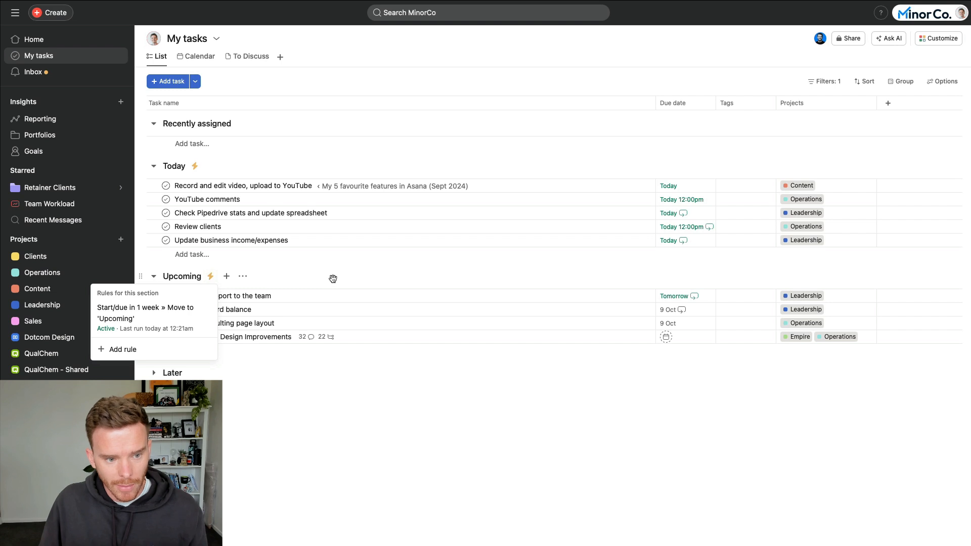
click(144, 313)
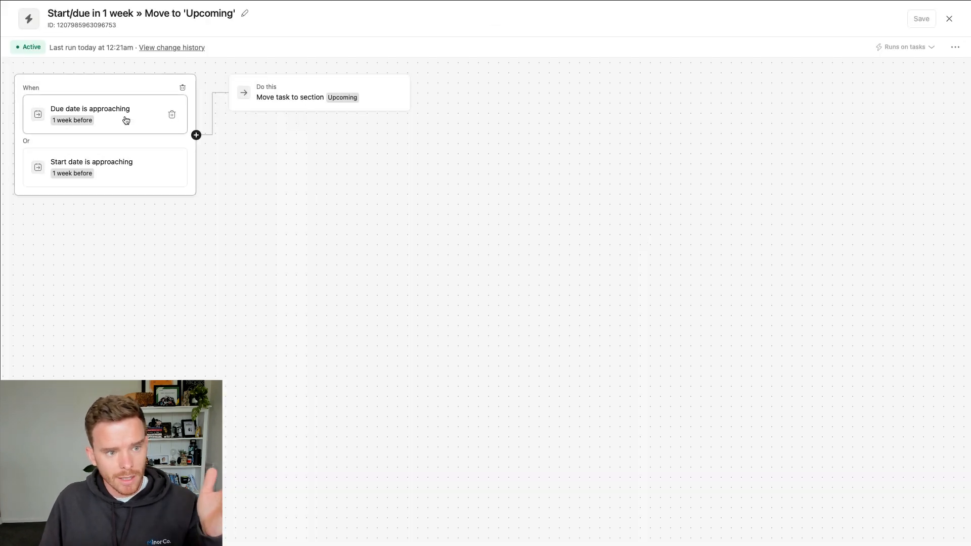
mouse_move(138, 159)
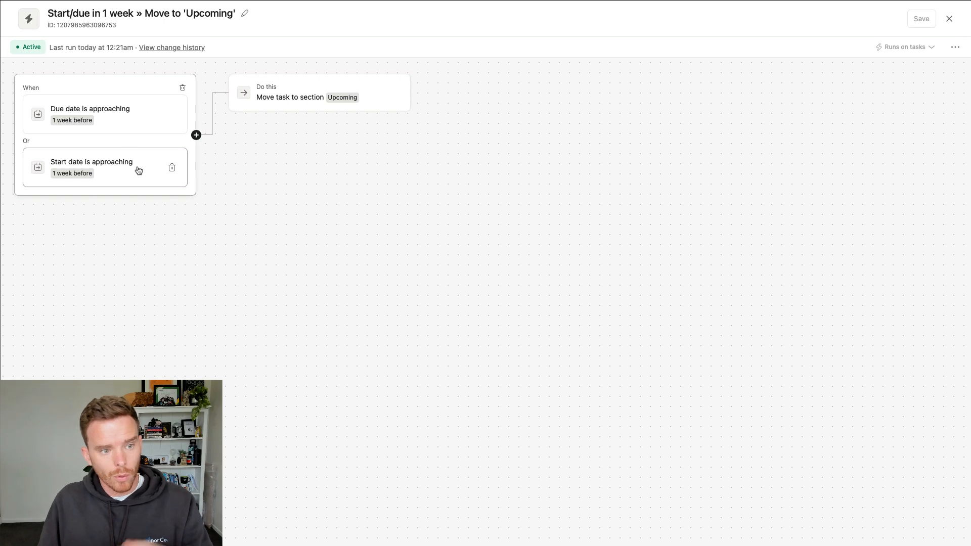
mouse_move(242, 145)
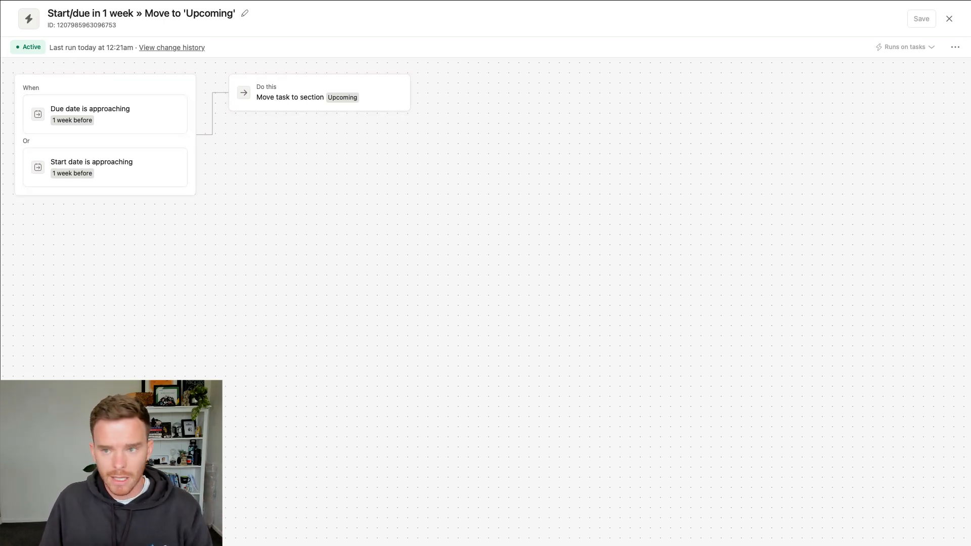
click(950, 19)
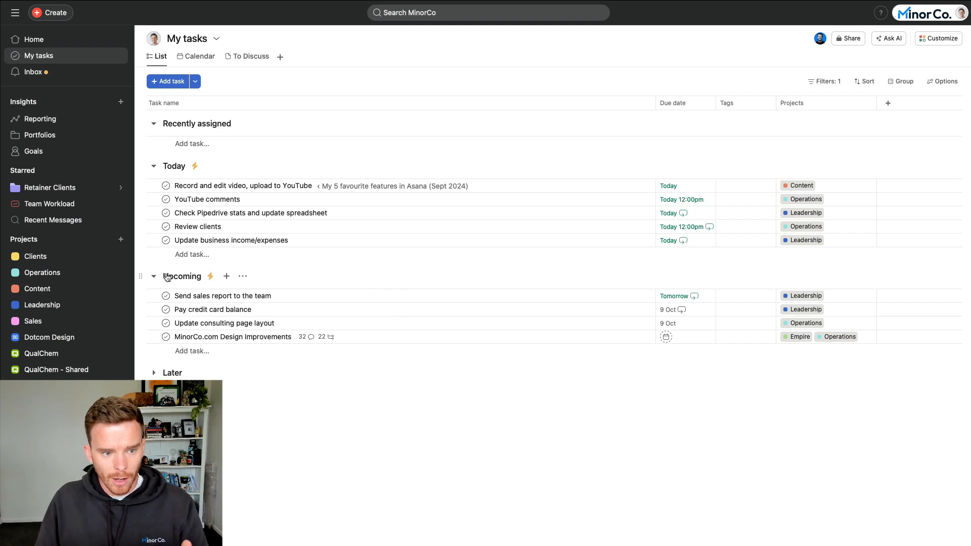
click(153, 276)
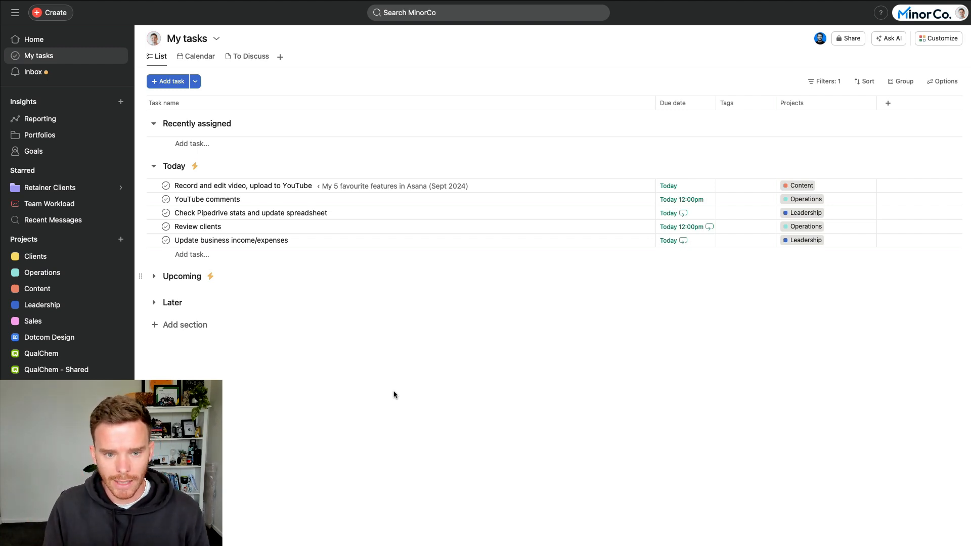
click(35, 256)
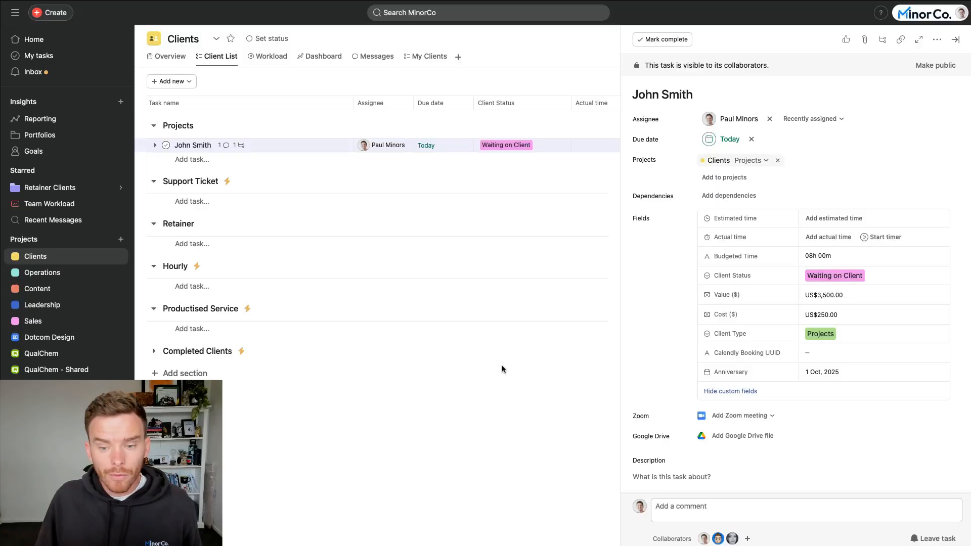
mouse_move(657, 347)
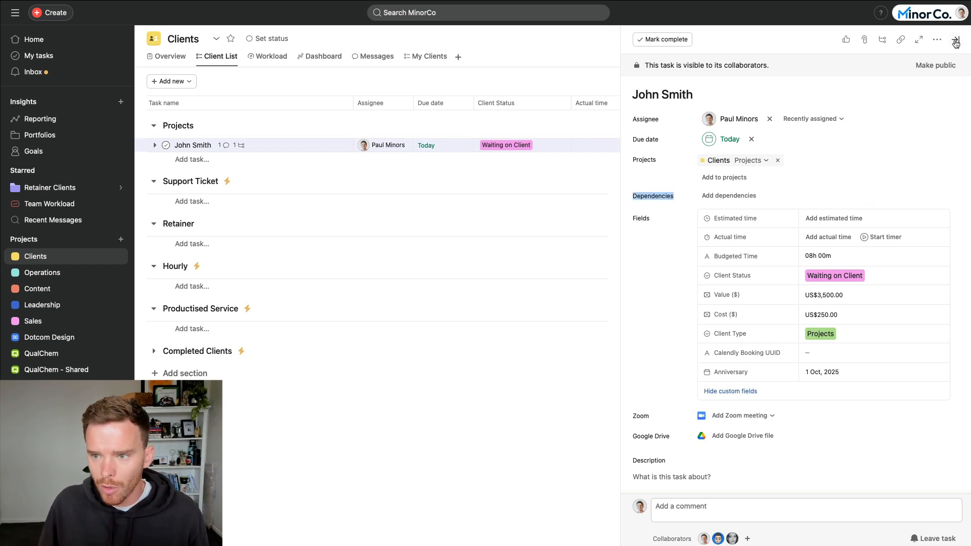
Close the John Smith task and preview the Client Status field's eight options unchanged.
click(938, 38)
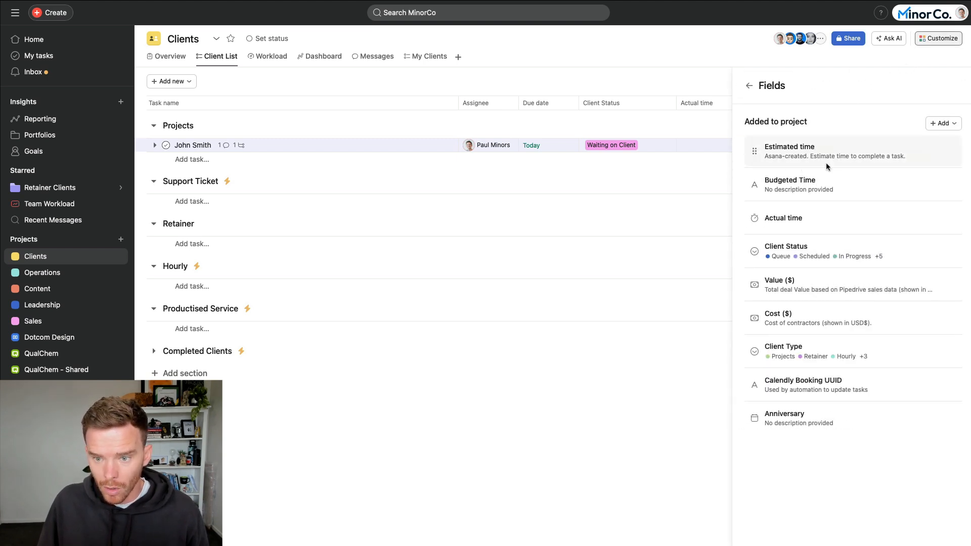
mouse_move(824, 385)
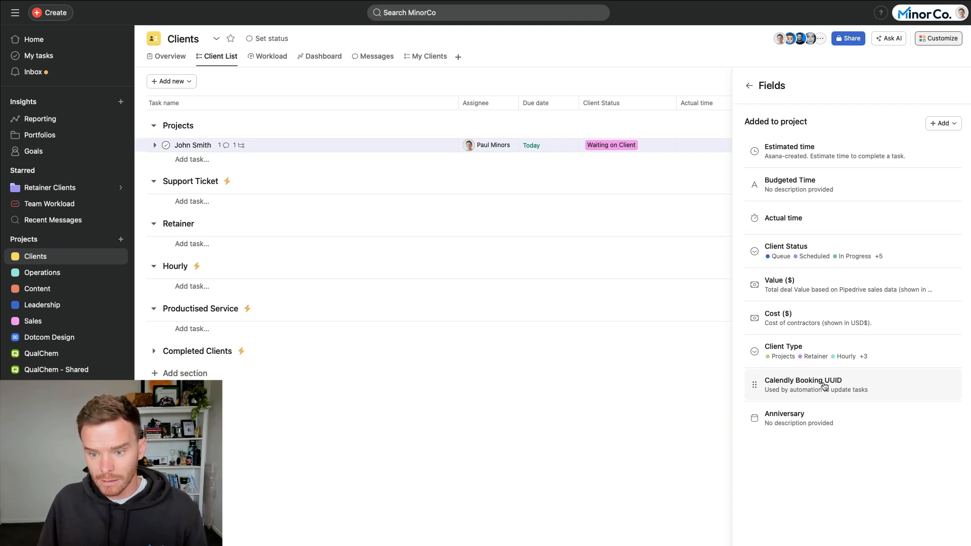
mouse_move(847, 345)
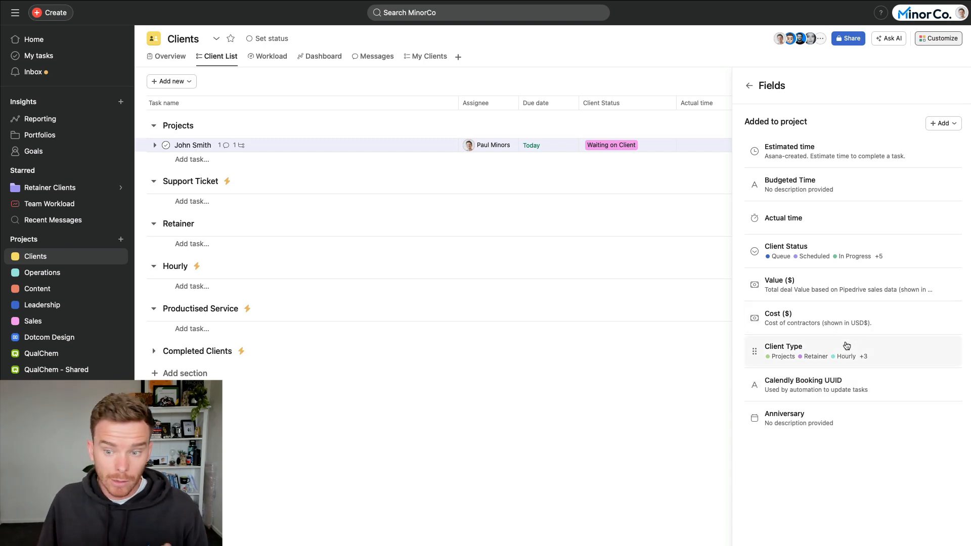
click(786, 246)
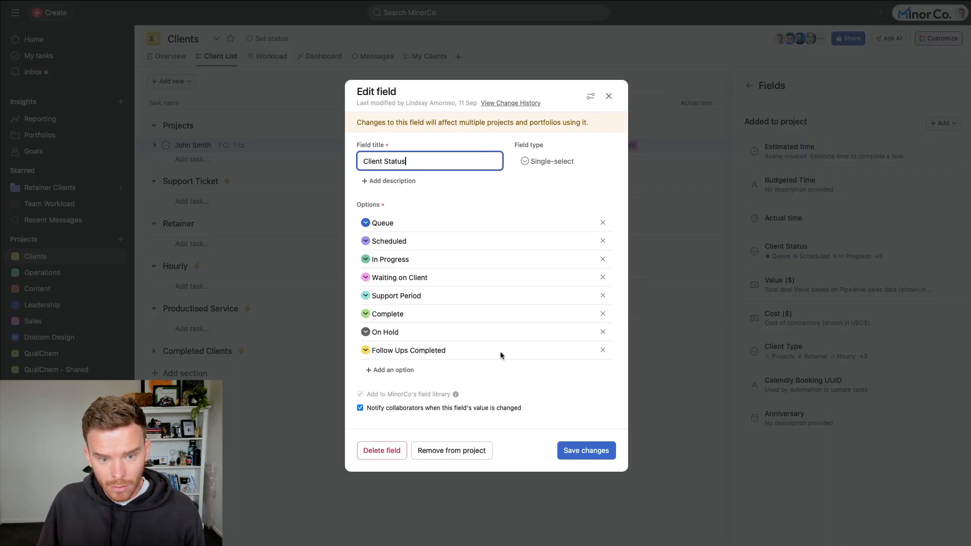
mouse_move(609, 99)
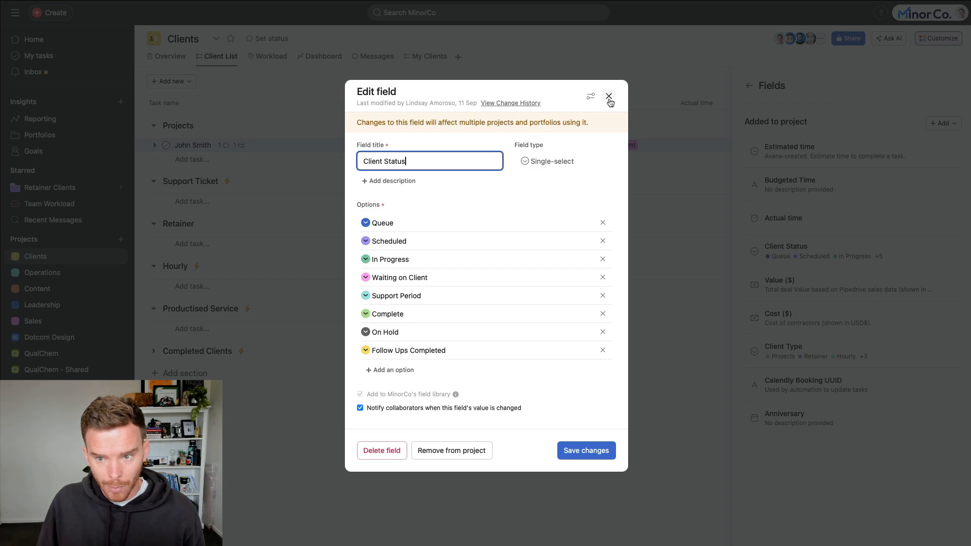
click(609, 97)
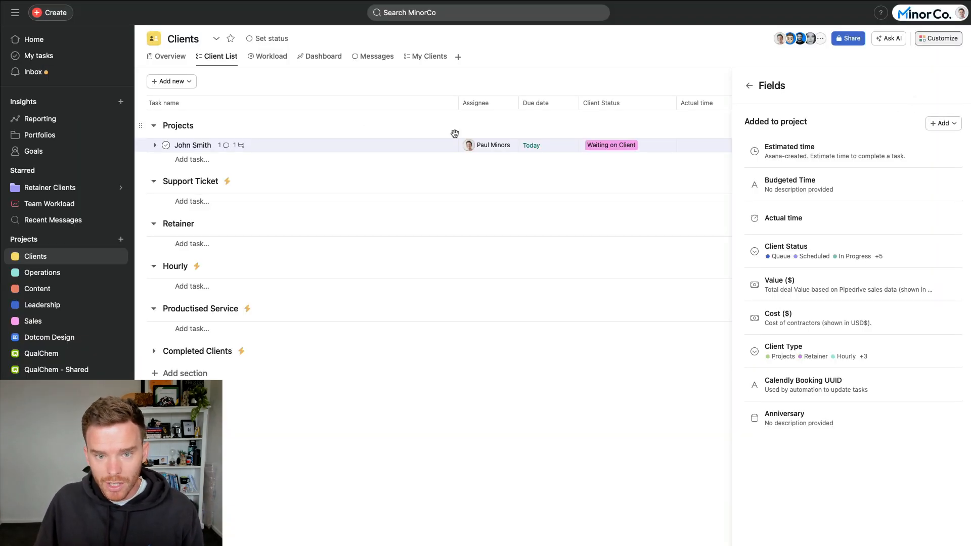
Reopen the John Smith task and save 01:00 of actual time.
click(193, 145)
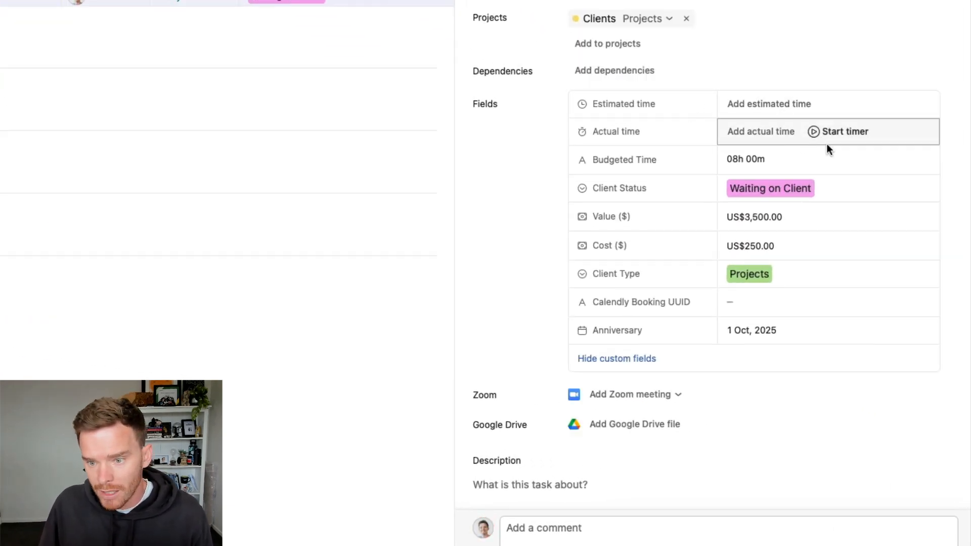
mouse_move(767, 103)
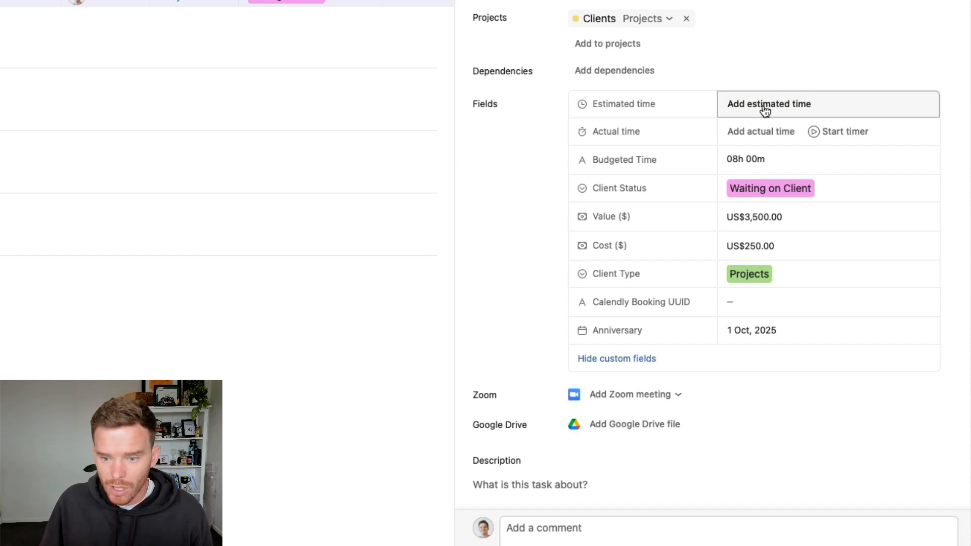
click(769, 104)
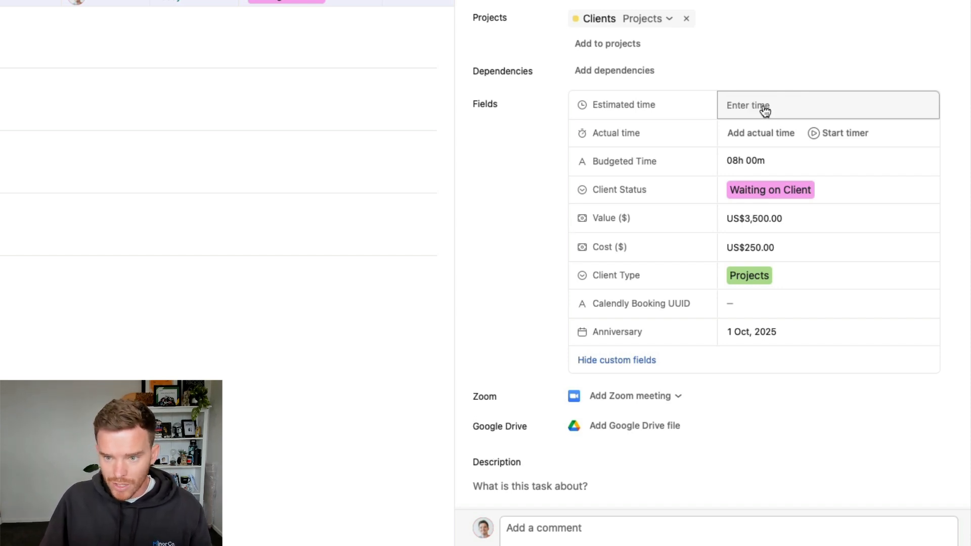
text(01:00)
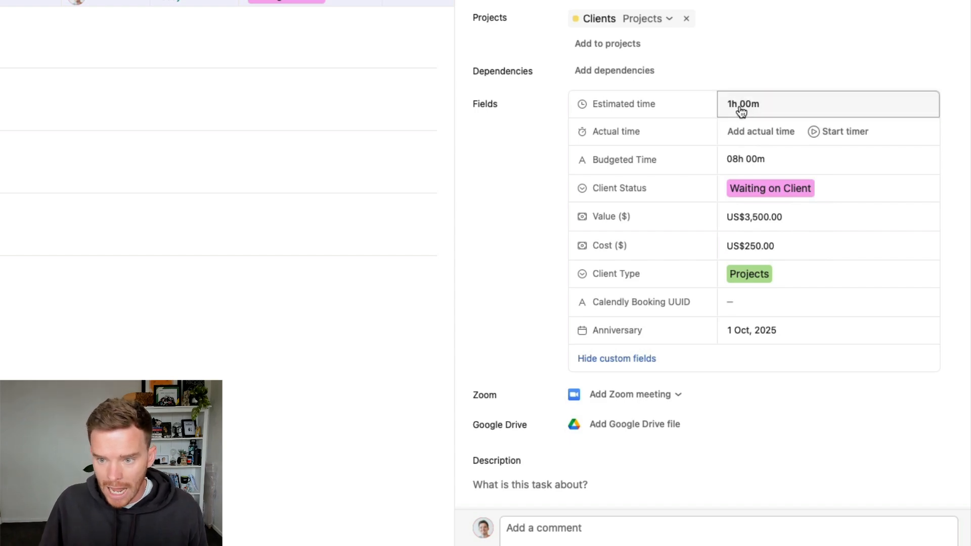
scroll(down, 3)
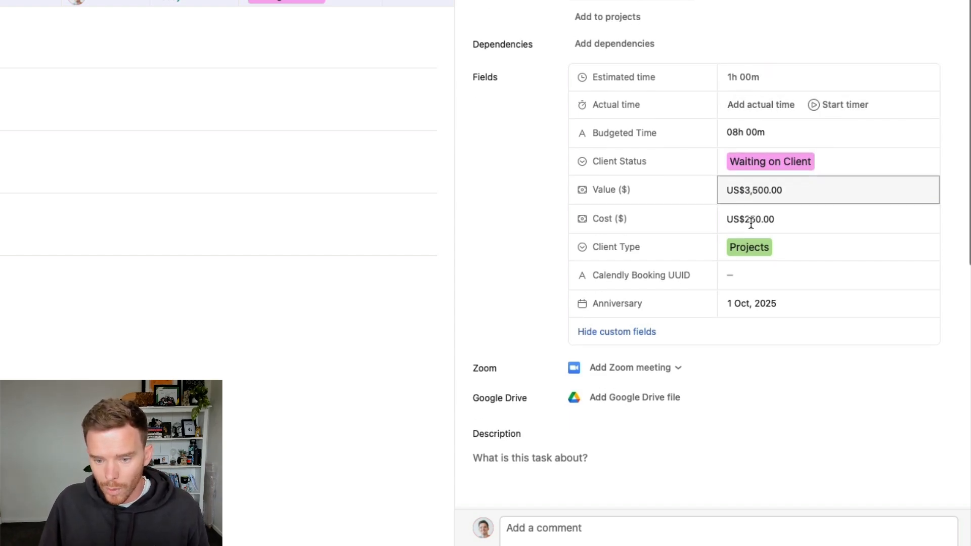
scroll(up, 3)
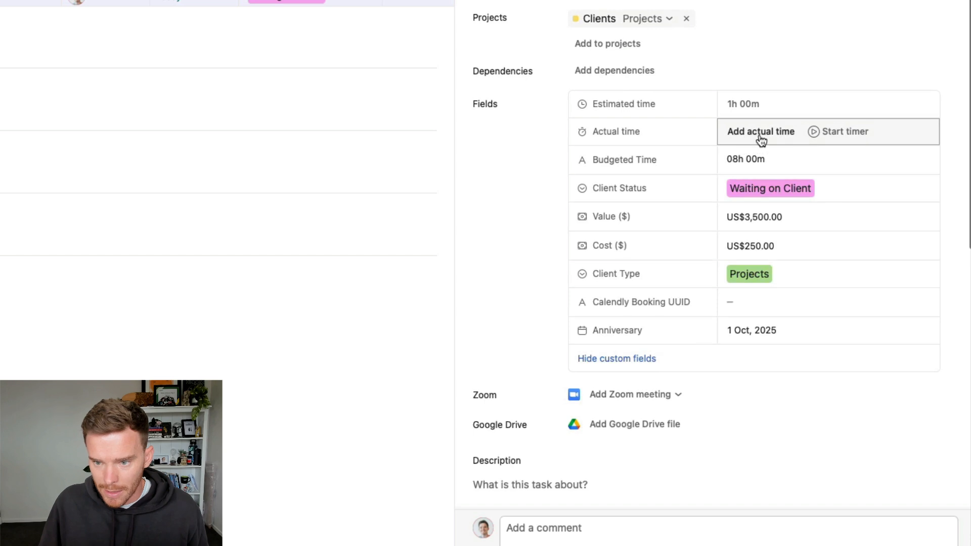
click(761, 132)
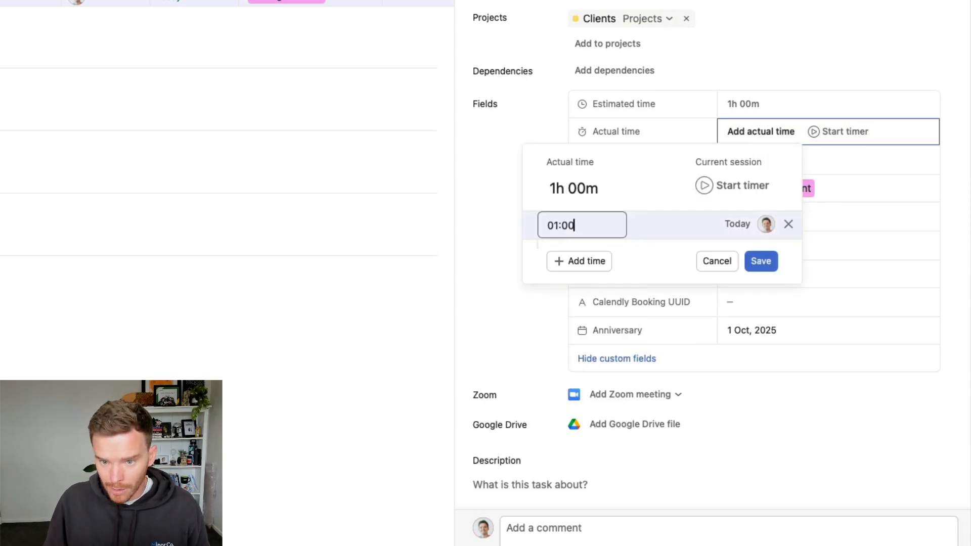
click(761, 261)
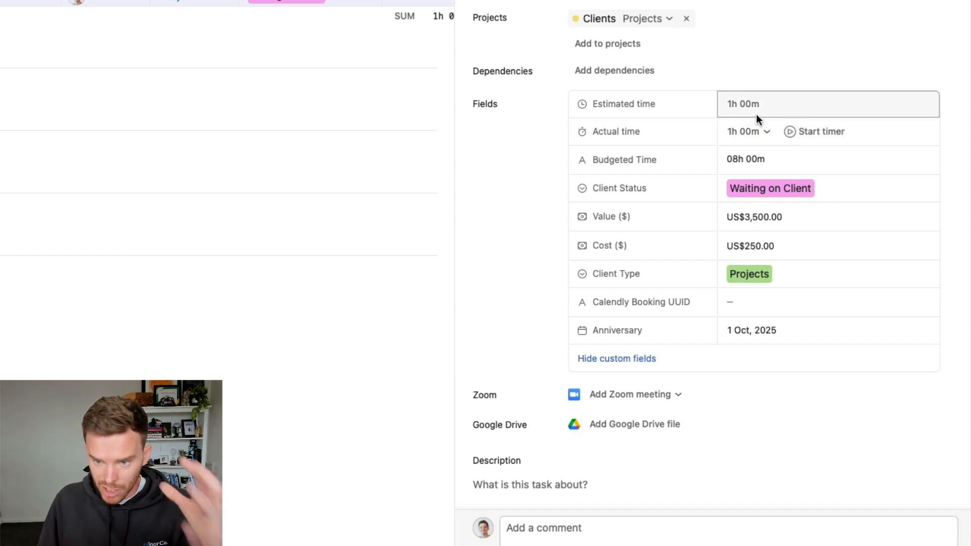
mouse_move(755, 132)
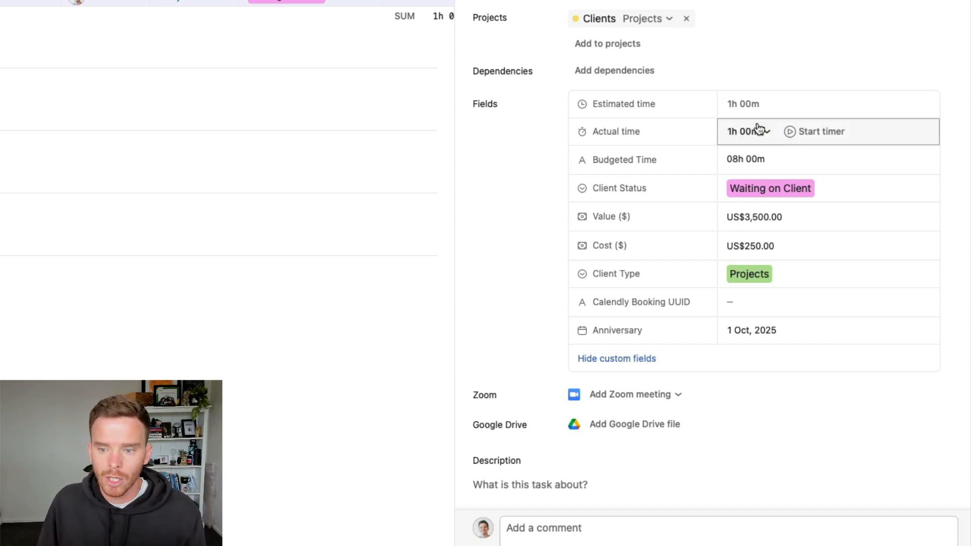
Check the Client Status, Cost and Client Type fields without changing their values.
click(806, 159)
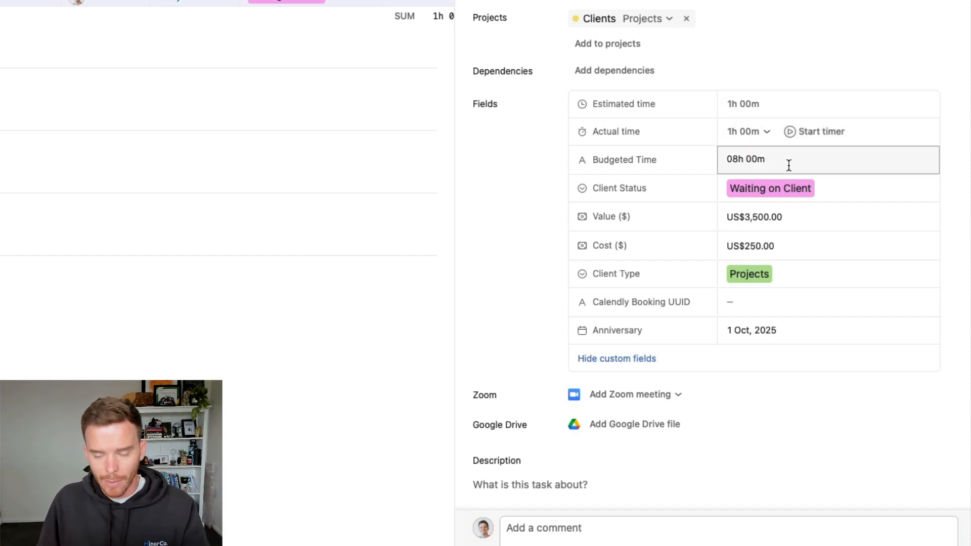
click(770, 188)
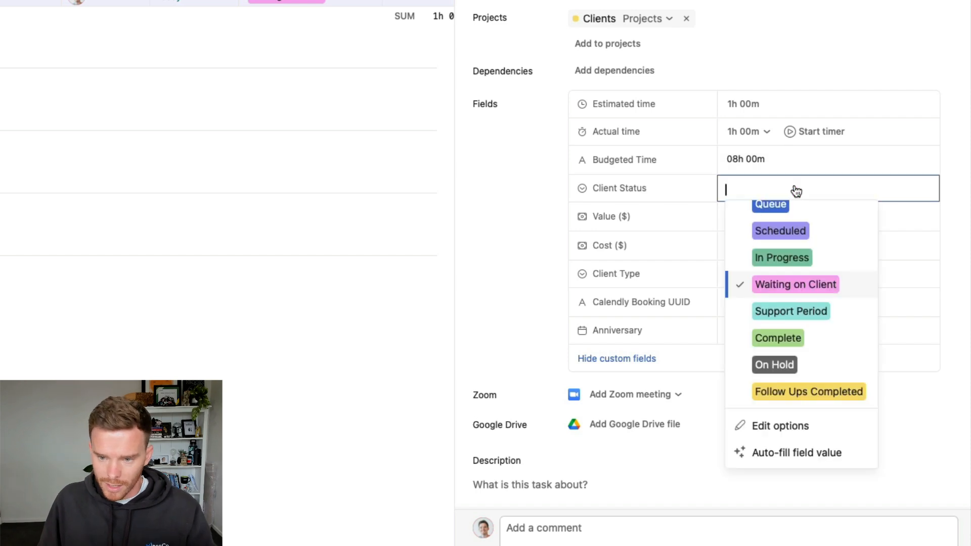
click(795, 284)
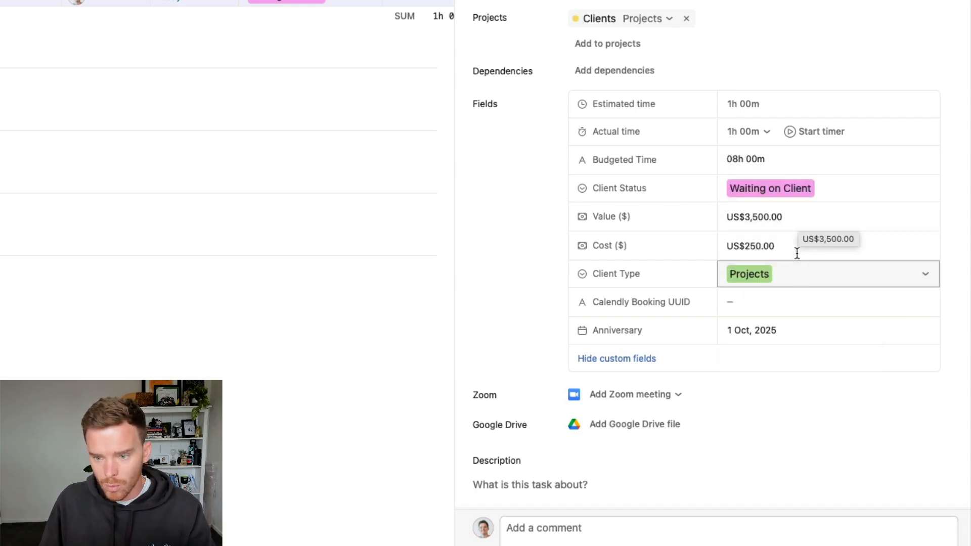
click(750, 246)
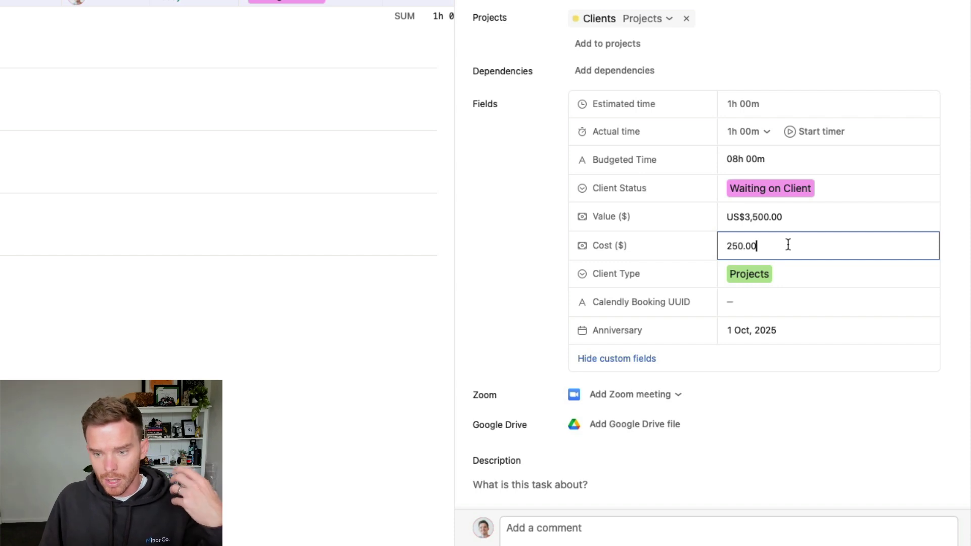
click(748, 273)
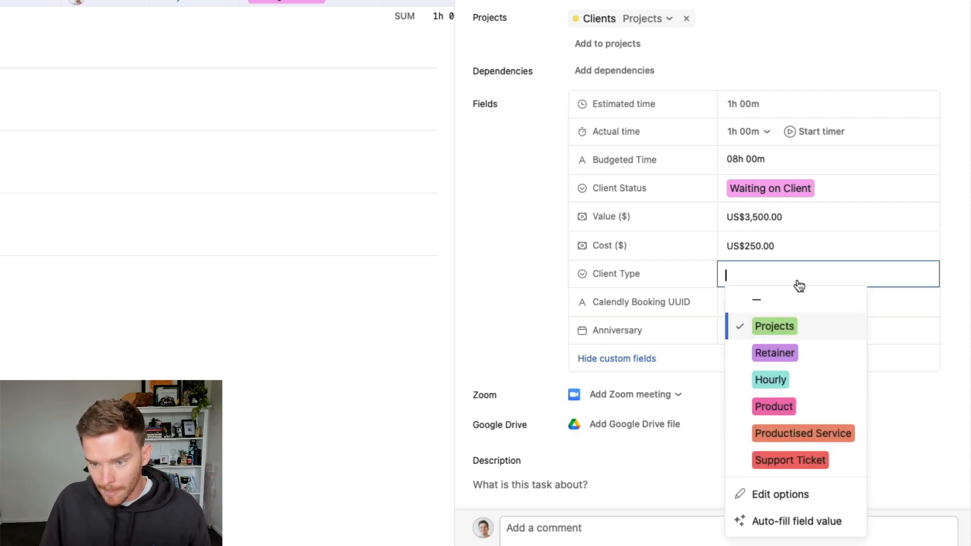
click(774, 326)
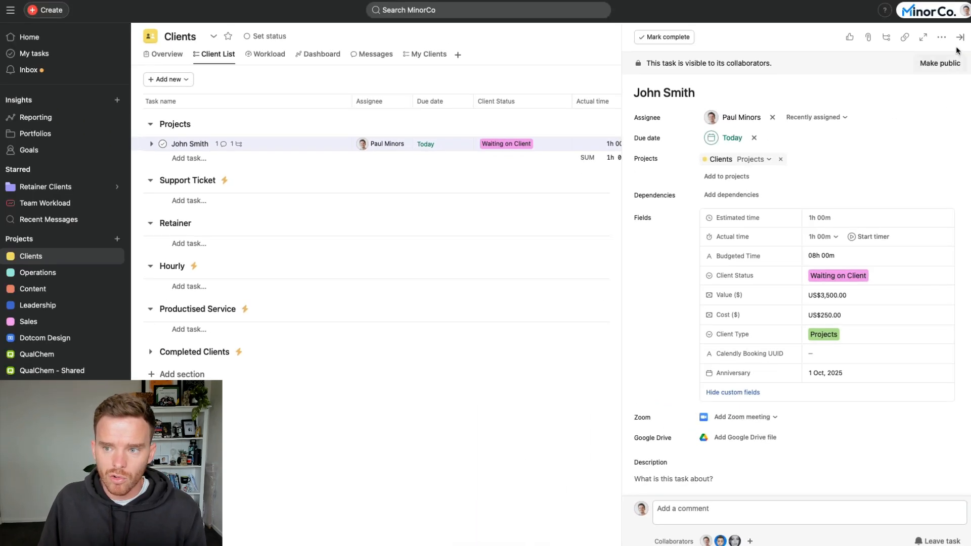
Open the project rules and inspect the Waiting on Client rule's condition and subtask action.
click(942, 36)
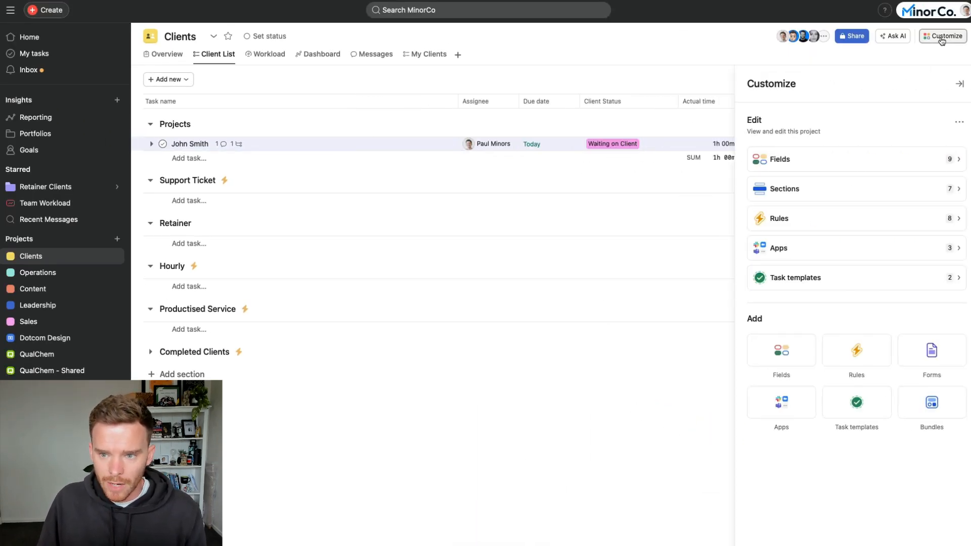
mouse_move(845, 222)
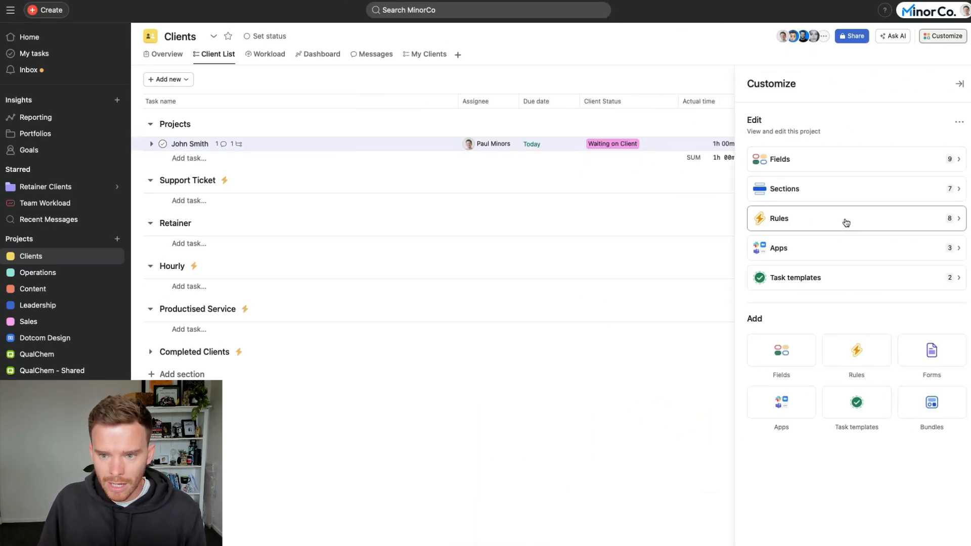
click(846, 218)
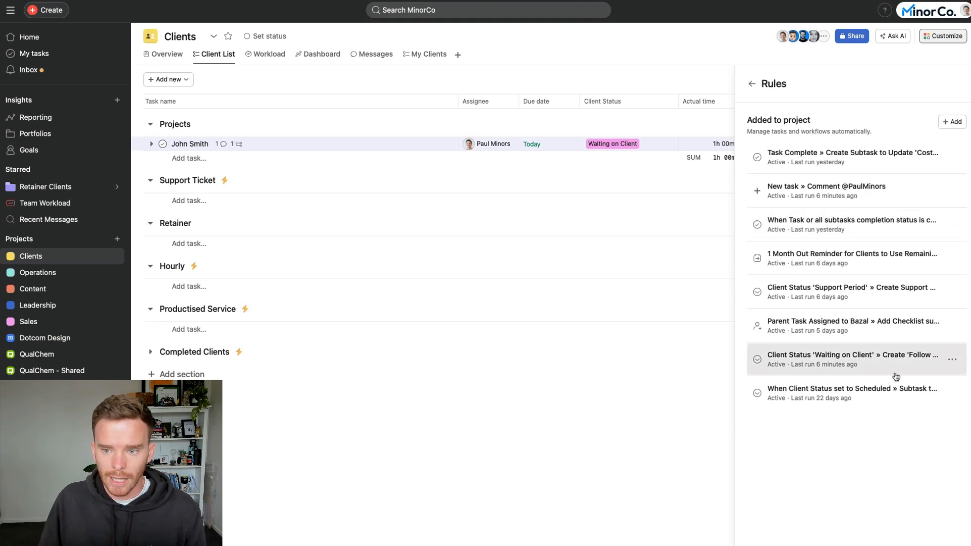
click(853, 359)
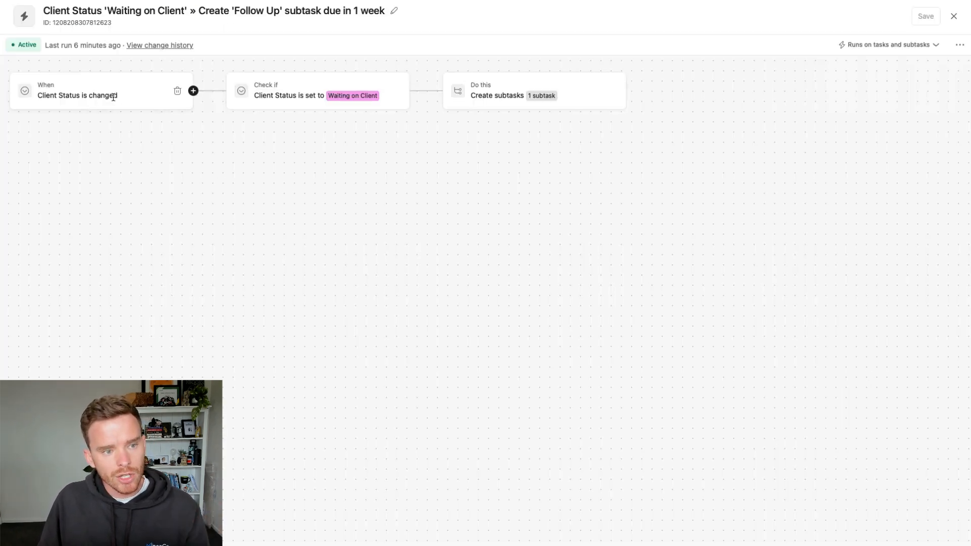
click(317, 90)
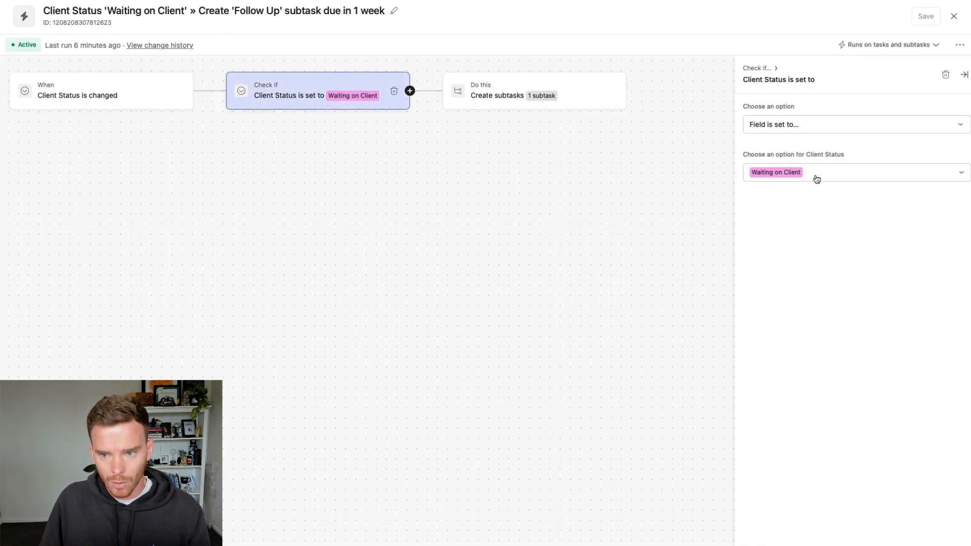
mouse_move(559, 198)
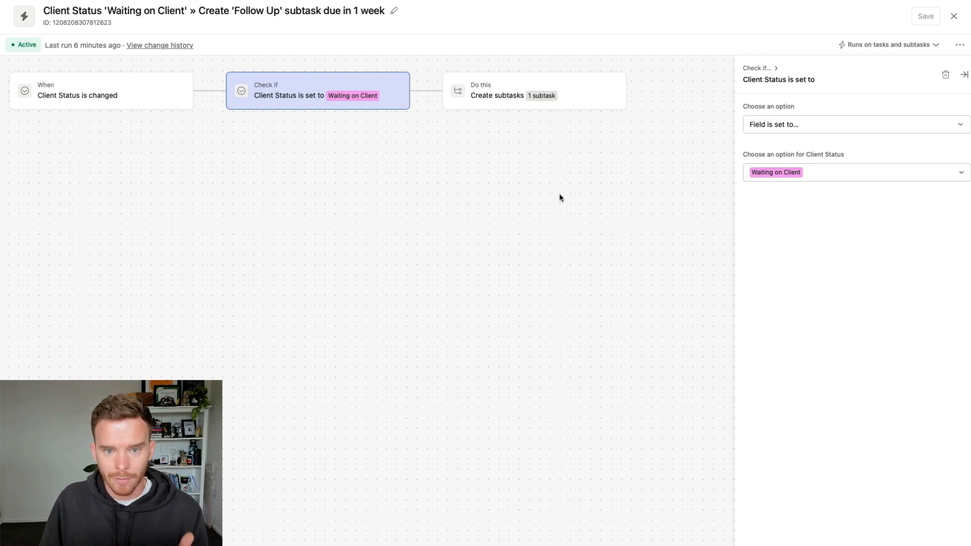
click(534, 91)
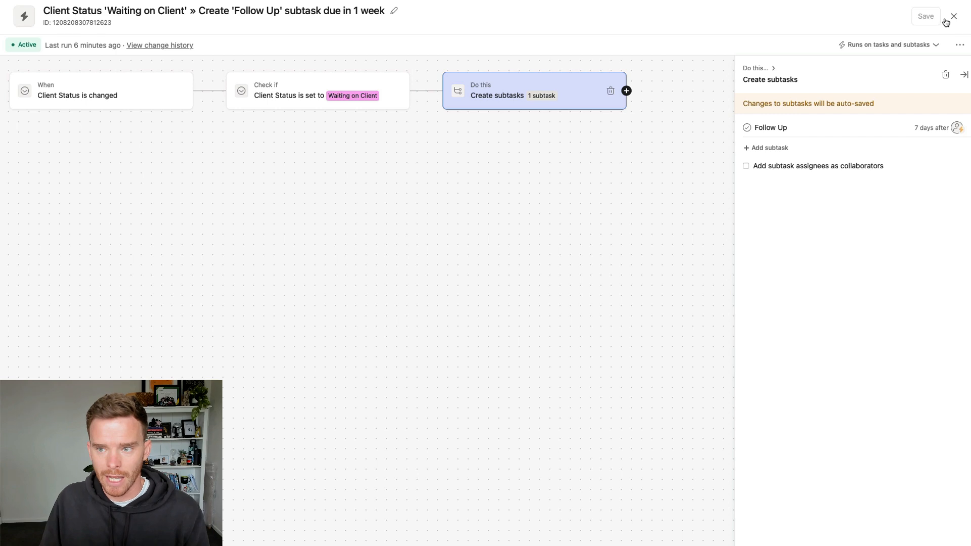
mouse_move(954, 16)
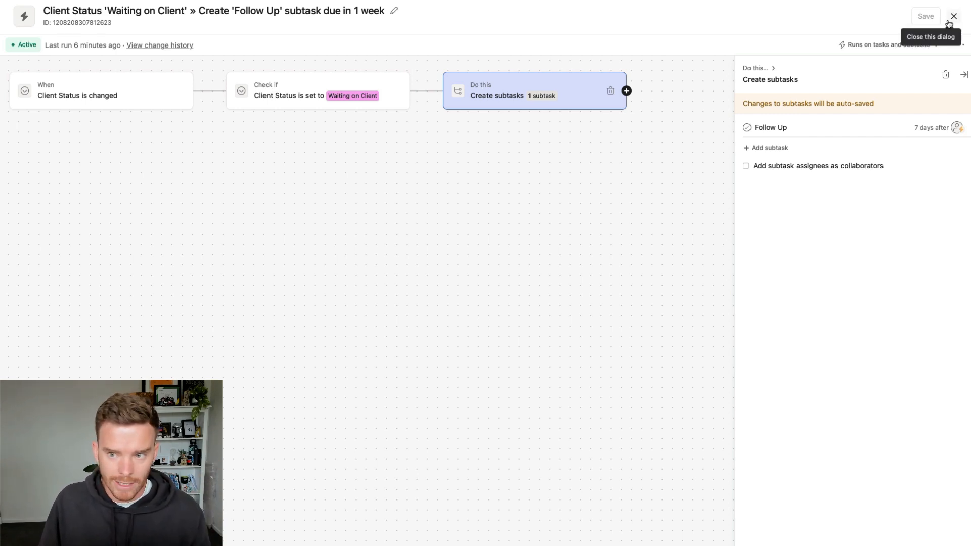
click(953, 16)
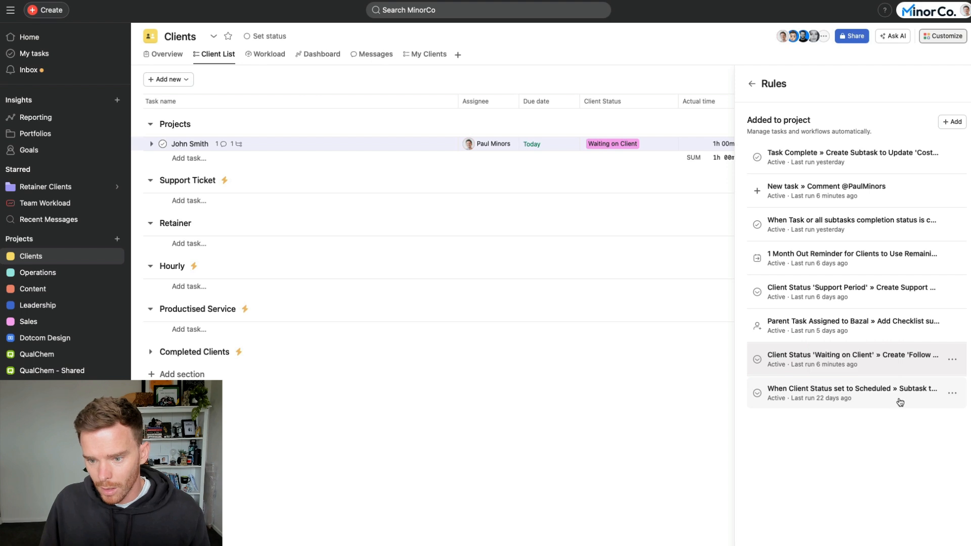
Inspect the Scheduled status rule and the Support Period rule's subtask action.
click(852, 393)
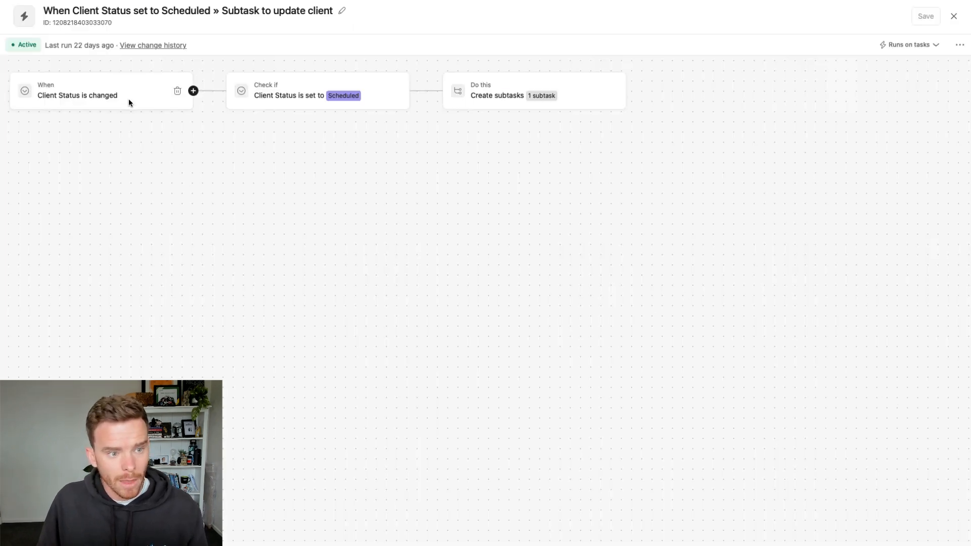
click(315, 91)
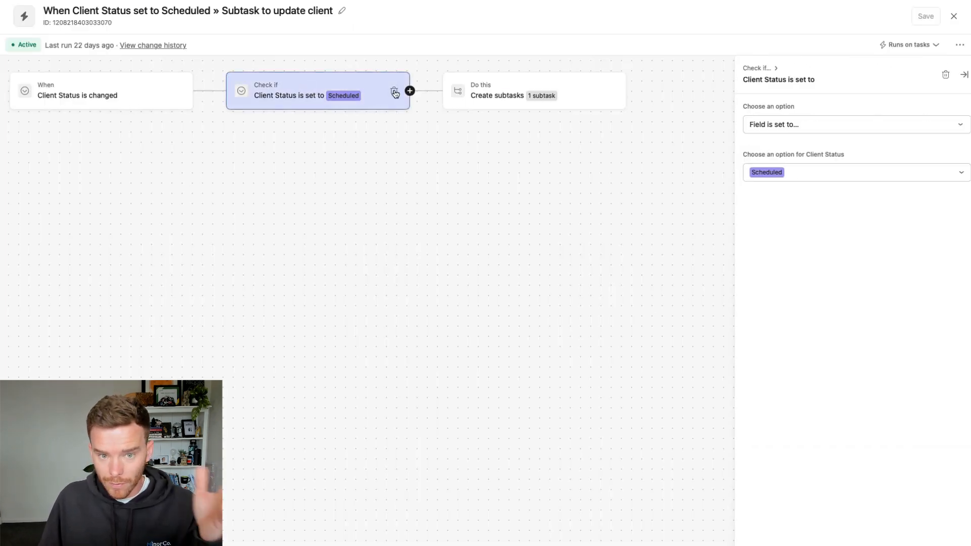
click(533, 91)
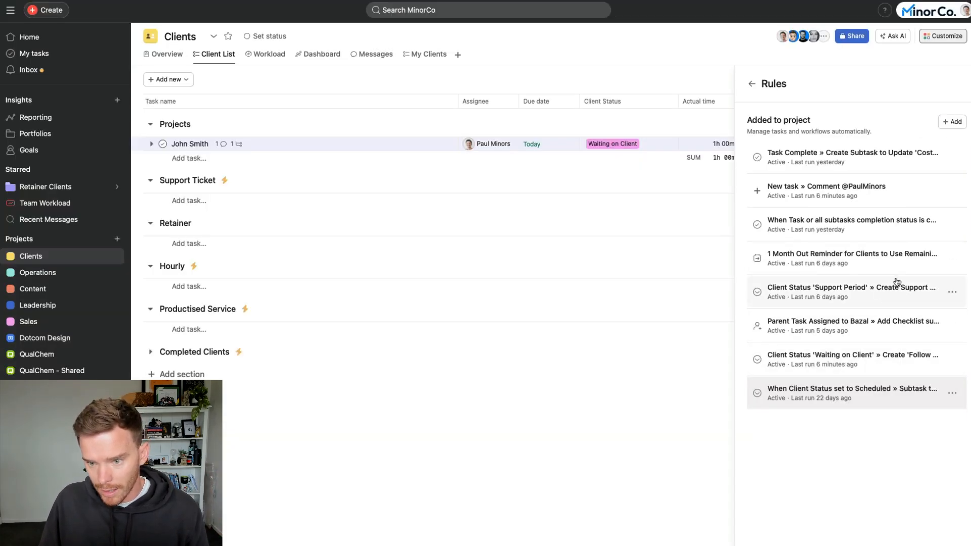
click(850, 291)
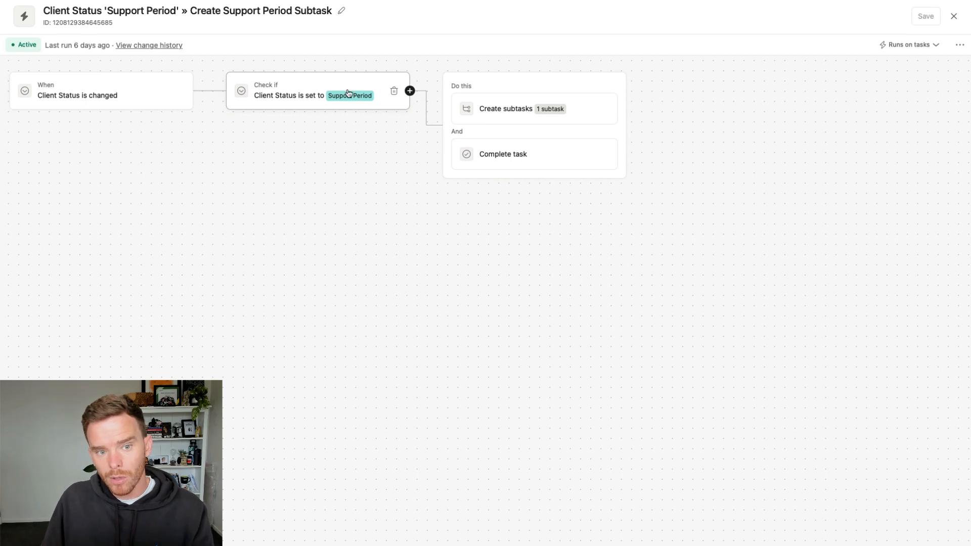
click(521, 108)
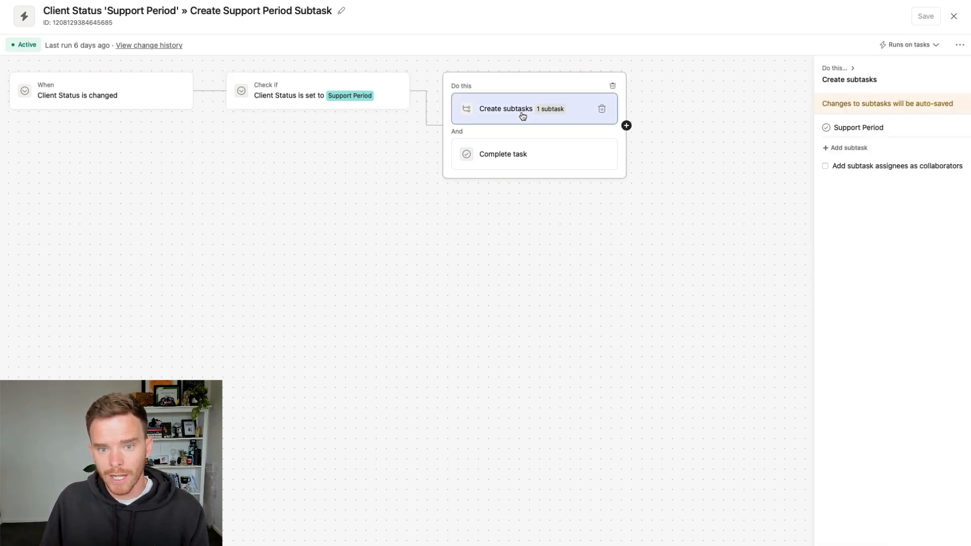
click(503, 153)
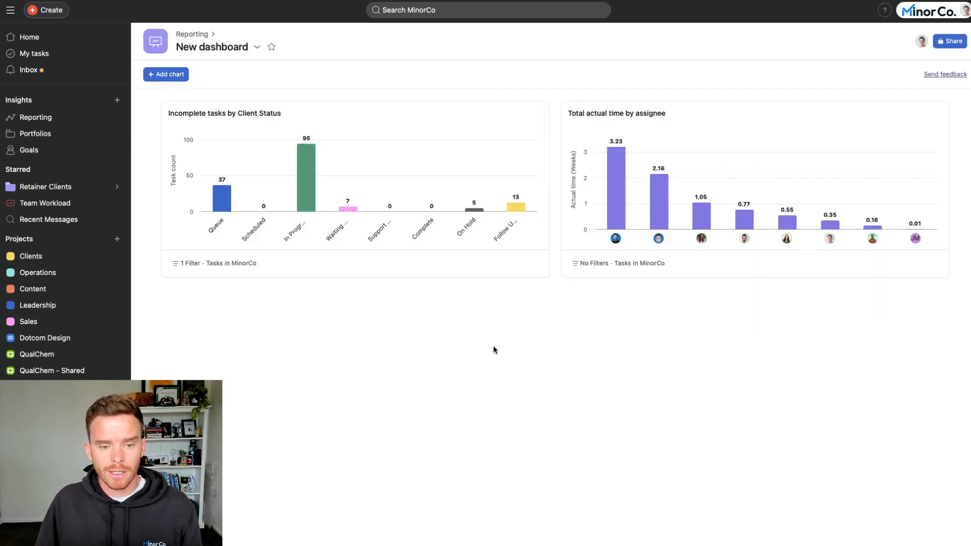
mouse_move(387, 297)
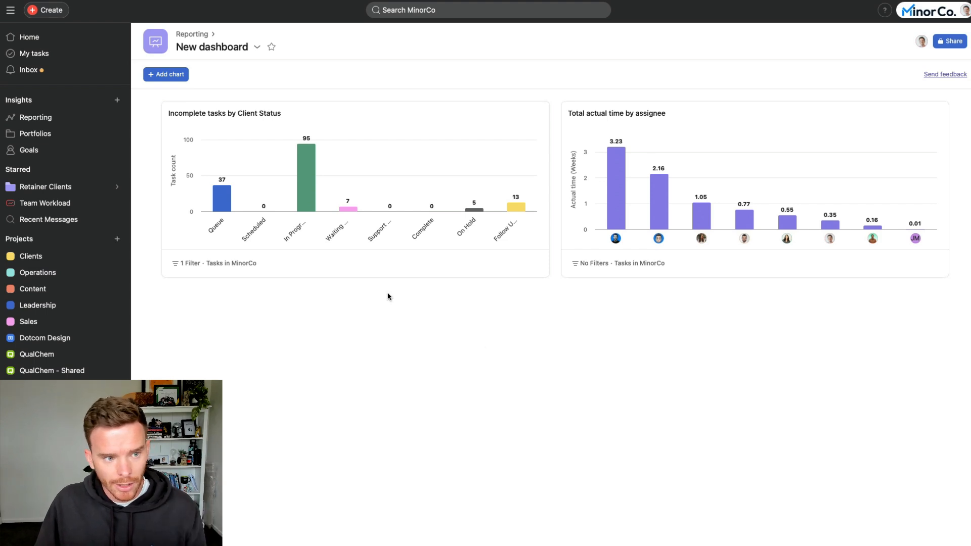
mouse_move(400, 335)
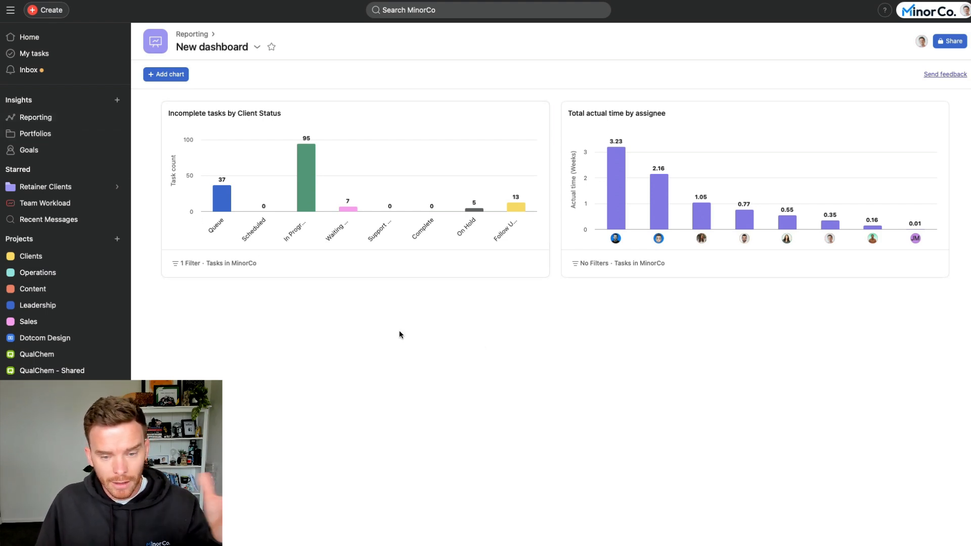
mouse_move(320, 103)
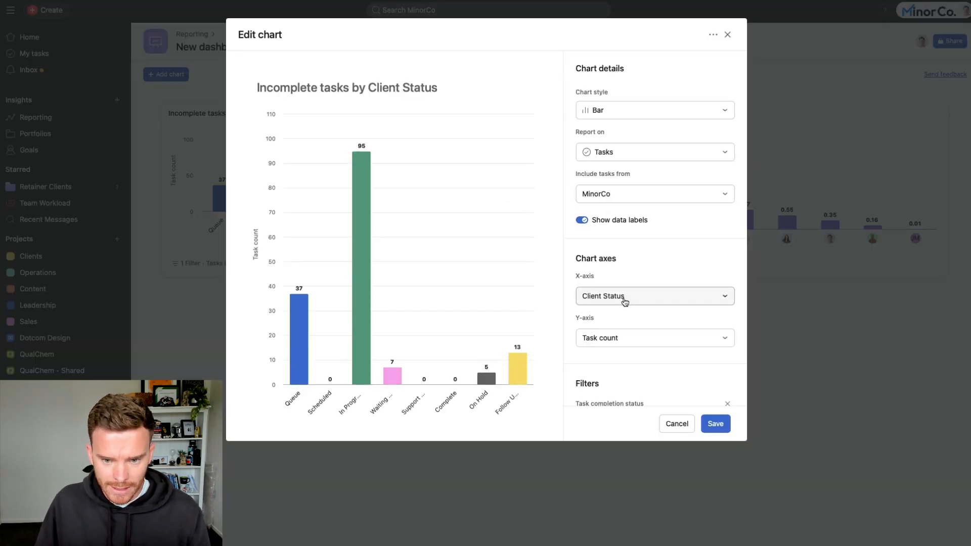
click(654, 295)
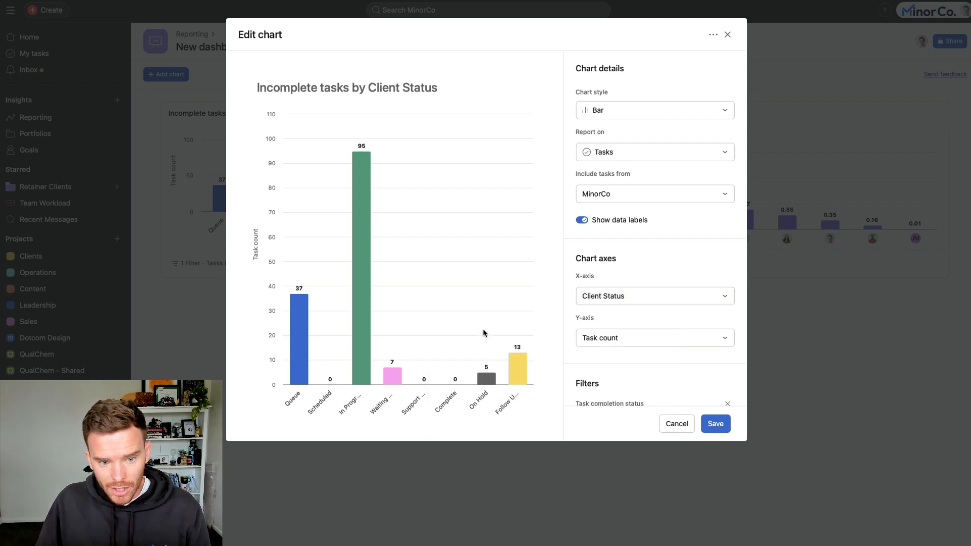
mouse_move(303, 369)
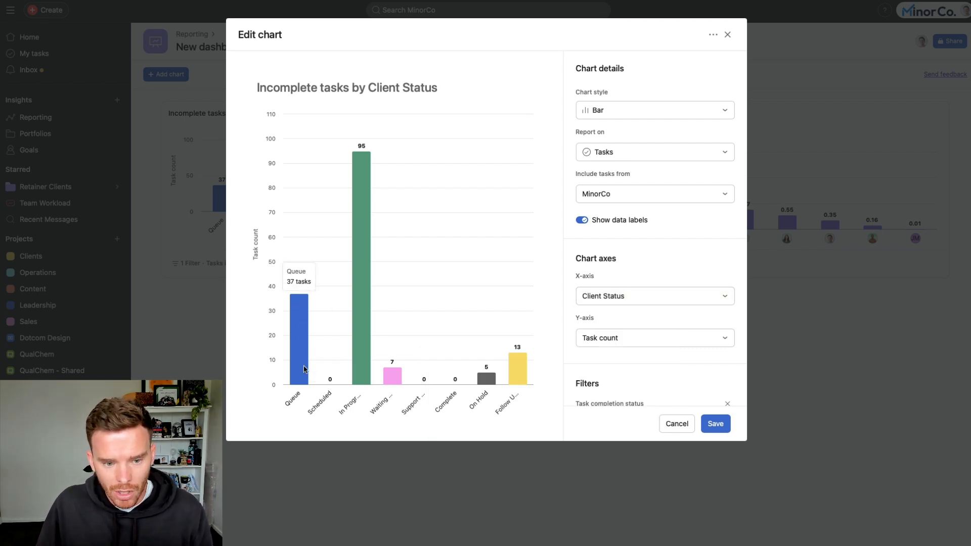
mouse_move(495, 374)
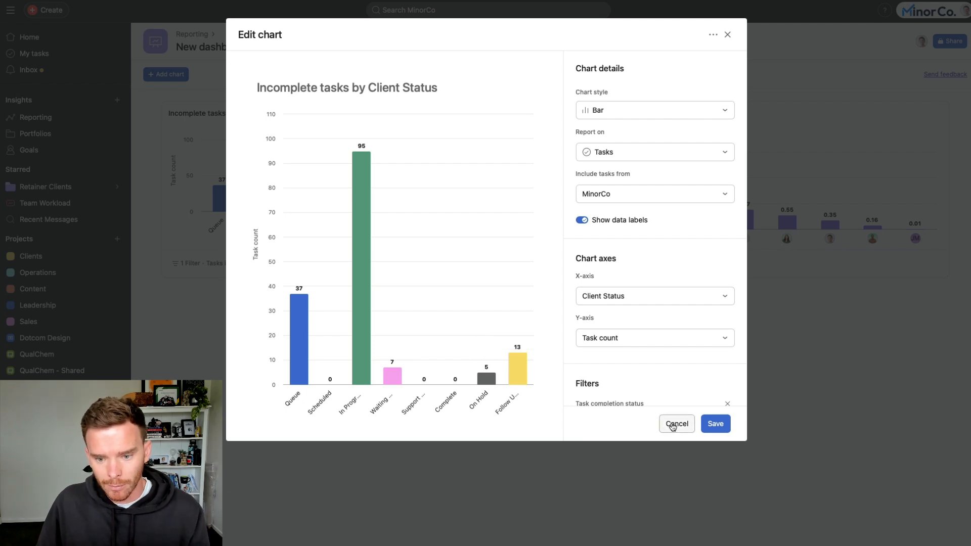
click(676, 423)
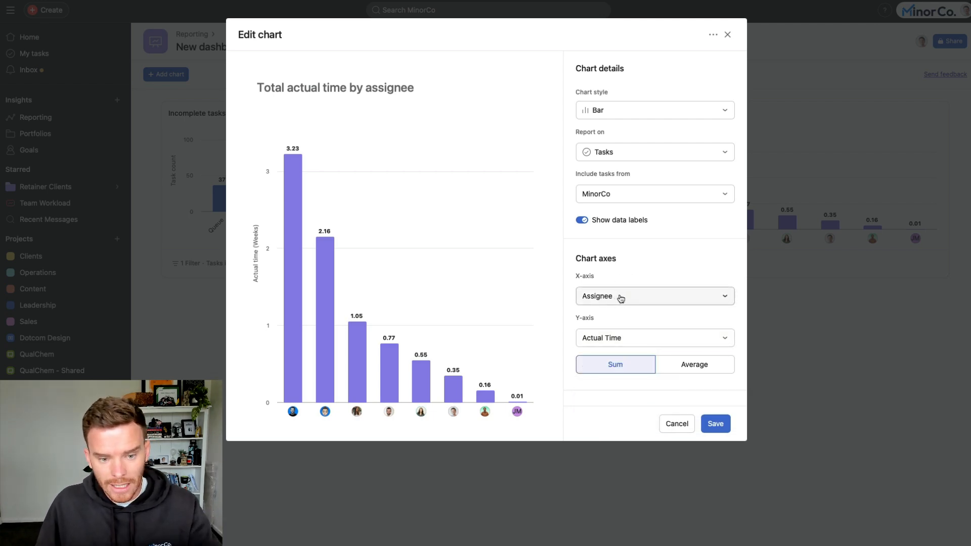
mouse_move(646, 419)
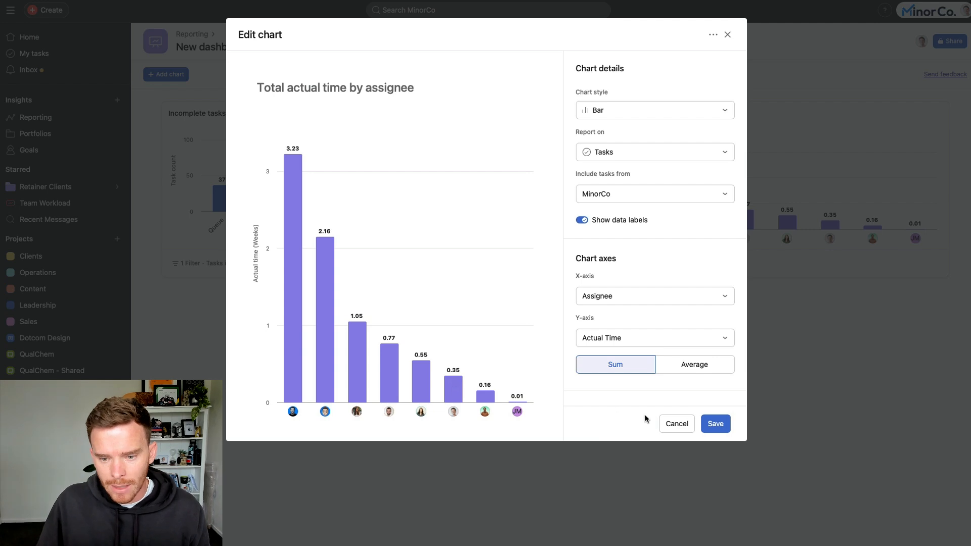
click(715, 424)
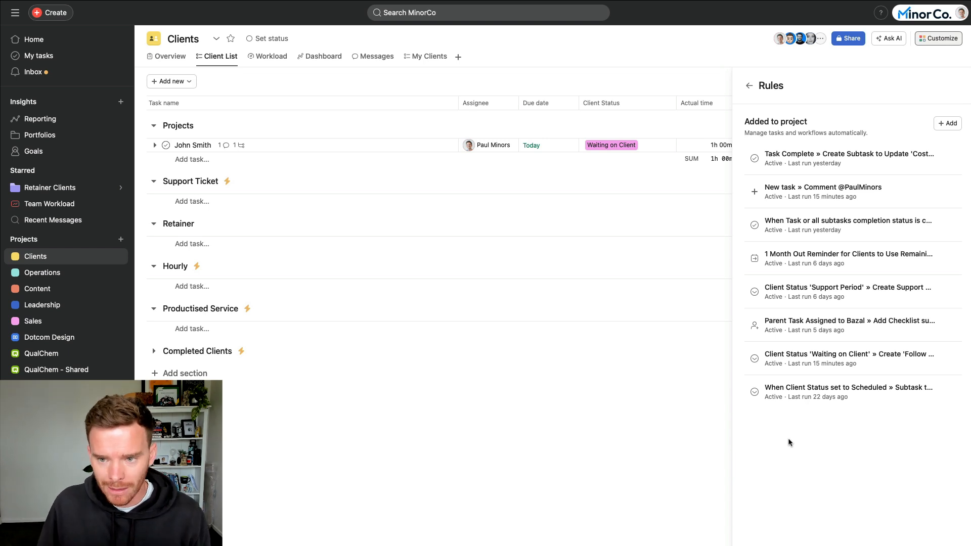
mouse_move(890, 201)
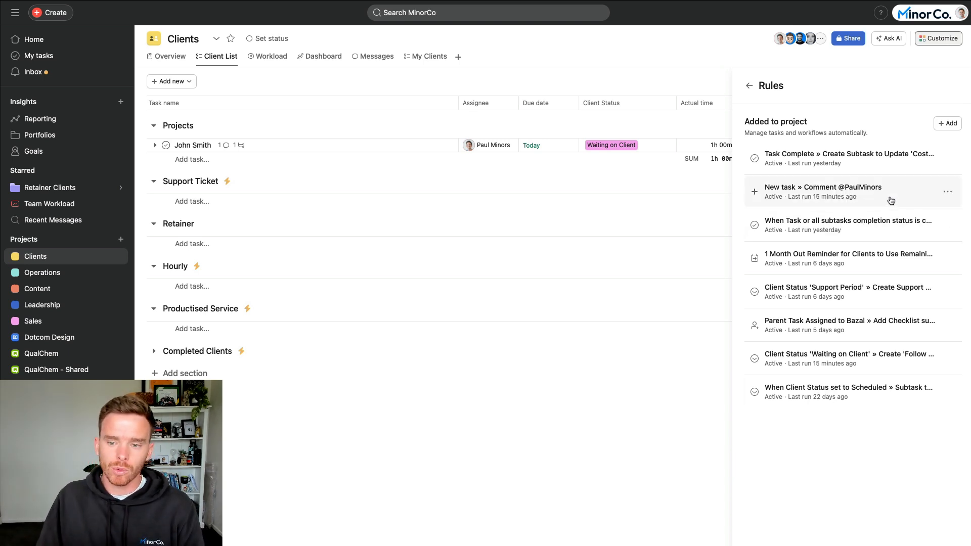
click(822, 187)
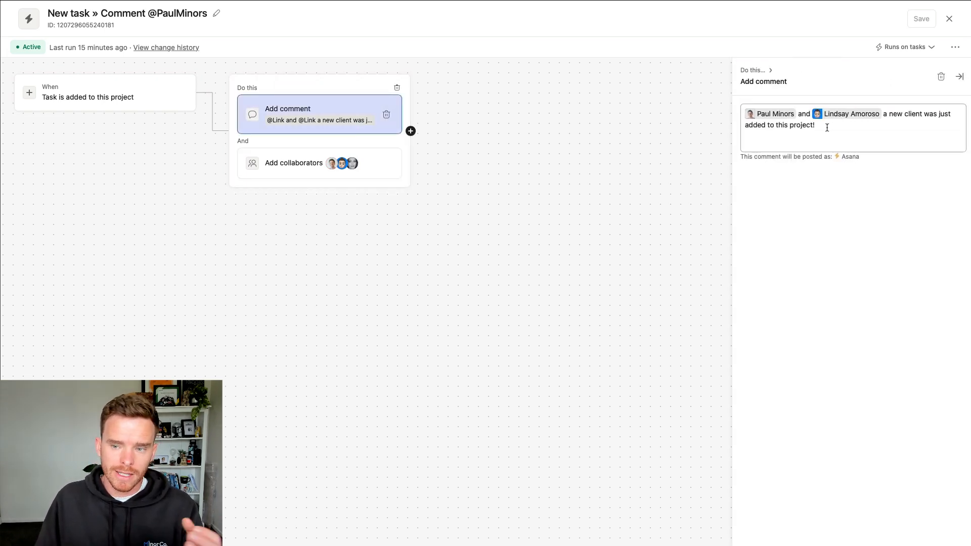
mouse_move(663, 147)
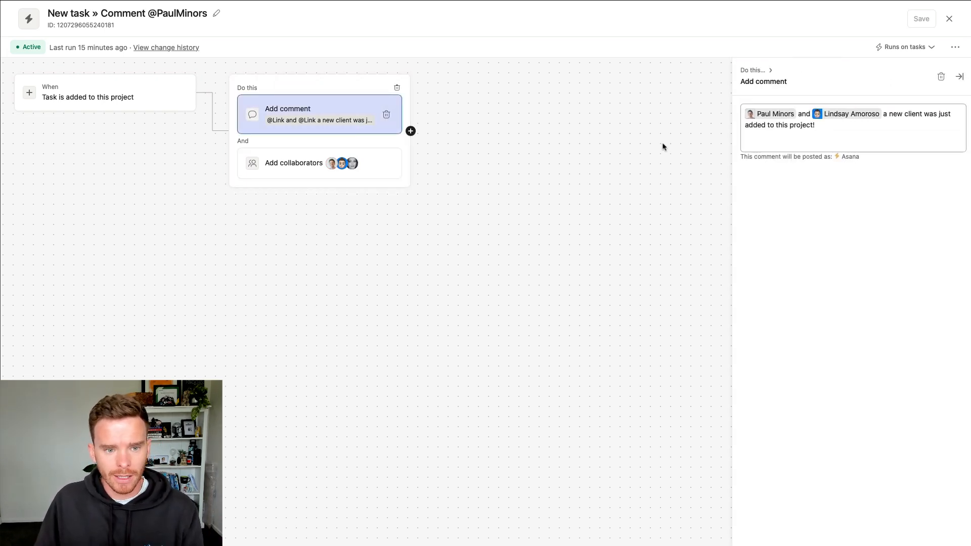
click(293, 163)
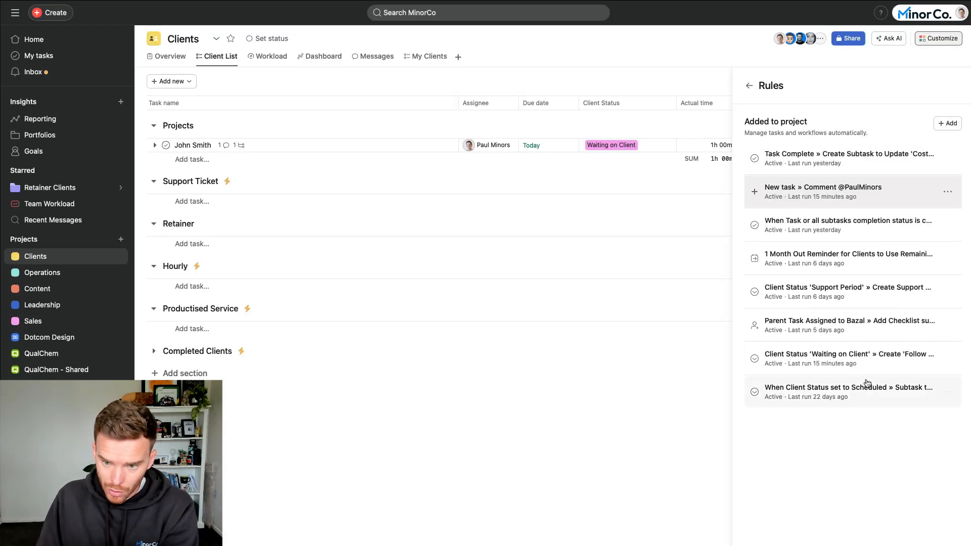
click(849, 358)
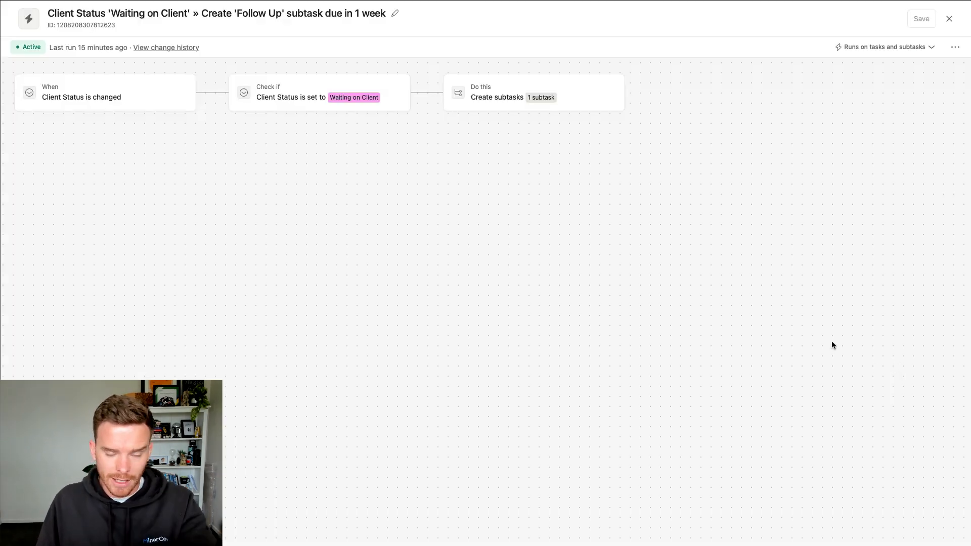
click(949, 18)
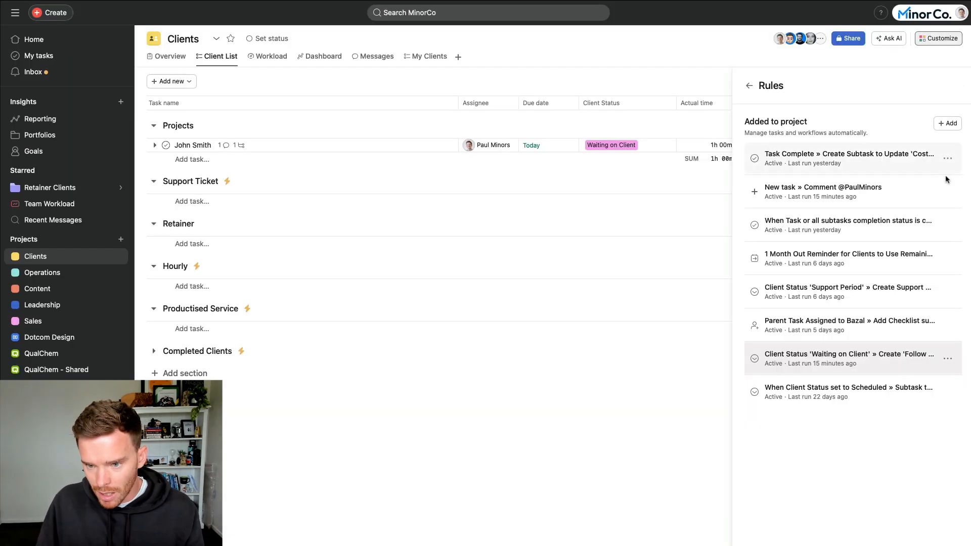
mouse_move(886, 245)
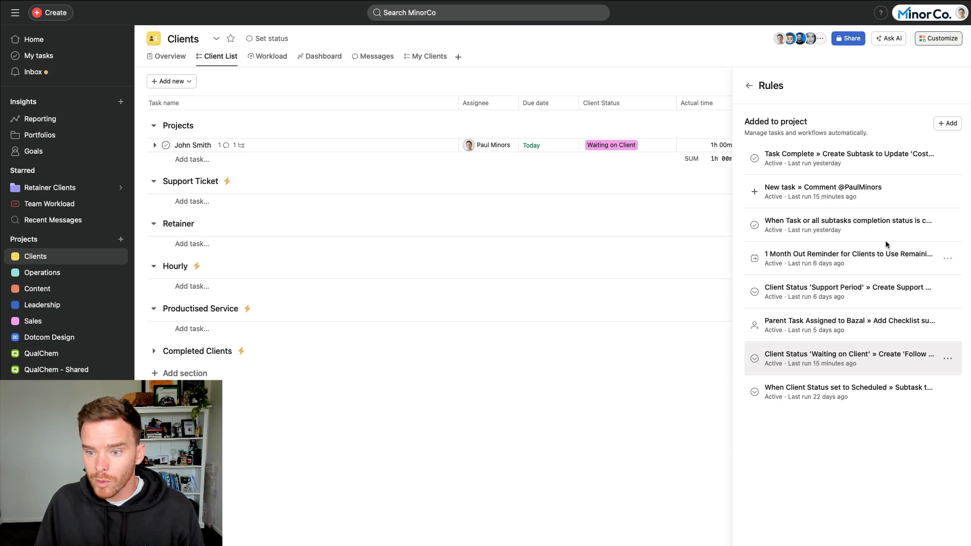
click(848, 158)
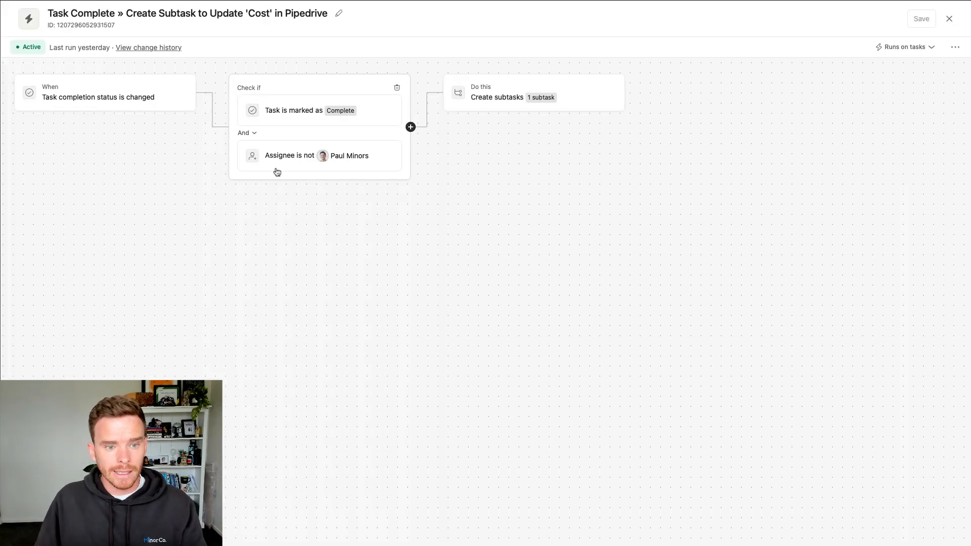
mouse_move(325, 156)
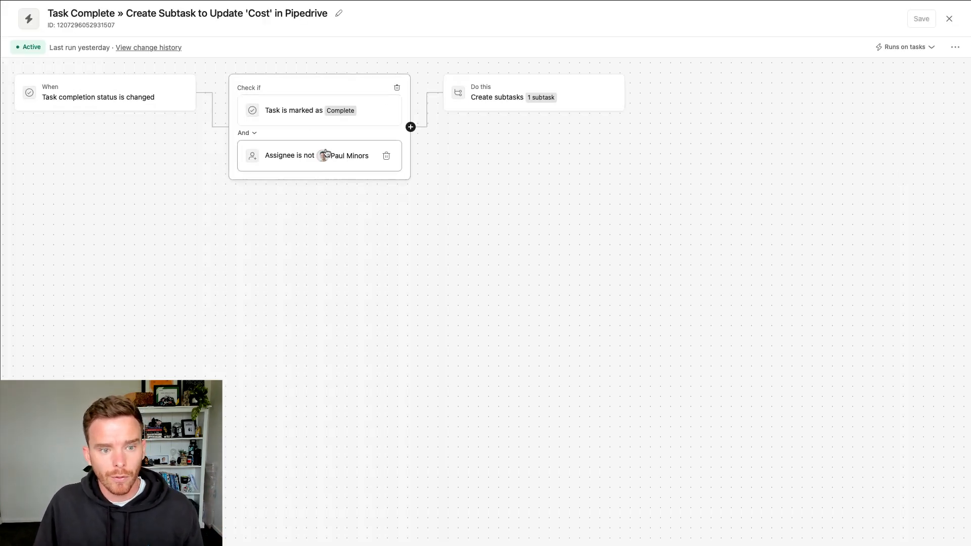
click(530, 92)
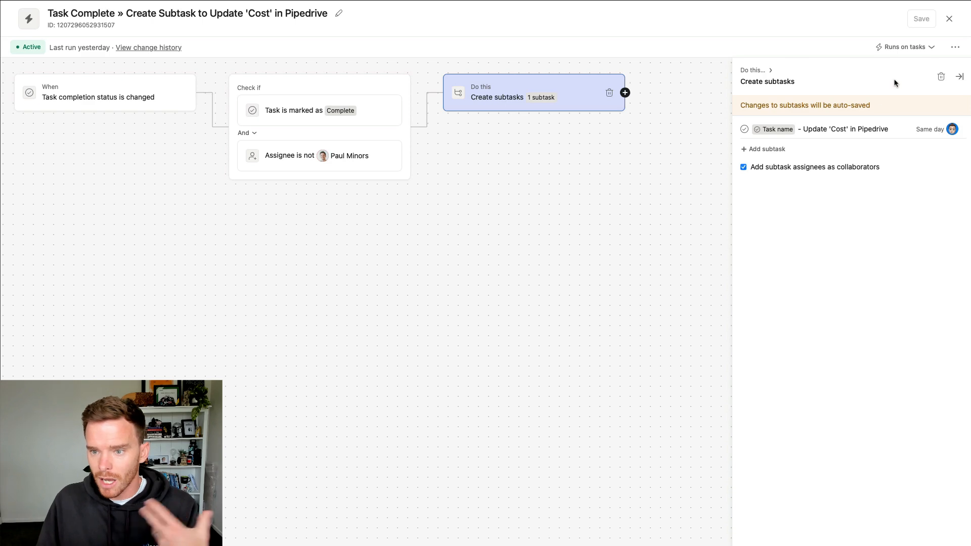
mouse_move(939, 24)
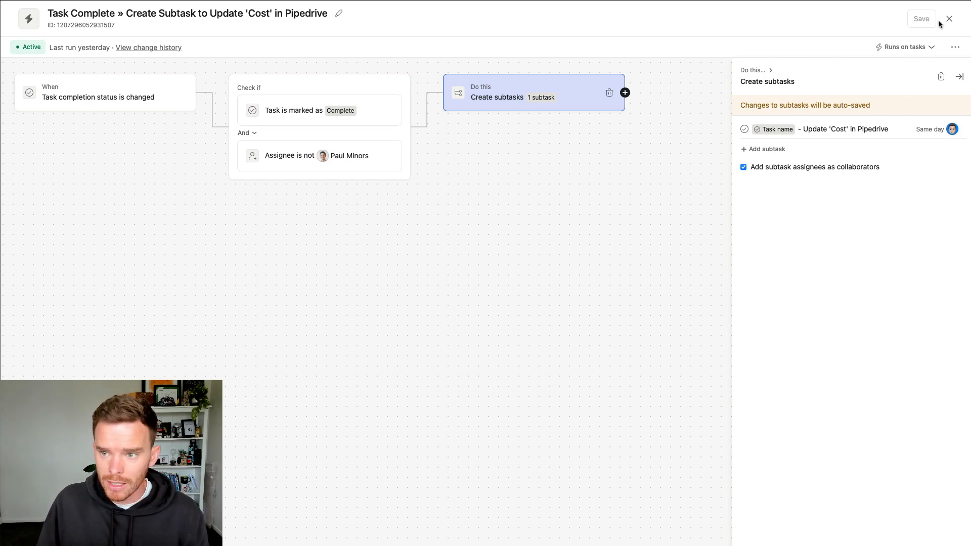
click(949, 19)
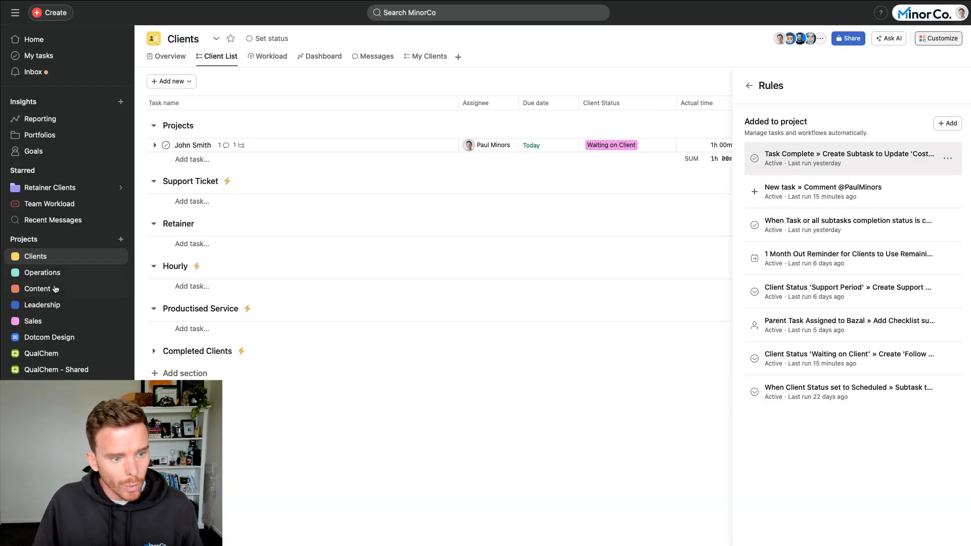
In the Content project's rules, view Due Date Set unchanged, then open Due Date Removed » Move to 'Planning'.
click(37, 289)
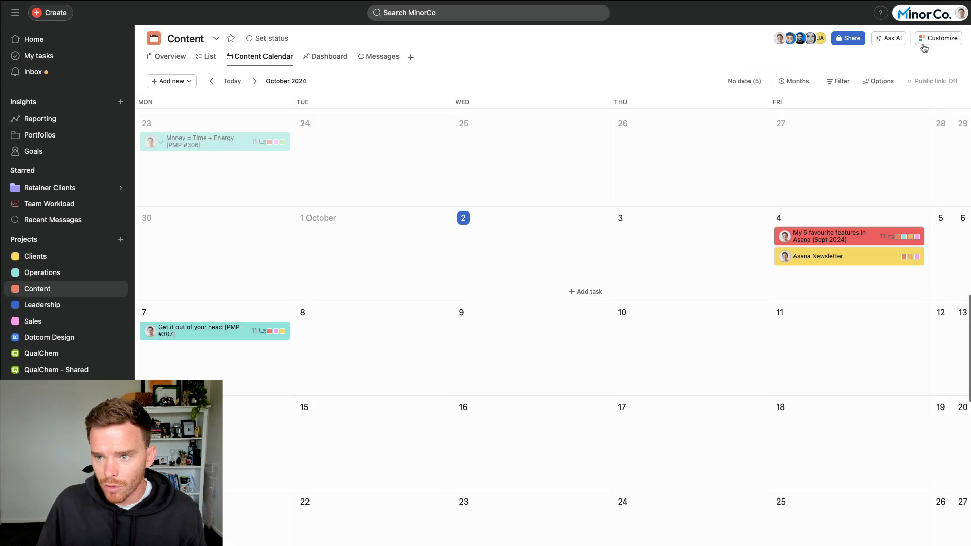
click(940, 38)
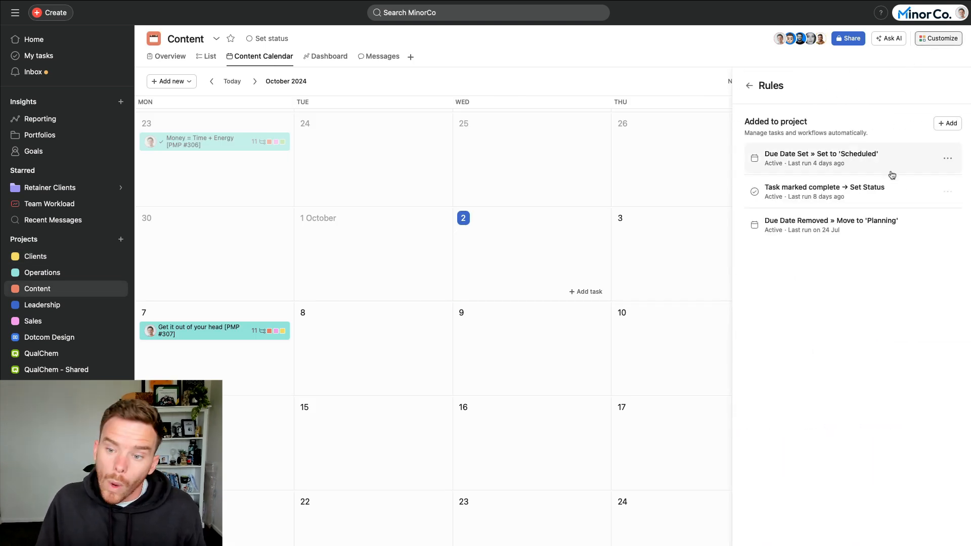
click(820, 158)
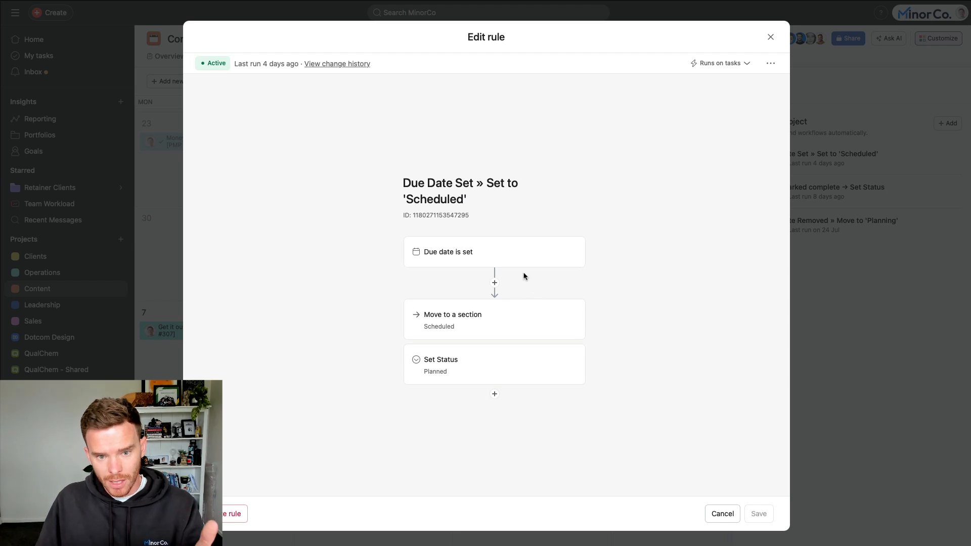
mouse_move(491, 334)
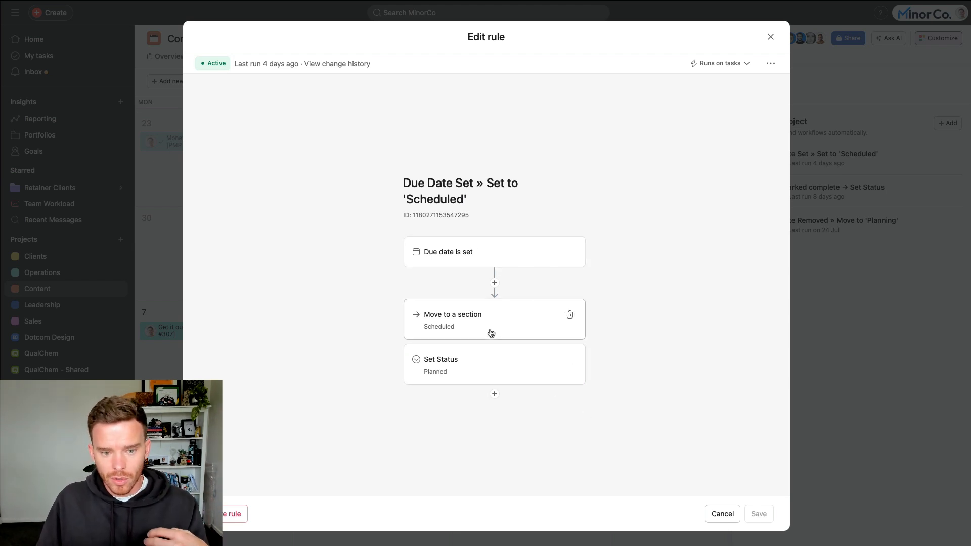
mouse_move(554, 433)
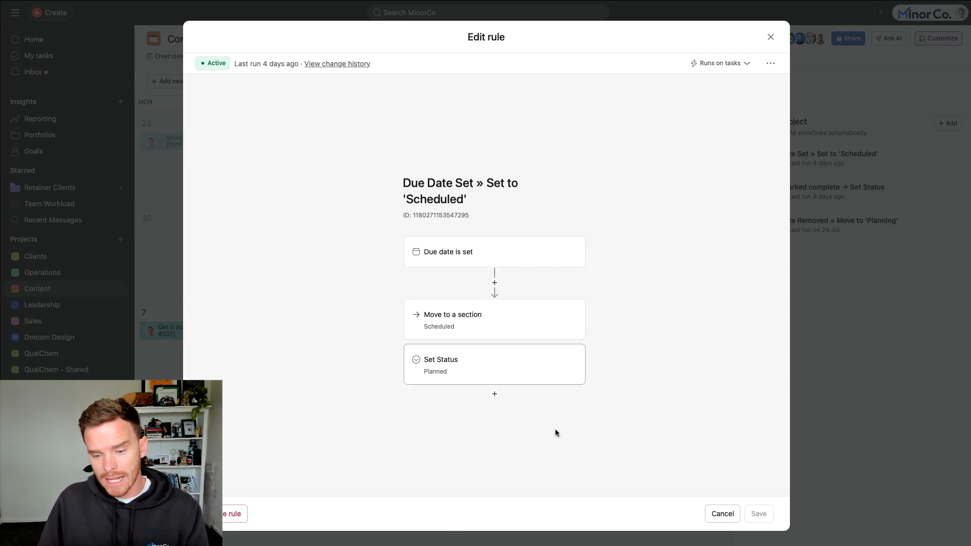
click(771, 37)
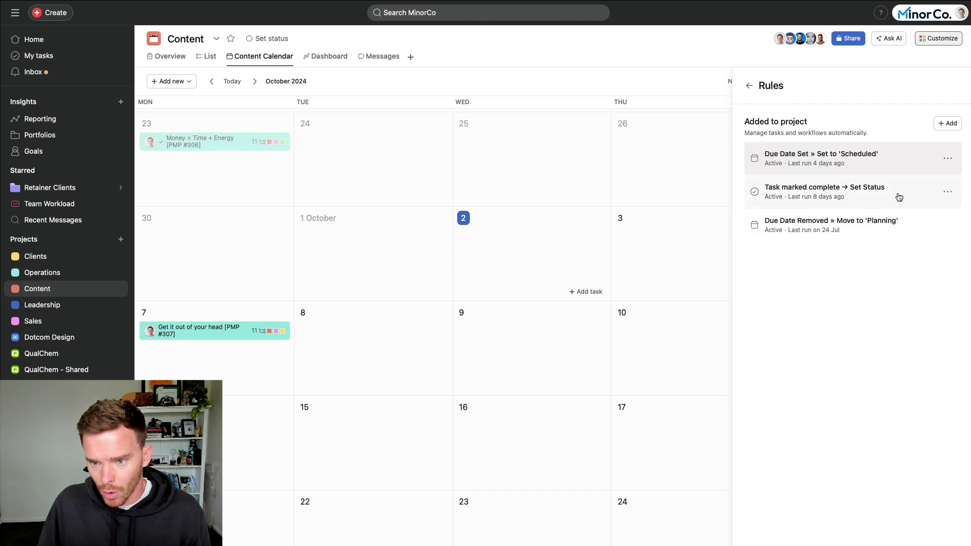
click(831, 224)
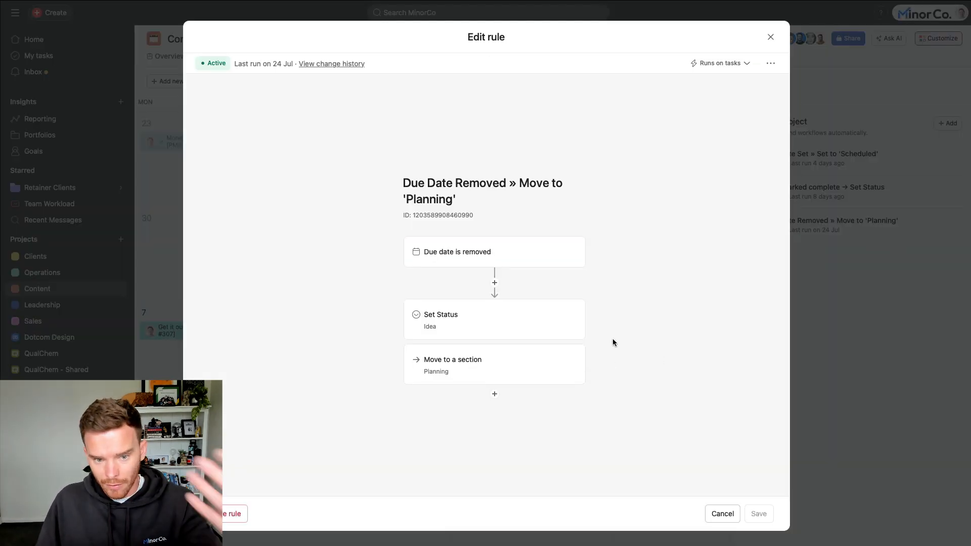
mouse_move(693, 486)
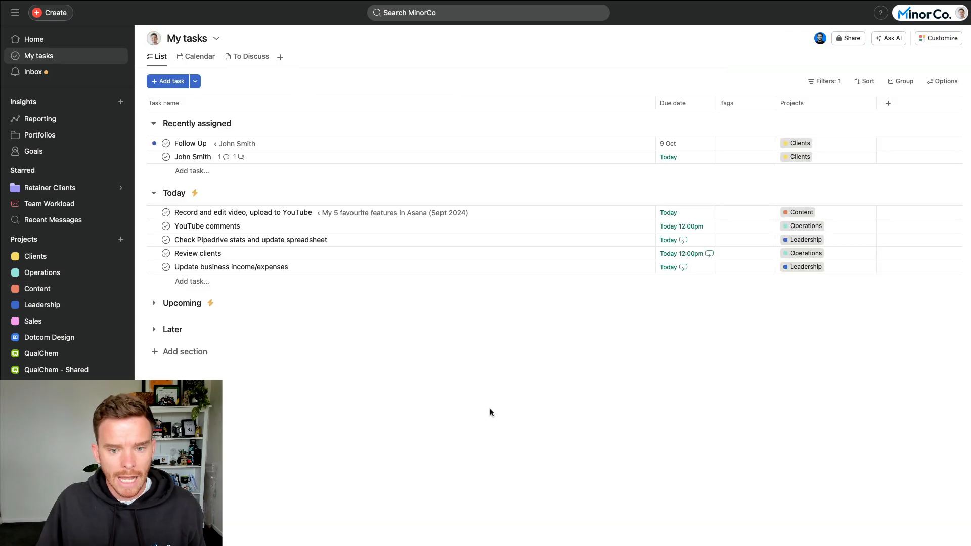
Show the Upcoming section's 'Start/due in 1 week » Move to Upcoming' rule.
click(194, 193)
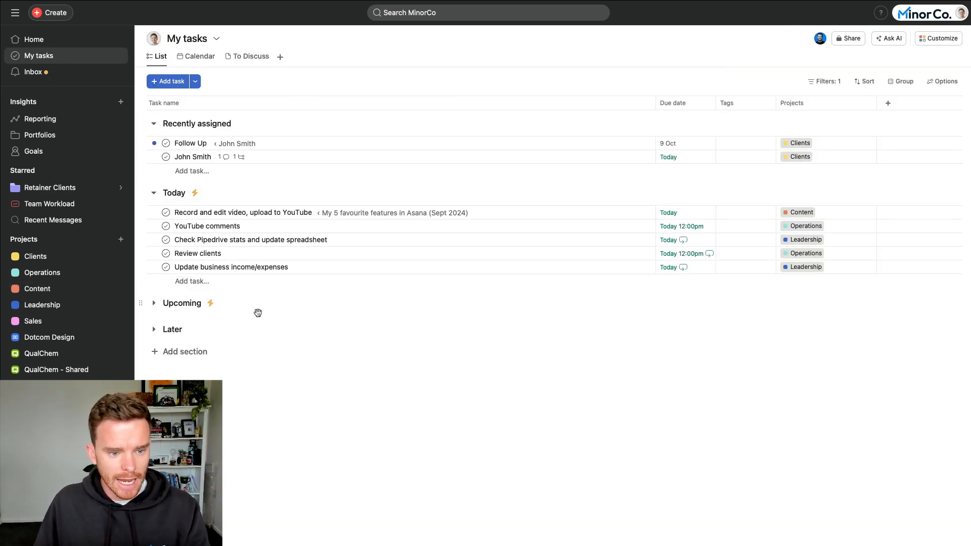
click(210, 303)
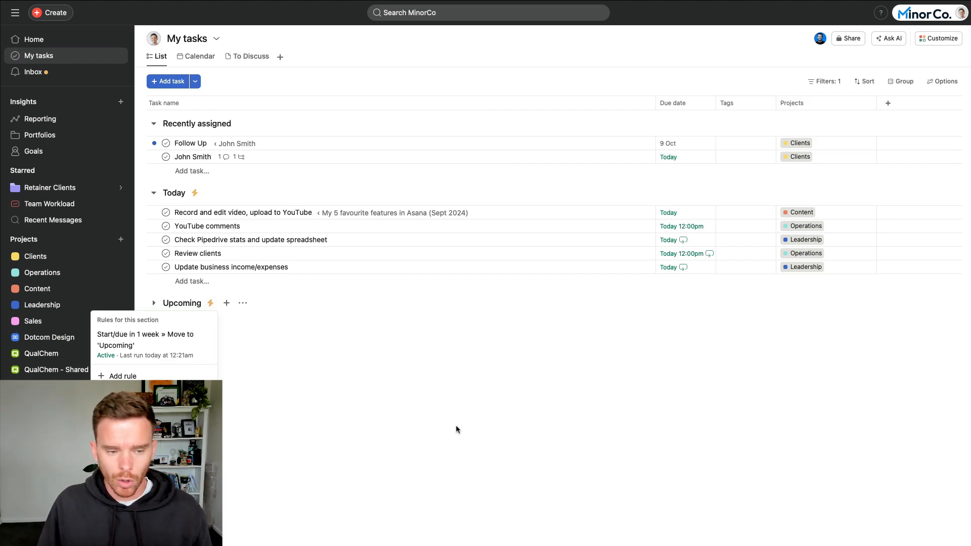